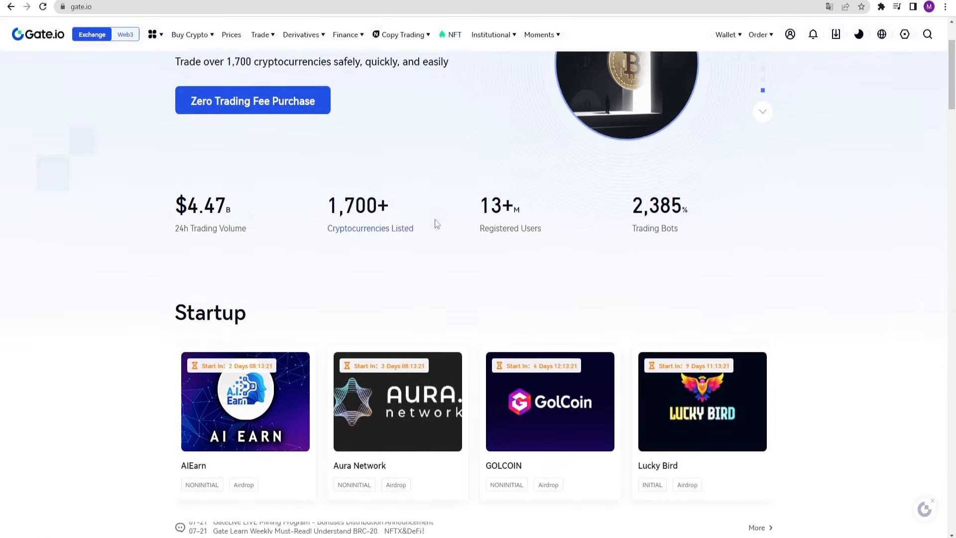
Scroll the homepage past Startup to the Crypto Markets Today section
scroll("down", 3)
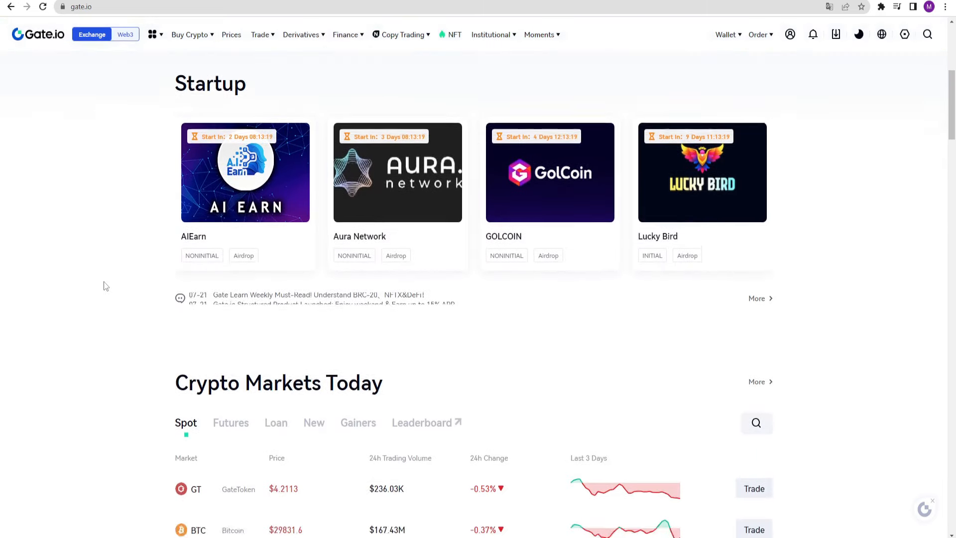
scroll("down", 3)
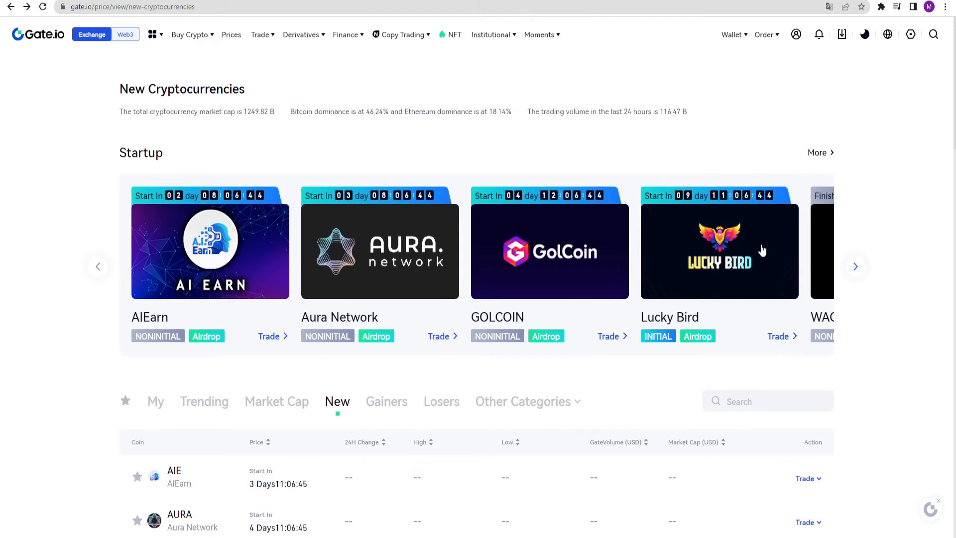
left_click(856, 267)
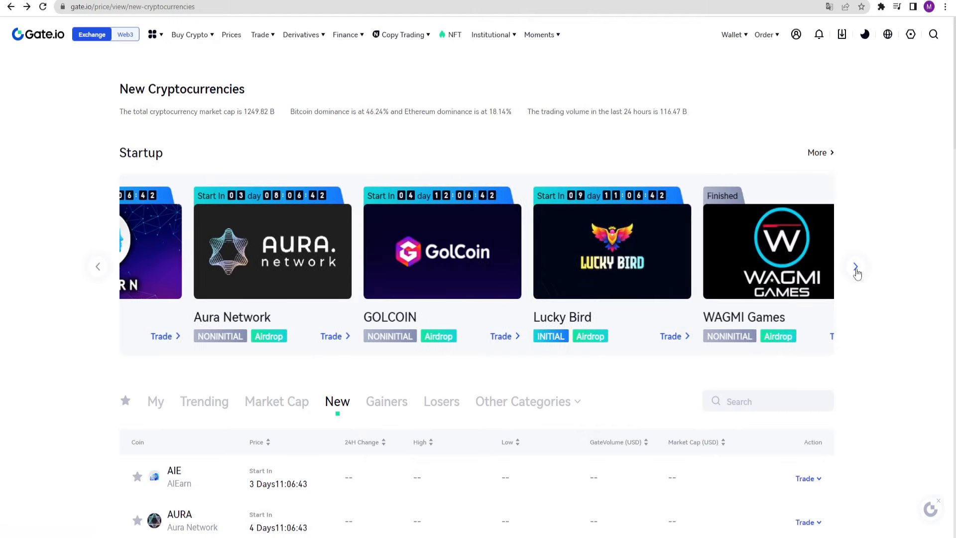
left_click(857, 267)
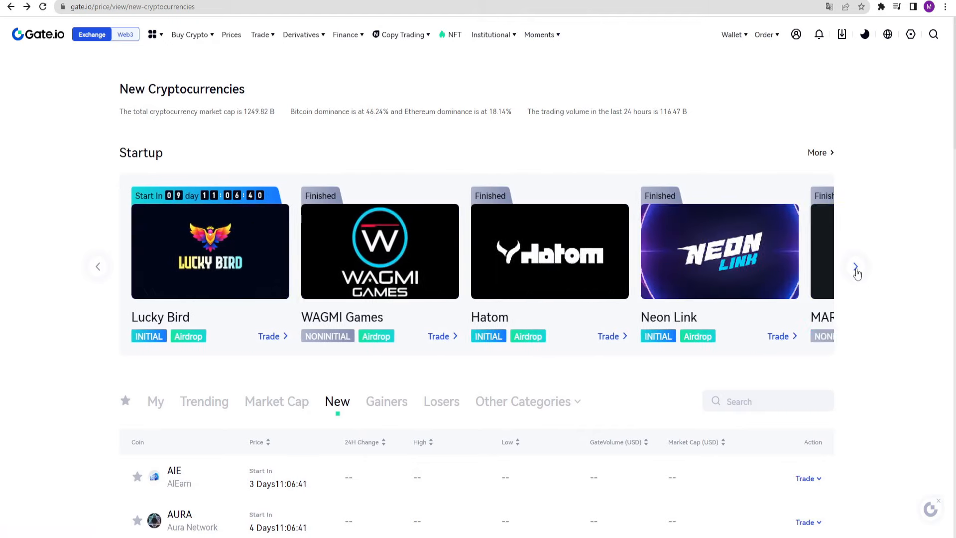
left_click(856, 267)
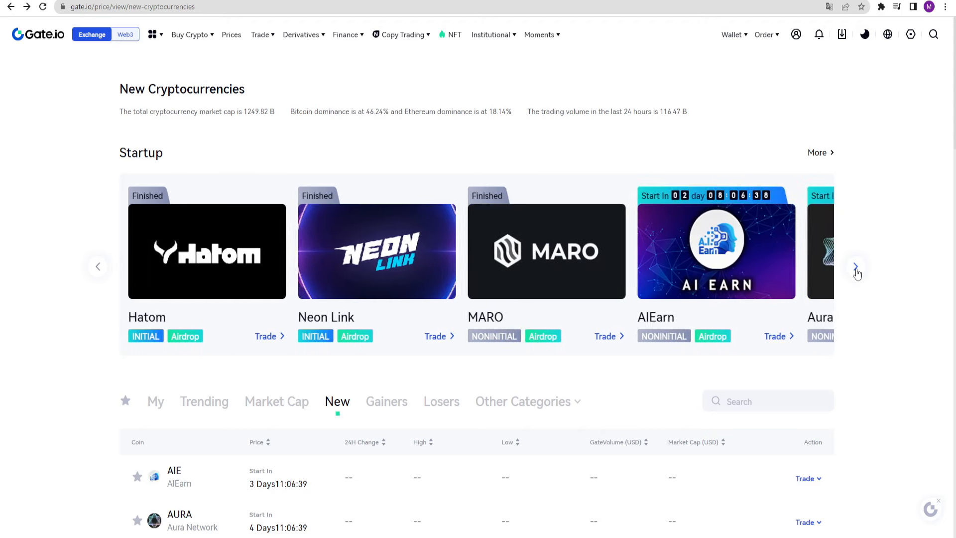
left_click(856, 267)
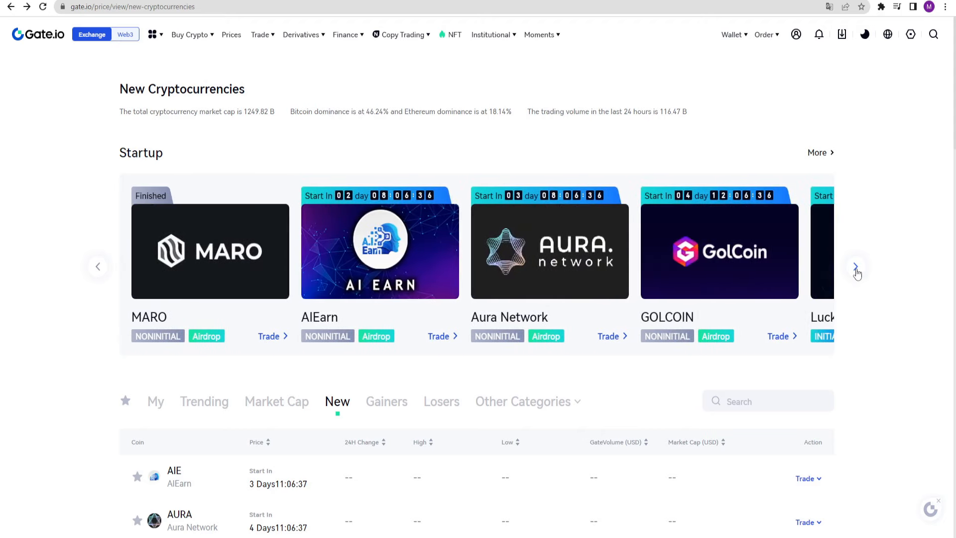
left_click(857, 267)
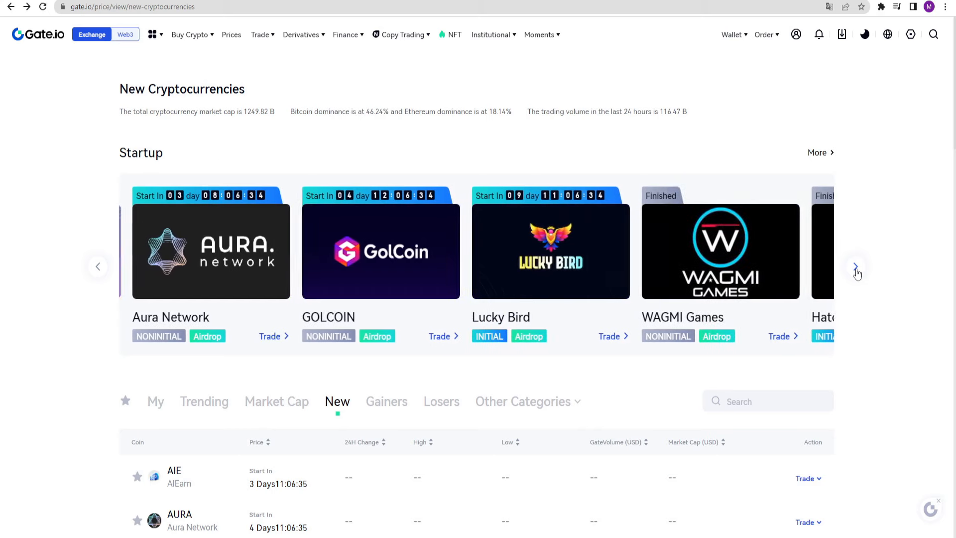
scroll("down", 3)
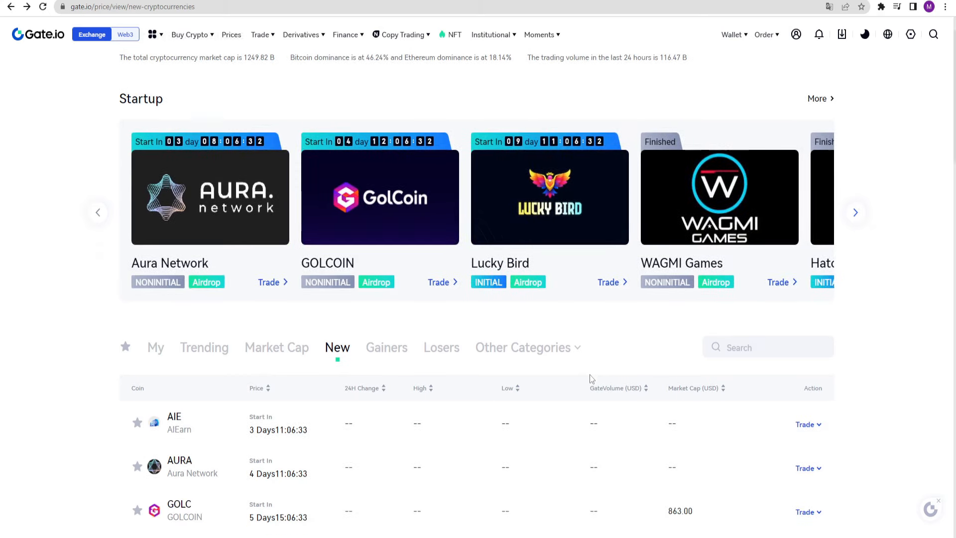
scroll("down", 3)
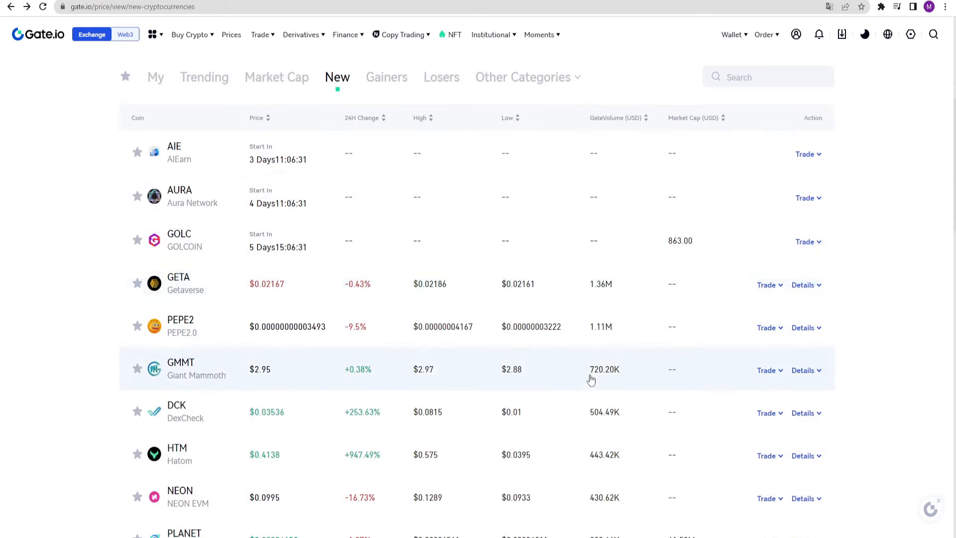
scroll("down", 3)
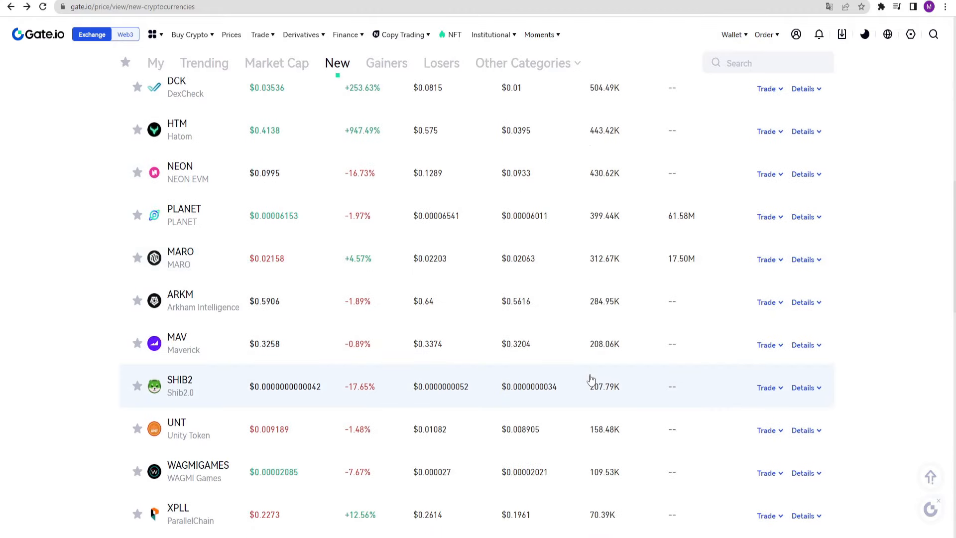
scroll("down", 3)
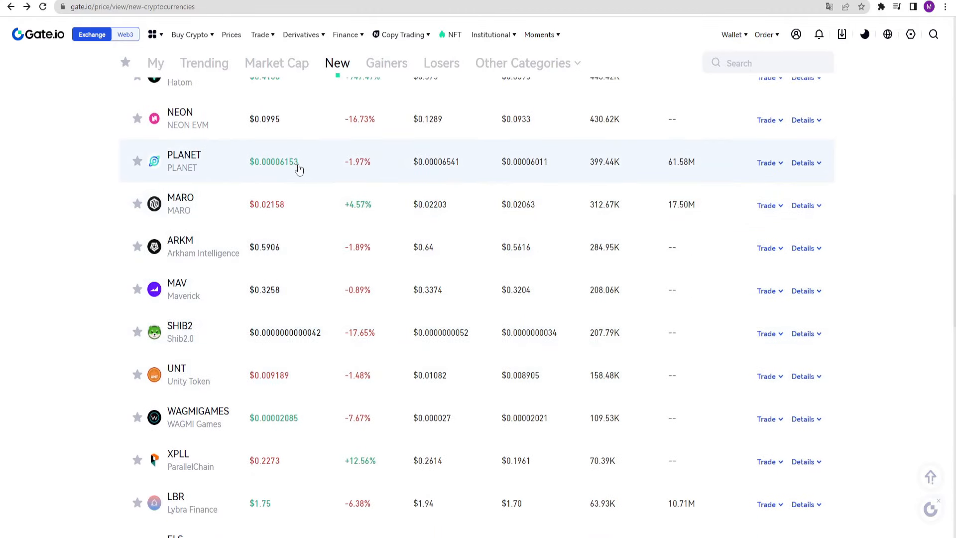
mouse_move(340, 339)
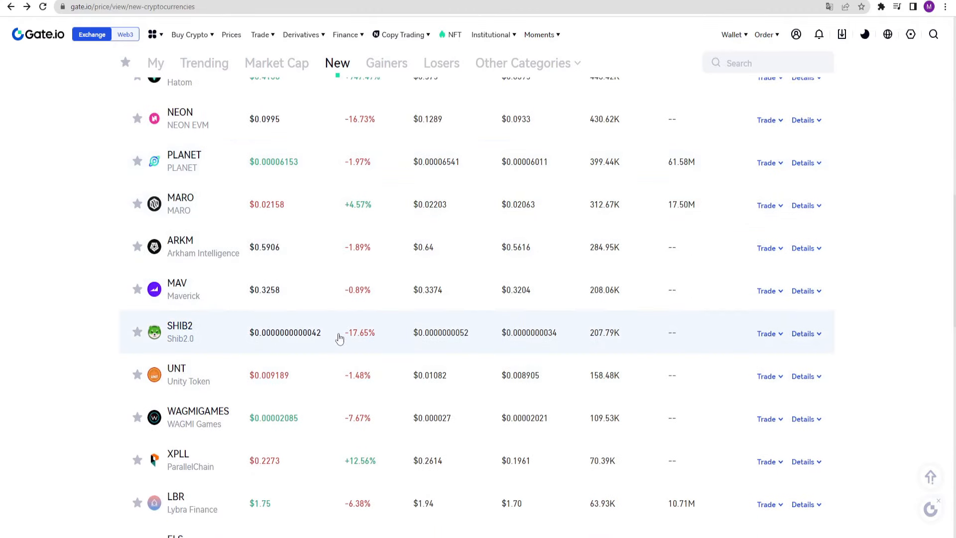
scroll("down", 3)
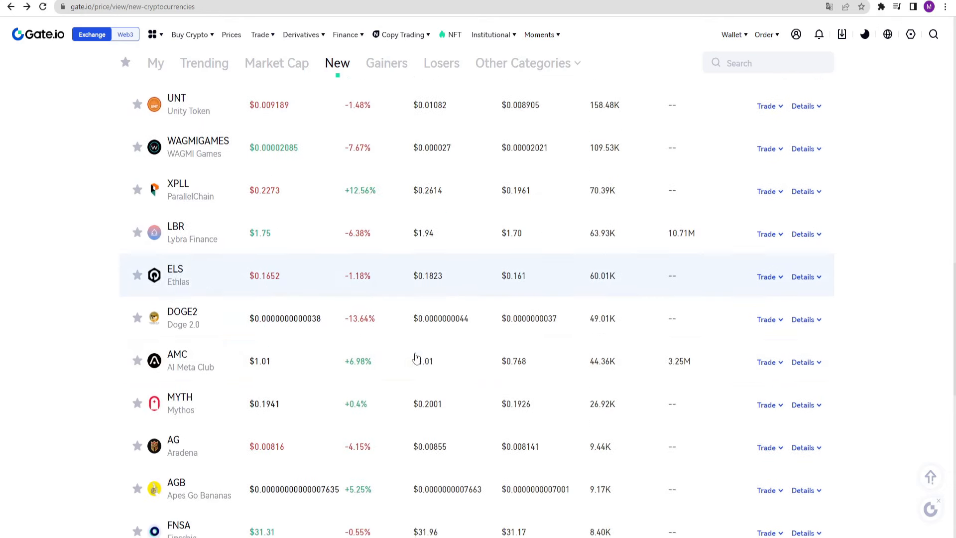
scroll("down", 3)
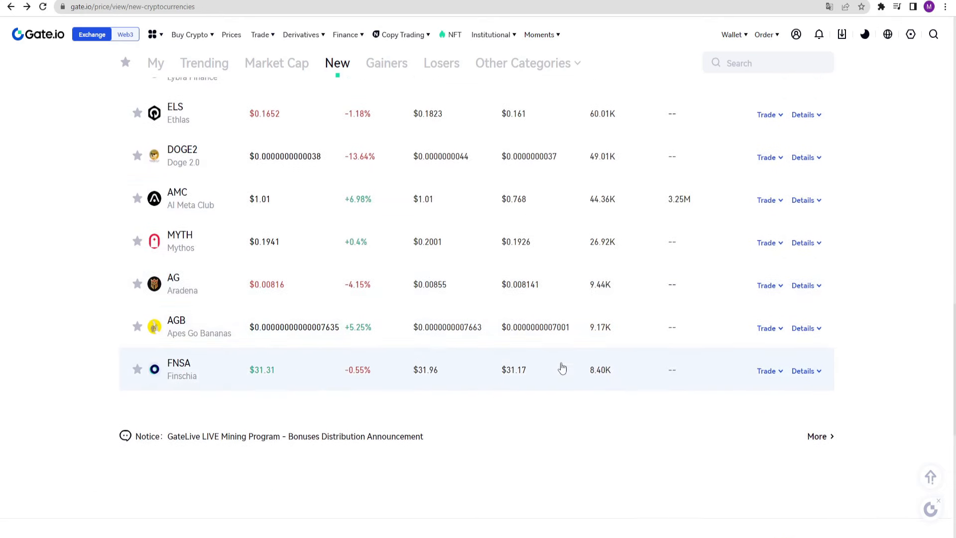
scroll("up", 3)
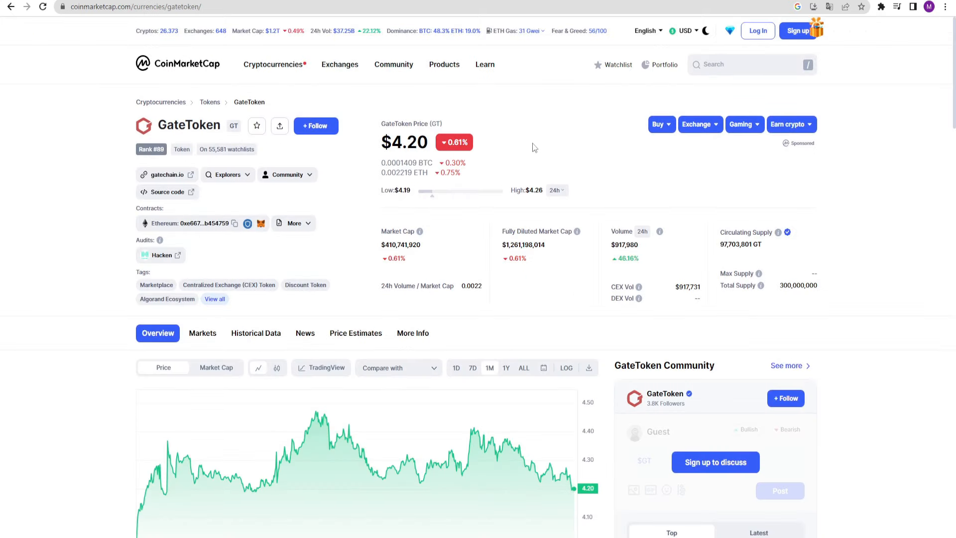
Switch the GateToken chart to ALL-time history and scroll down to the converter
scroll("down", 3)
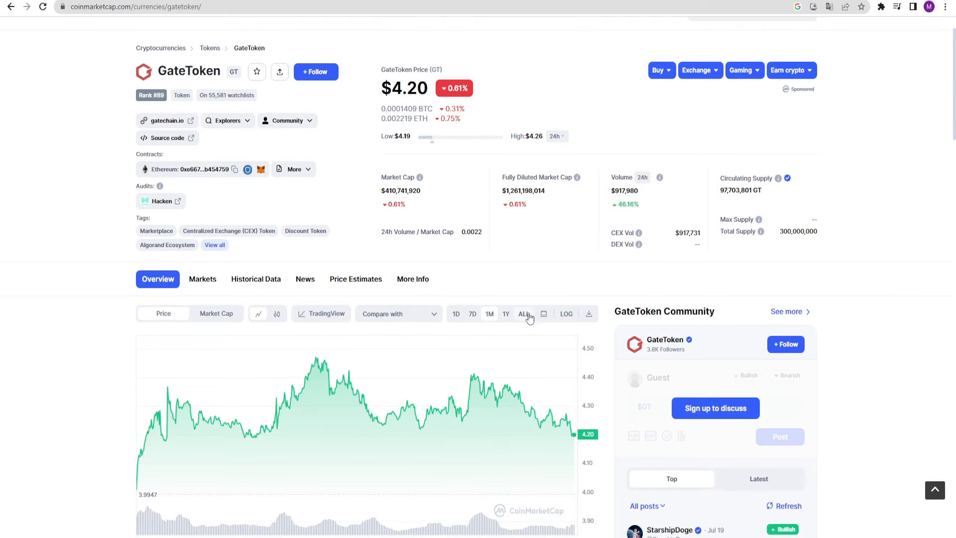
left_click(523, 313)
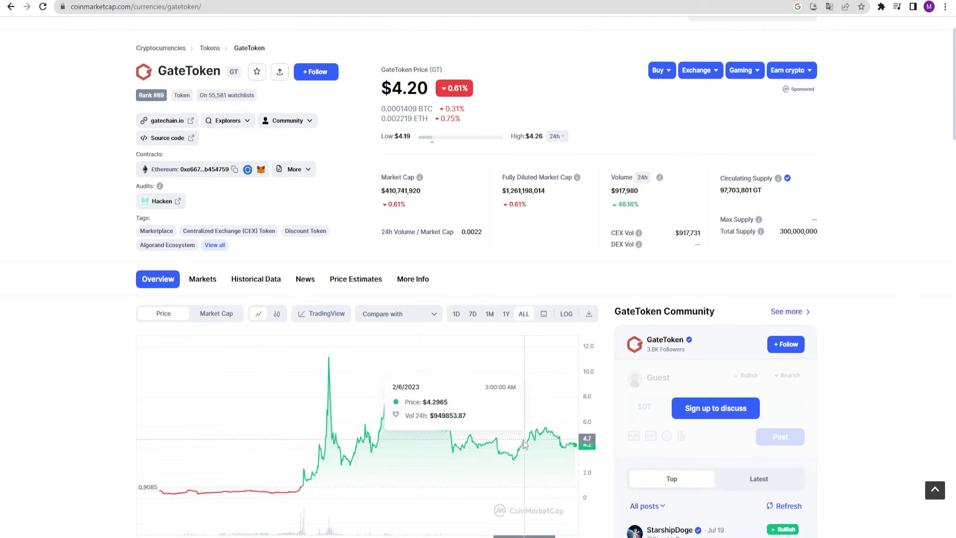
mouse_move(329, 358)
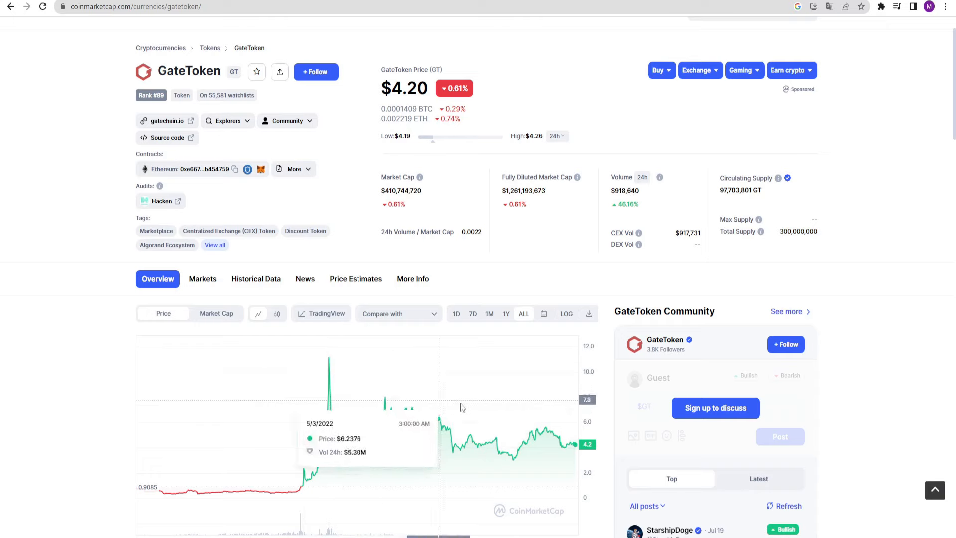
scroll("down", 3)
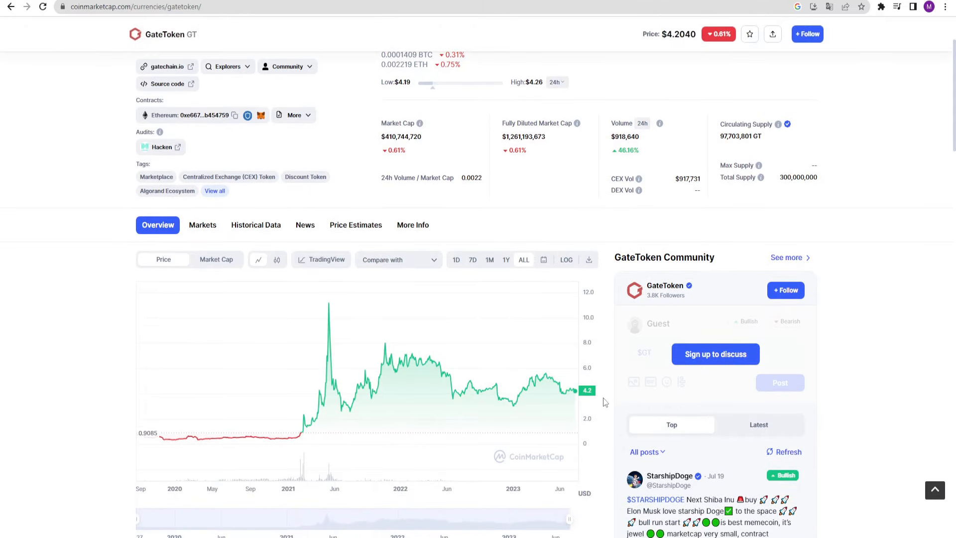
scroll("down", 3)
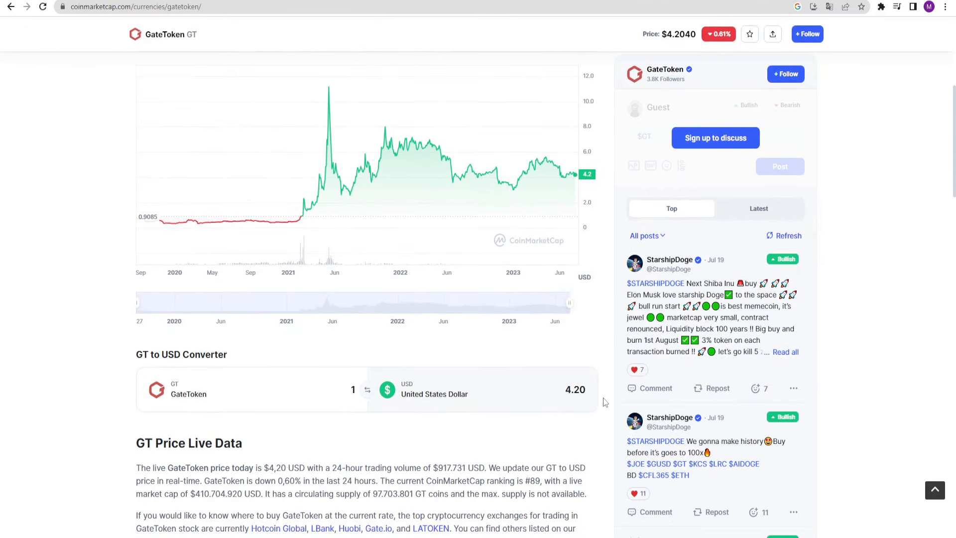
scroll("down", 3)
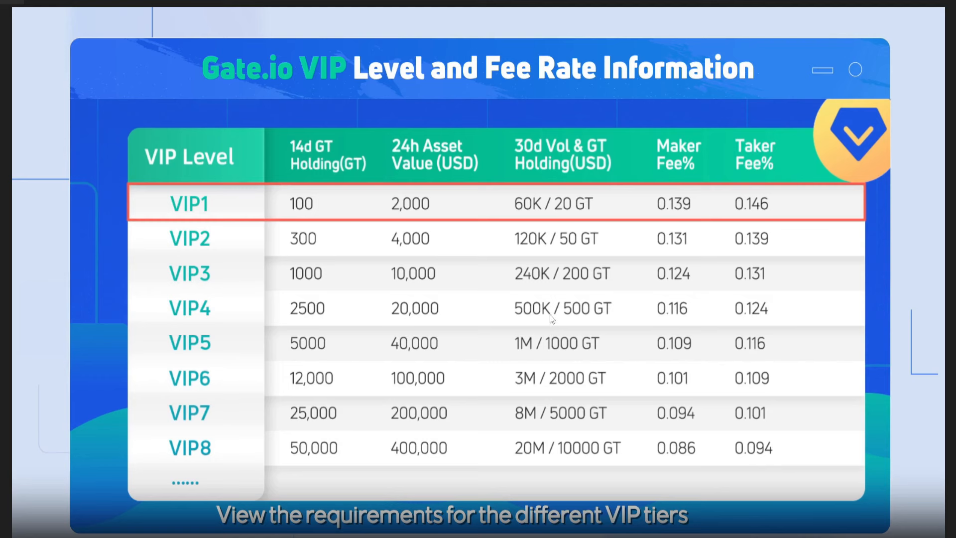
mouse_move(666, 402)
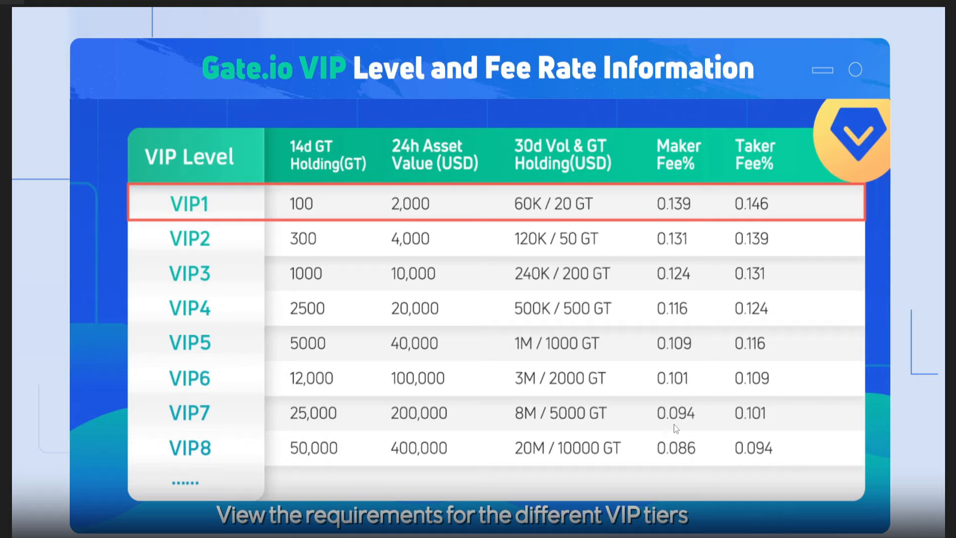
mouse_move(279, 488)
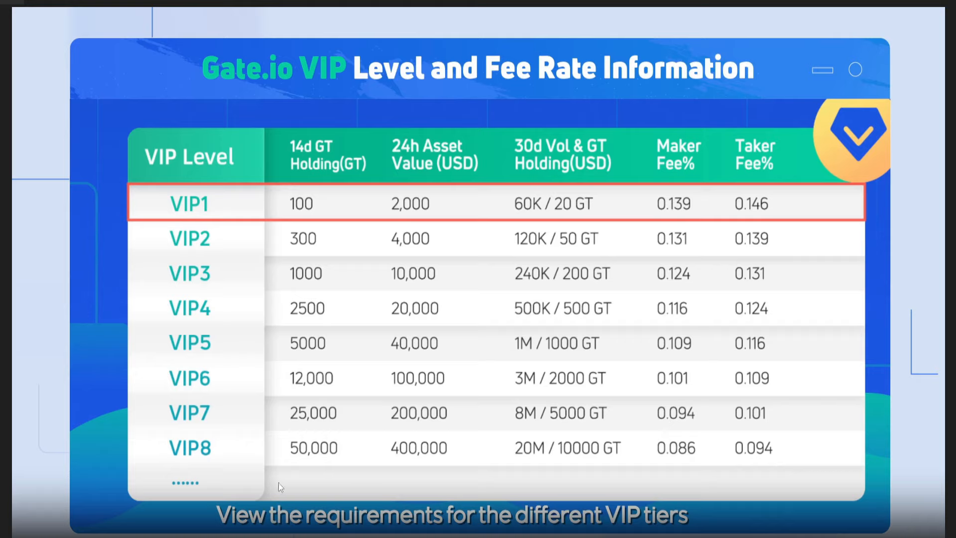
mouse_move(381, 357)
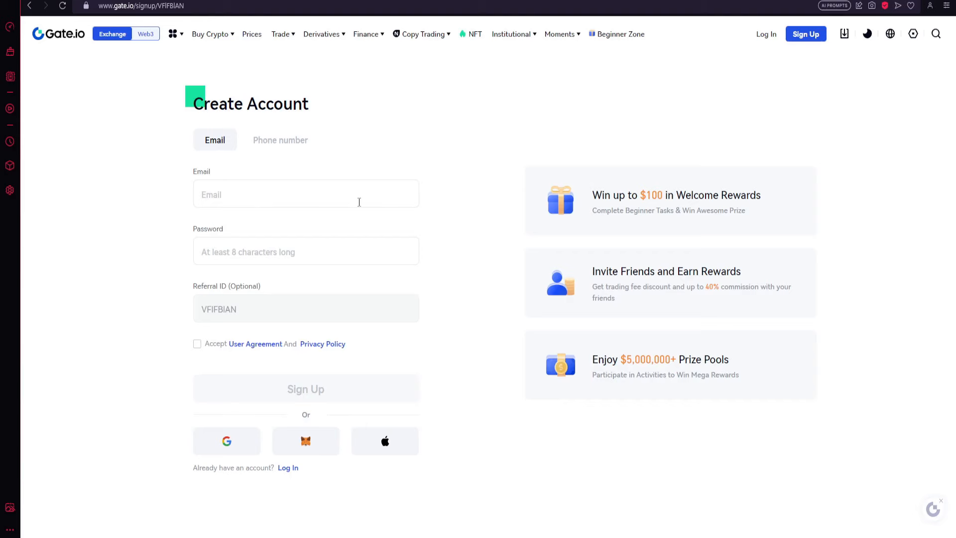
mouse_move(340, 263)
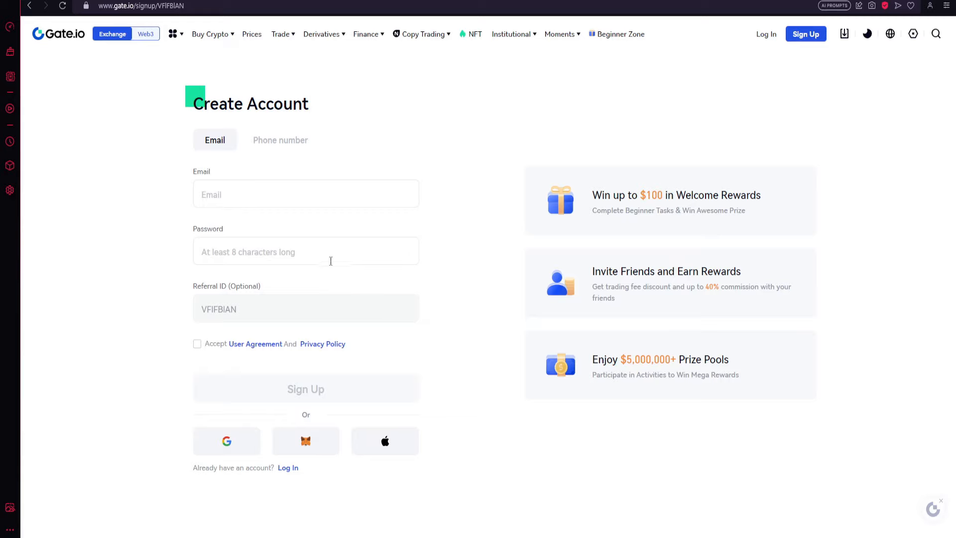
mouse_move(397, 261)
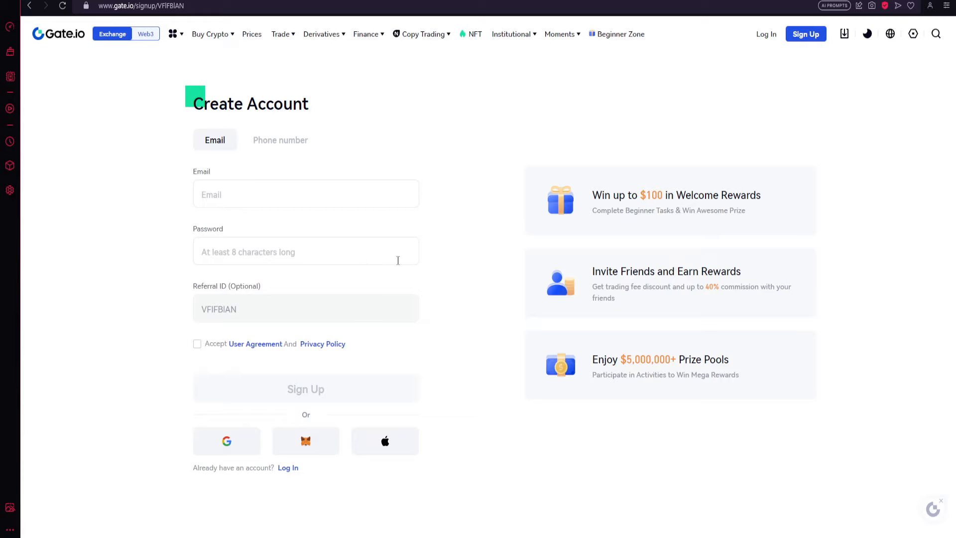
mouse_move(469, 263)
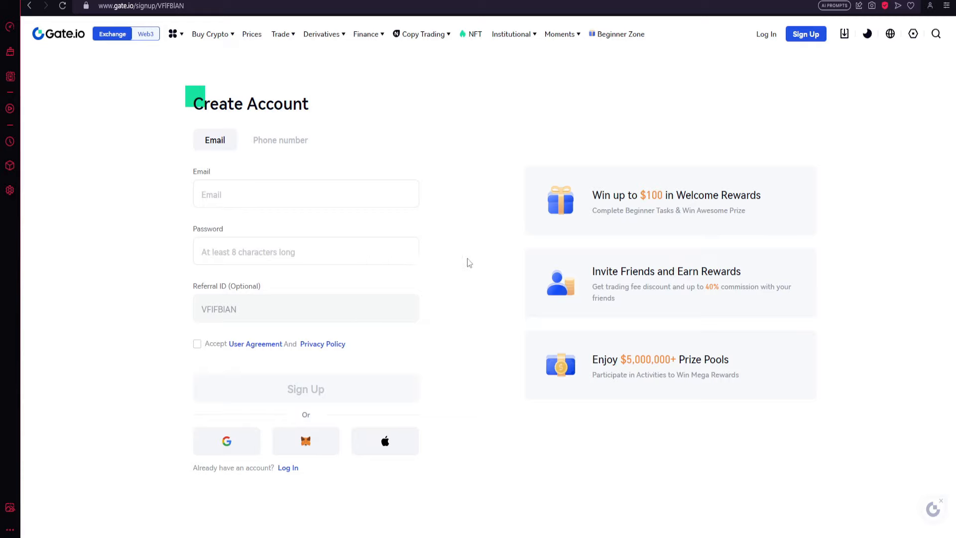
mouse_move(284, 287)
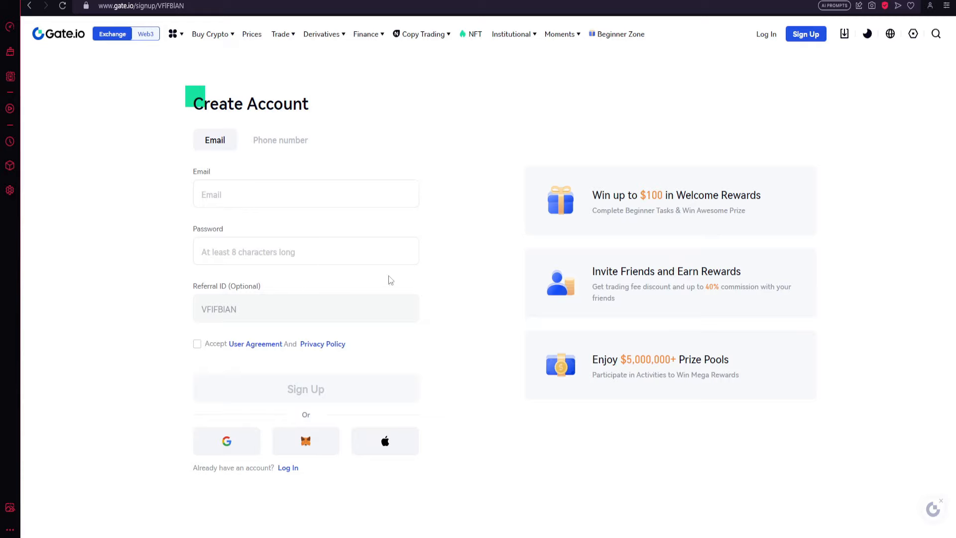
mouse_move(482, 280)
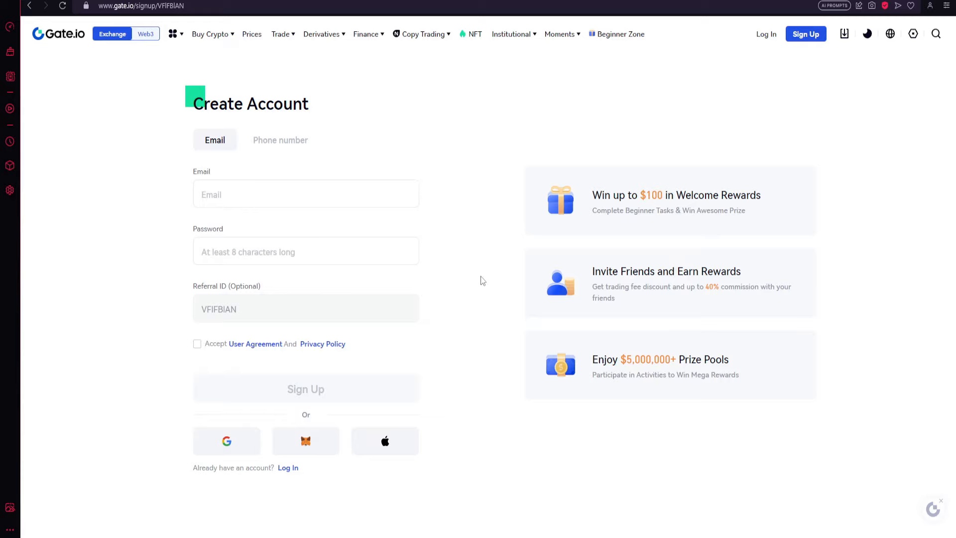
mouse_move(595, 226)
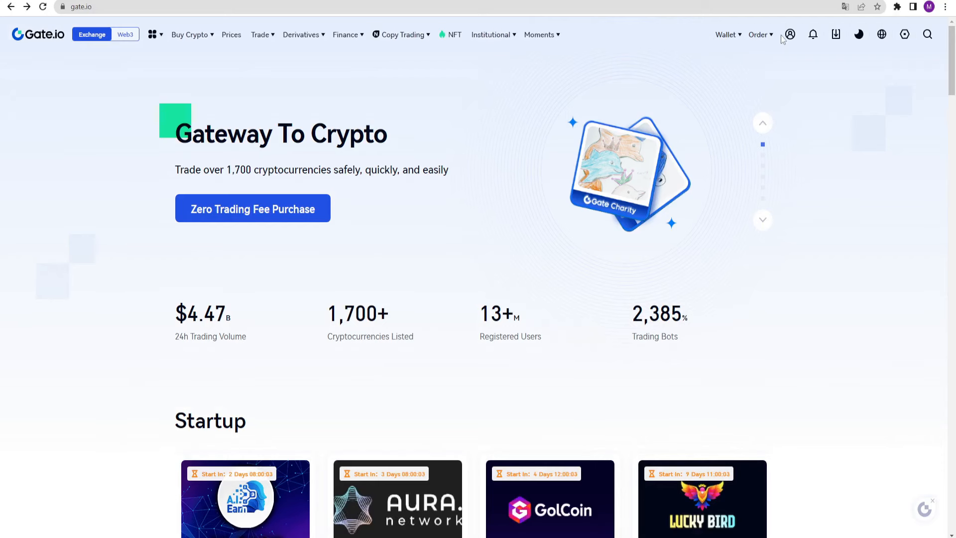
Open Individual/Entity Verification from the profile menu to see identity verified, address pending
left_click(789, 34)
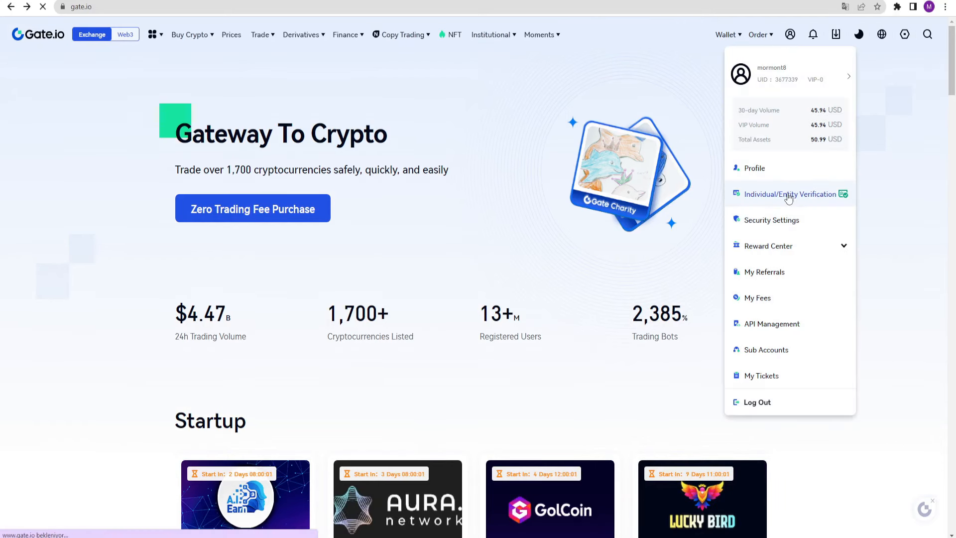
left_click(791, 194)
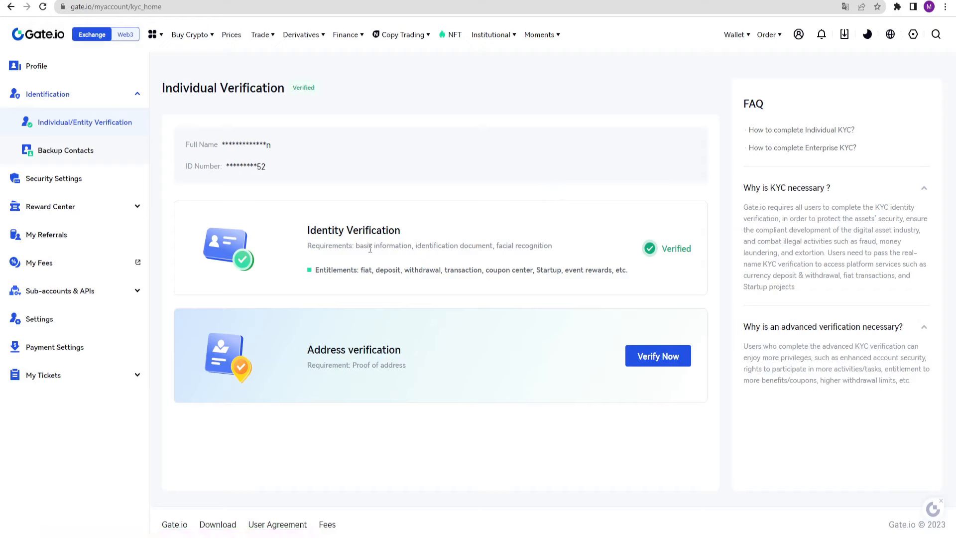
mouse_move(460, 244)
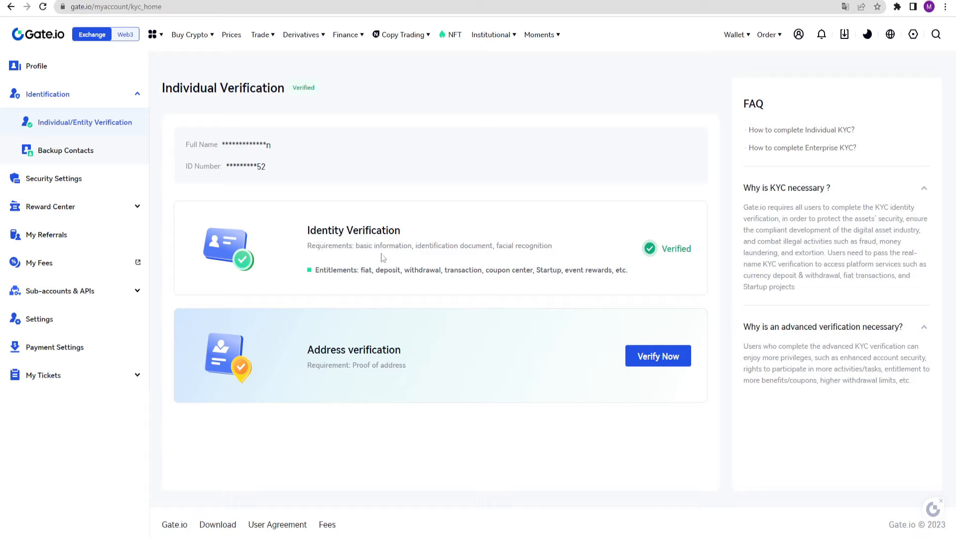
mouse_move(449, 262)
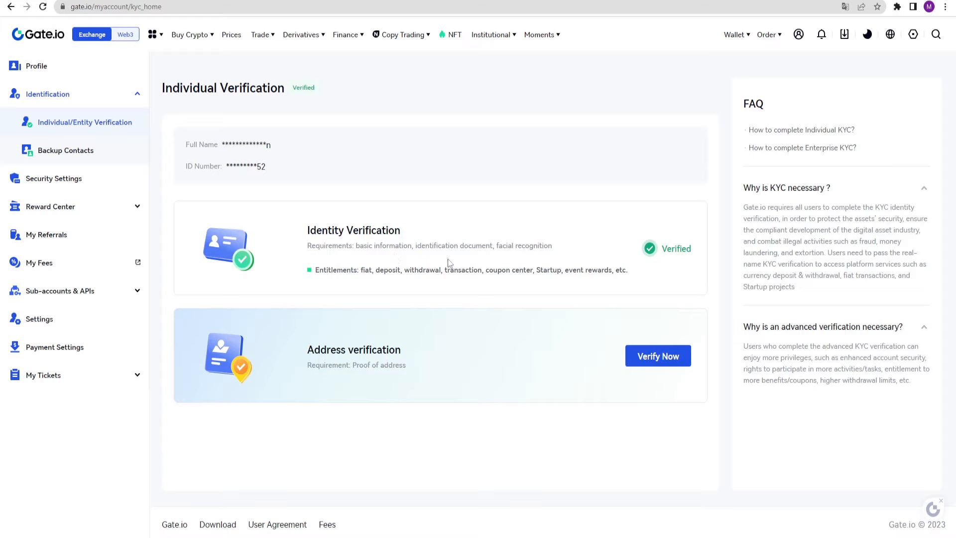
mouse_move(466, 267)
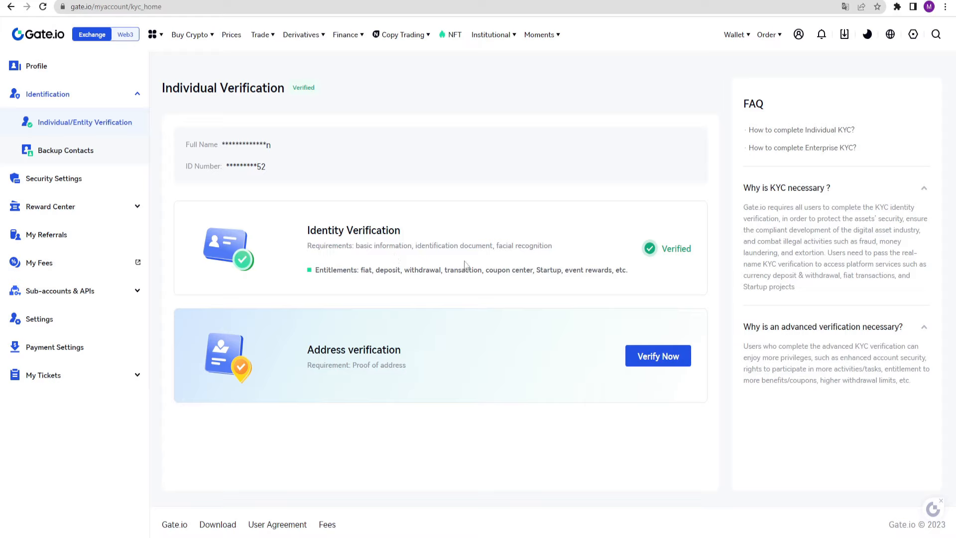
mouse_move(444, 265)
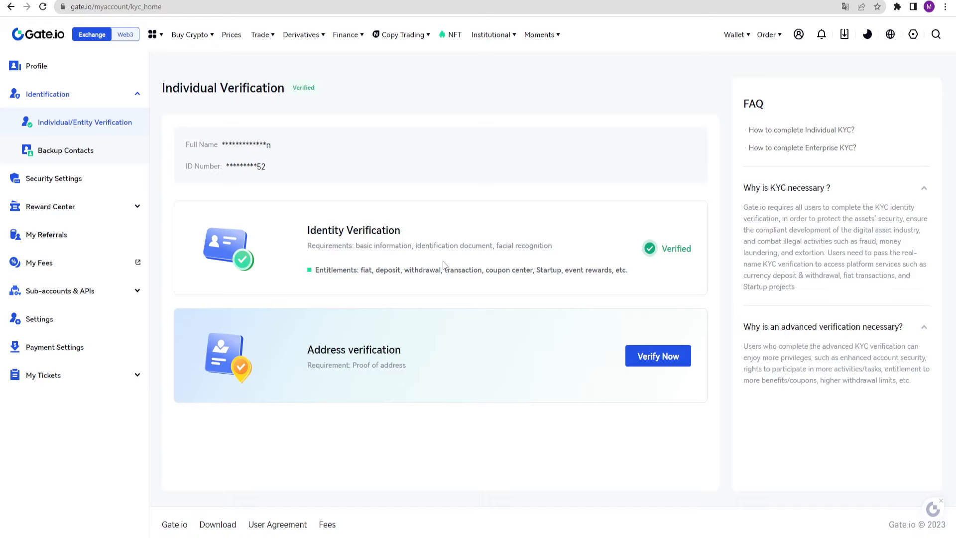
mouse_move(432, 268)
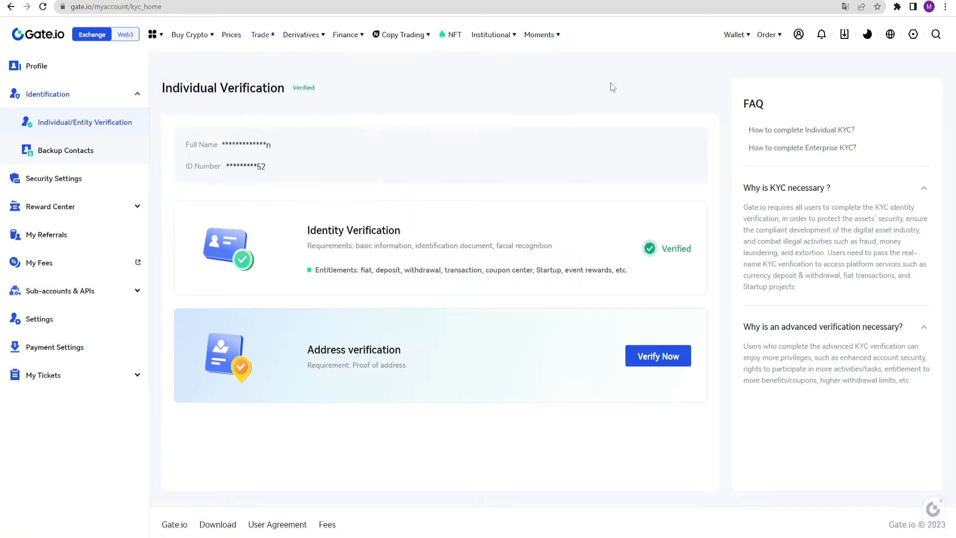
Choose Bank Transfer from Buy Crypto and browse the BANXA, Advcash and coinify channels
left_click(189, 34)
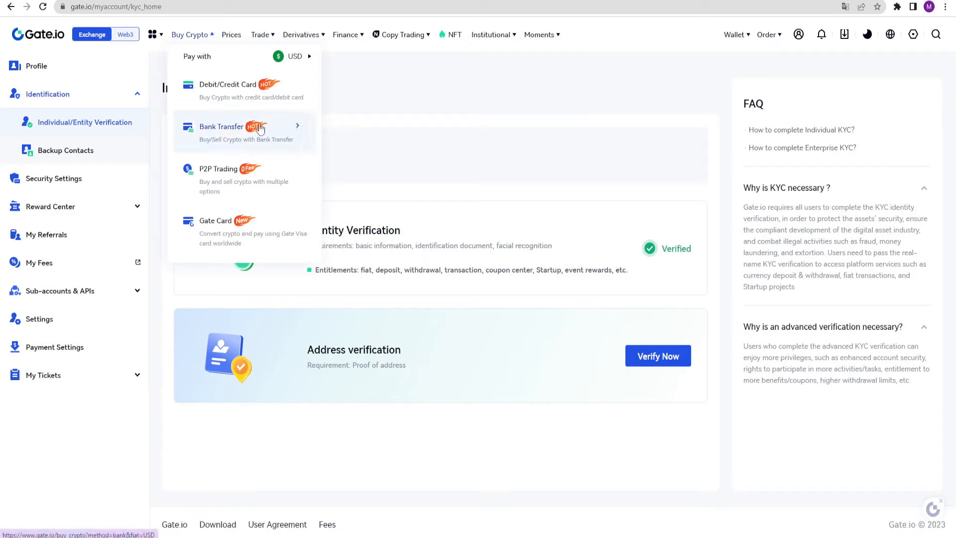
mouse_move(256, 177)
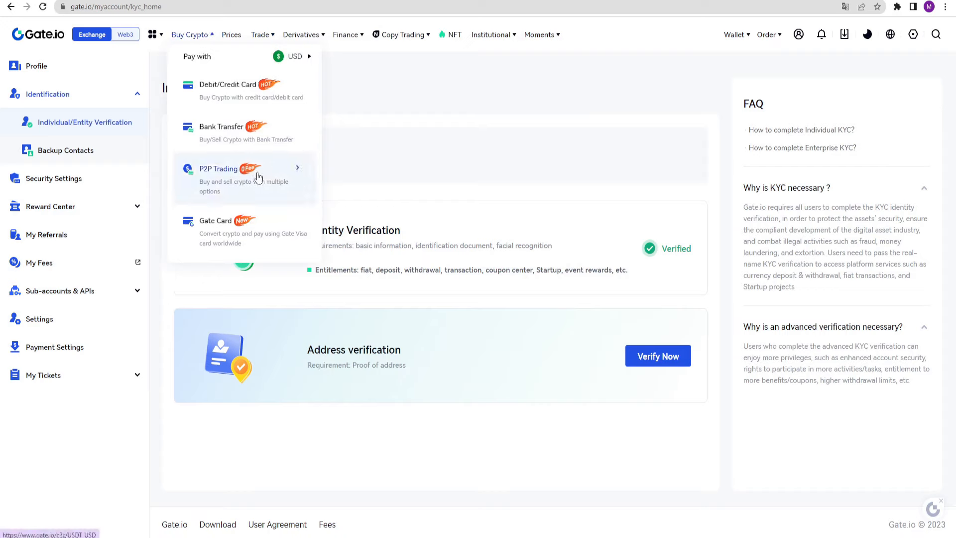
mouse_move(292, 133)
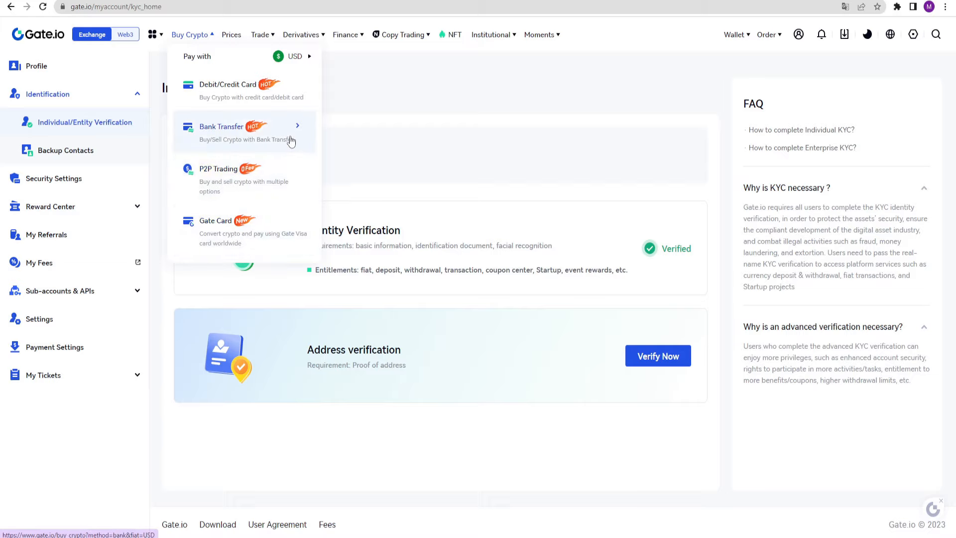
left_click(221, 127)
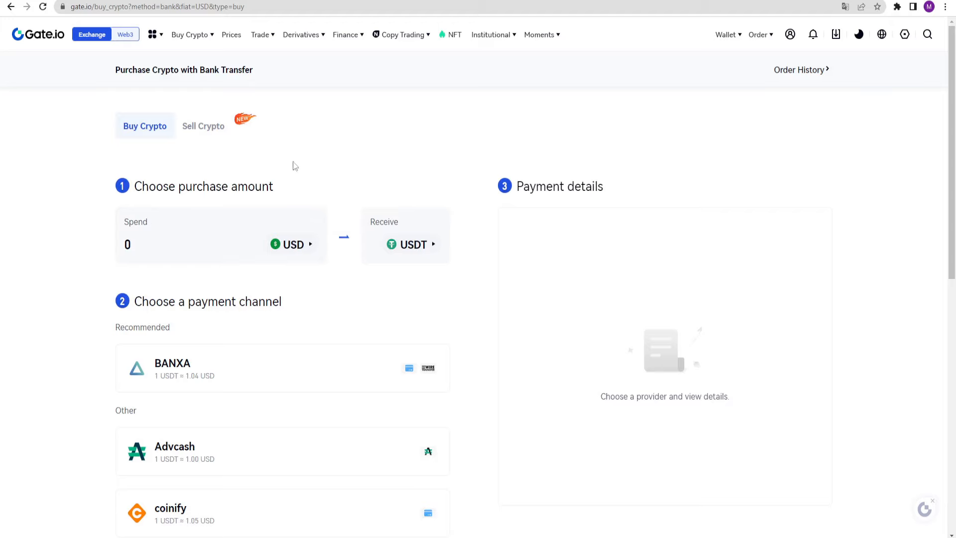
scroll("down", 3)
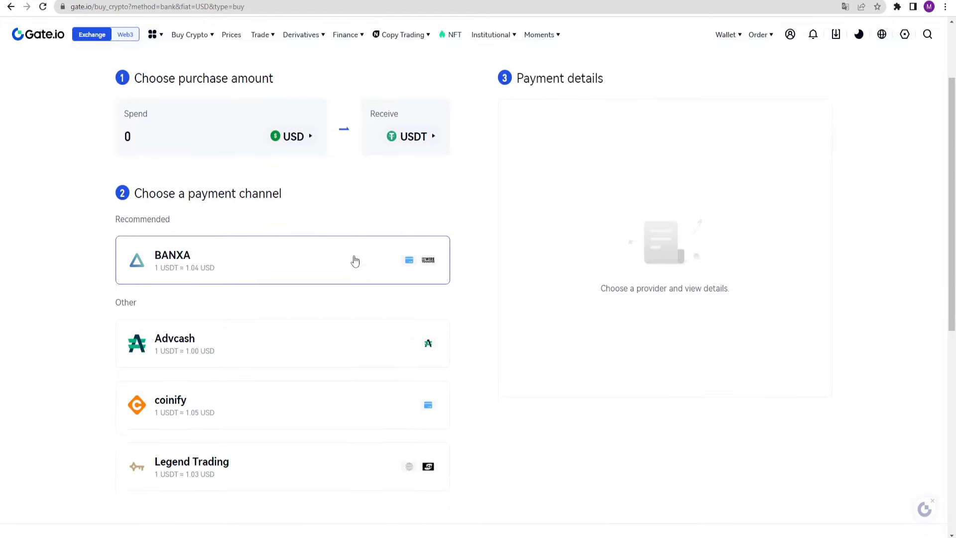
left_click(189, 34)
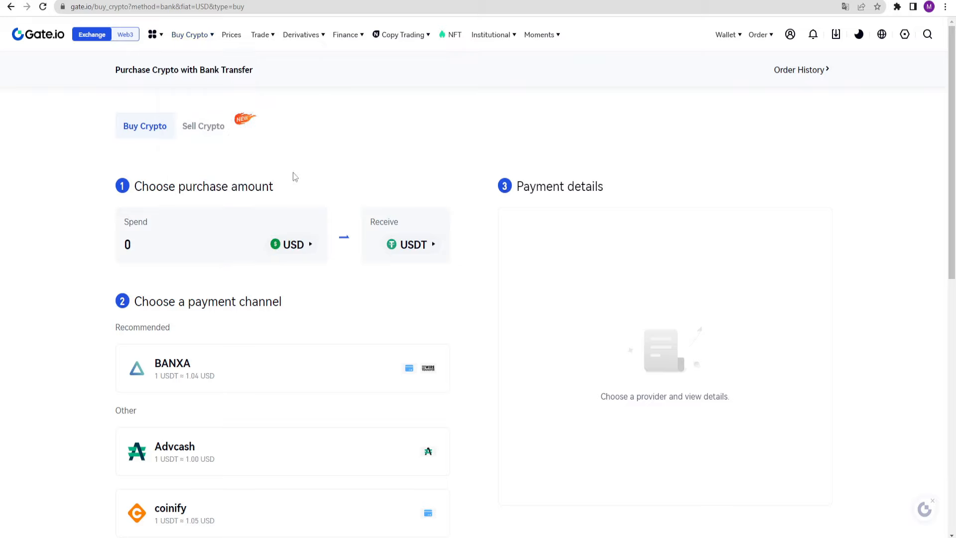
mouse_move(457, 172)
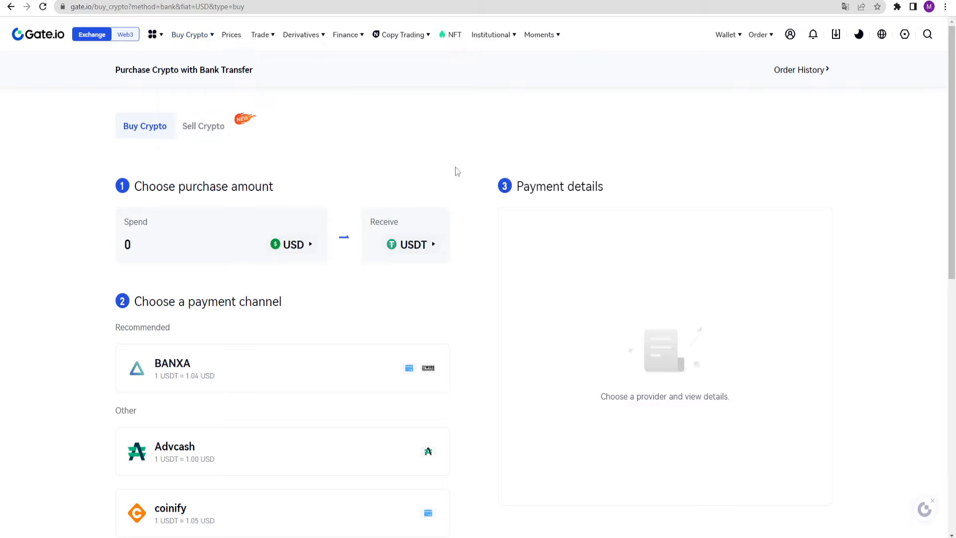
mouse_move(649, 152)
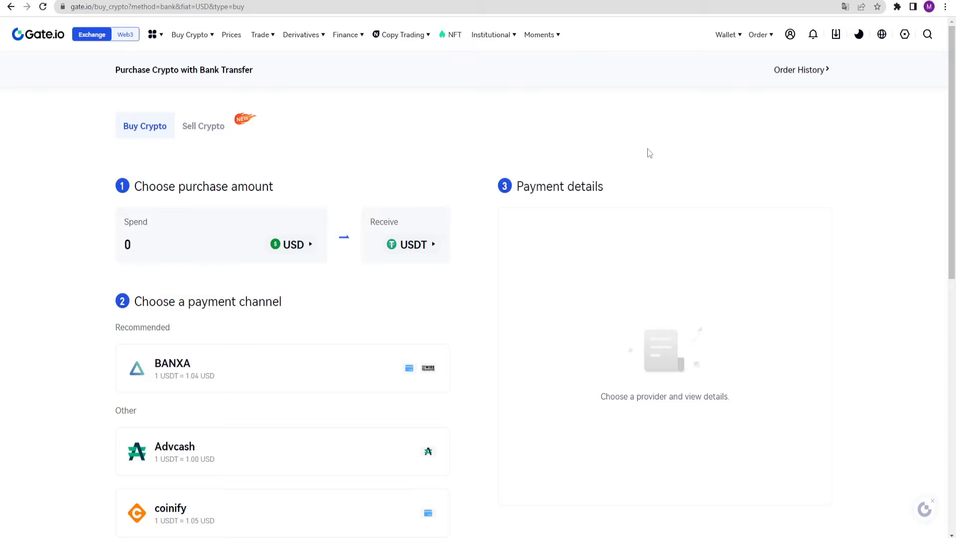
Reach Funds Overview via Wallet > Funds Management and view the Classic Spot account holdings
left_click(727, 34)
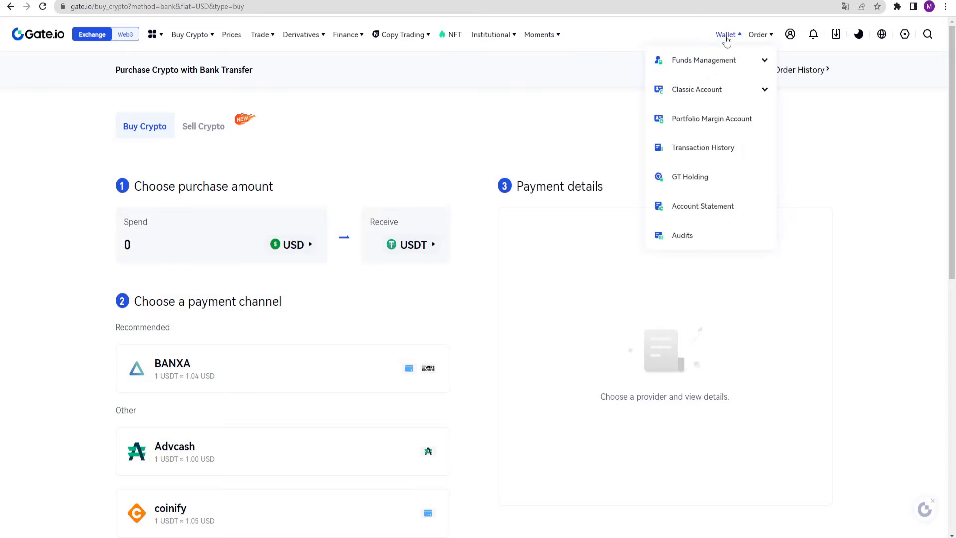
left_click(704, 60)
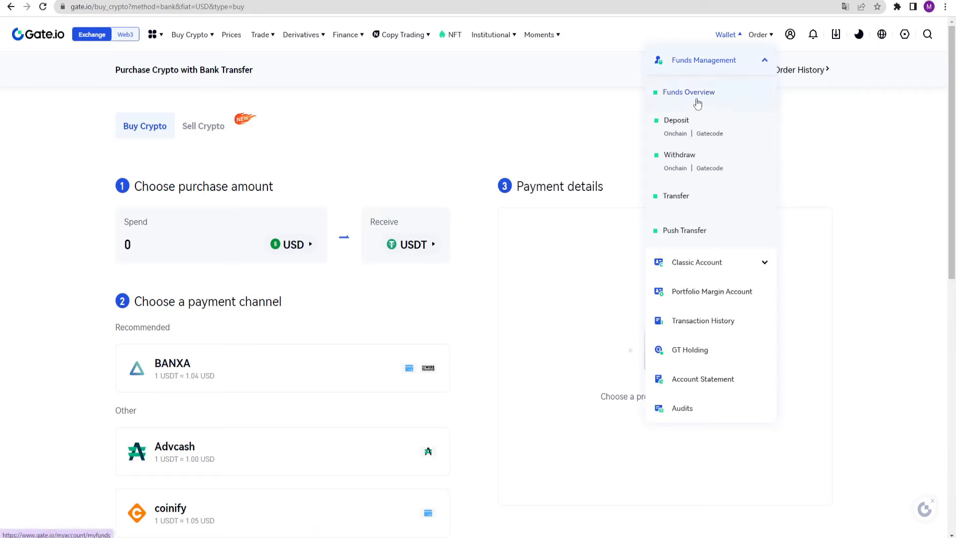
left_click(689, 91)
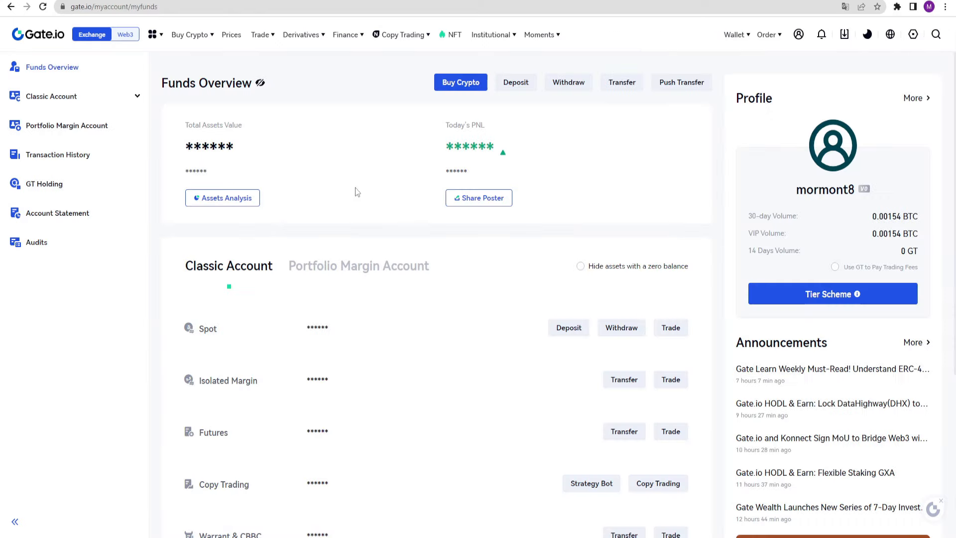
mouse_move(291, 330)
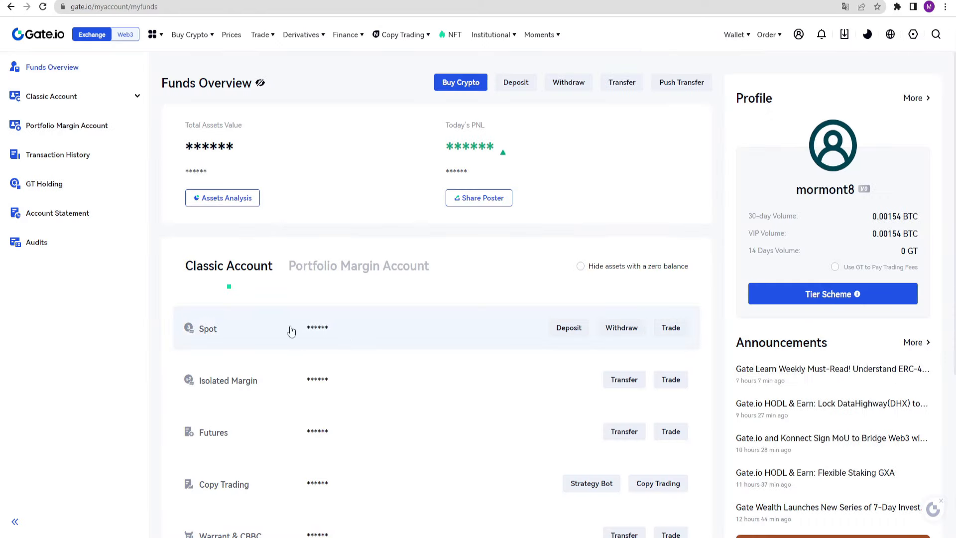
left_click(207, 328)
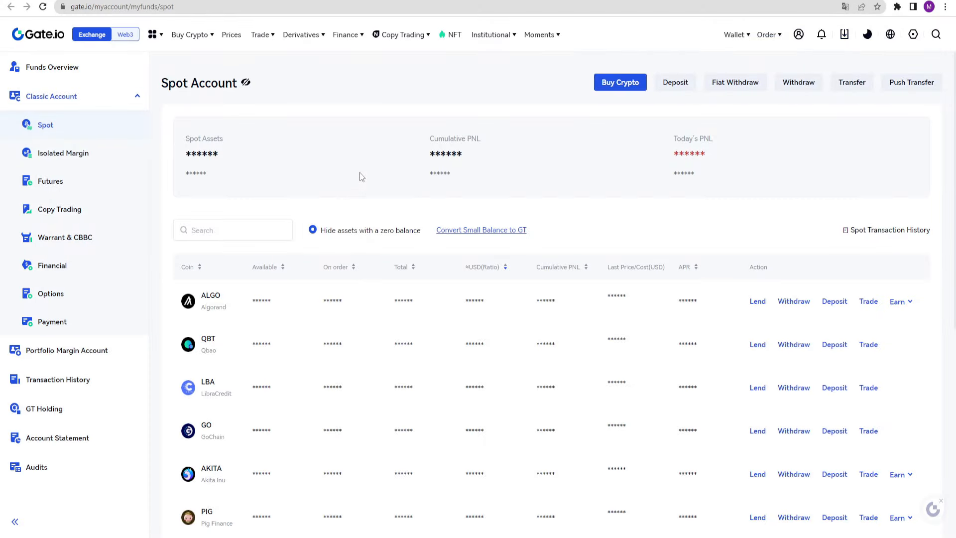
left_click(734, 34)
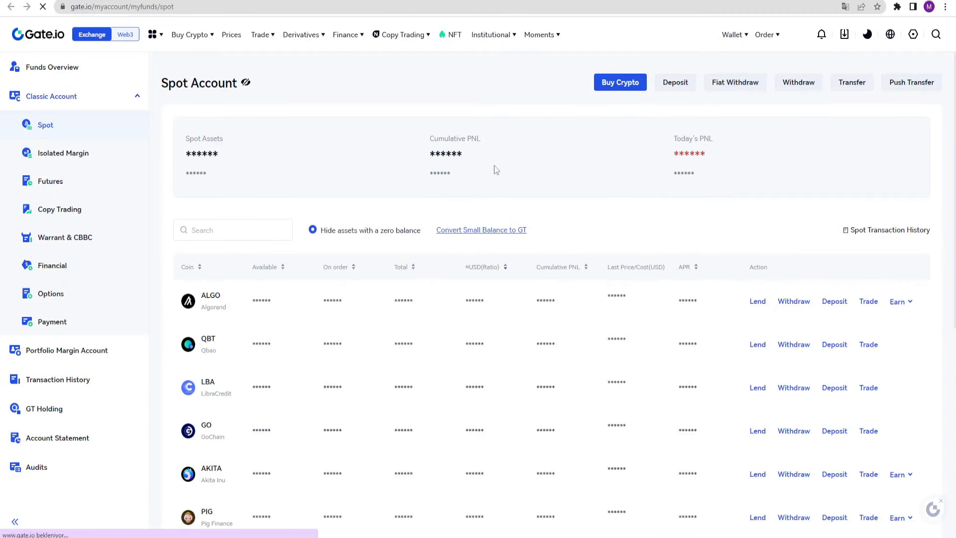
scroll("down", 3)
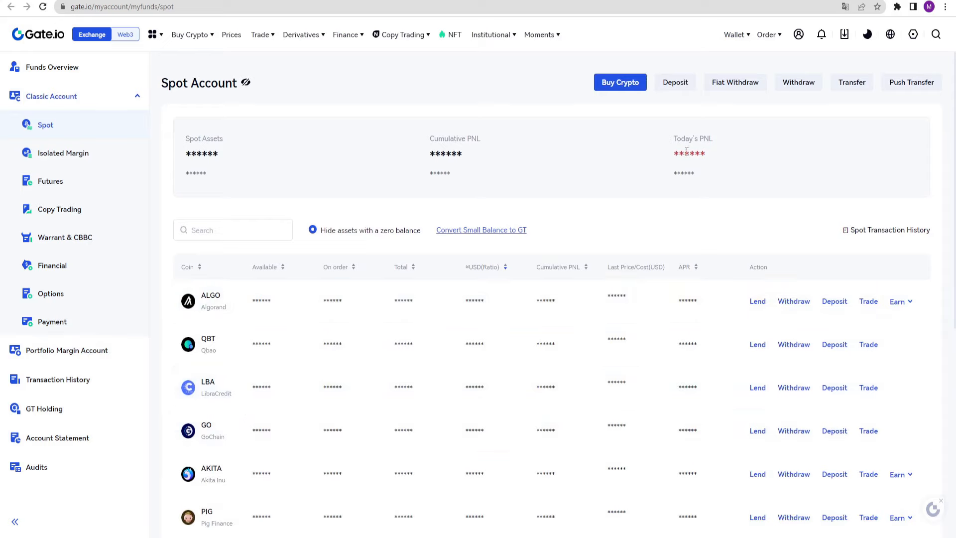
Start an on-chain crypto deposit from the Deposit options
left_click(674, 83)
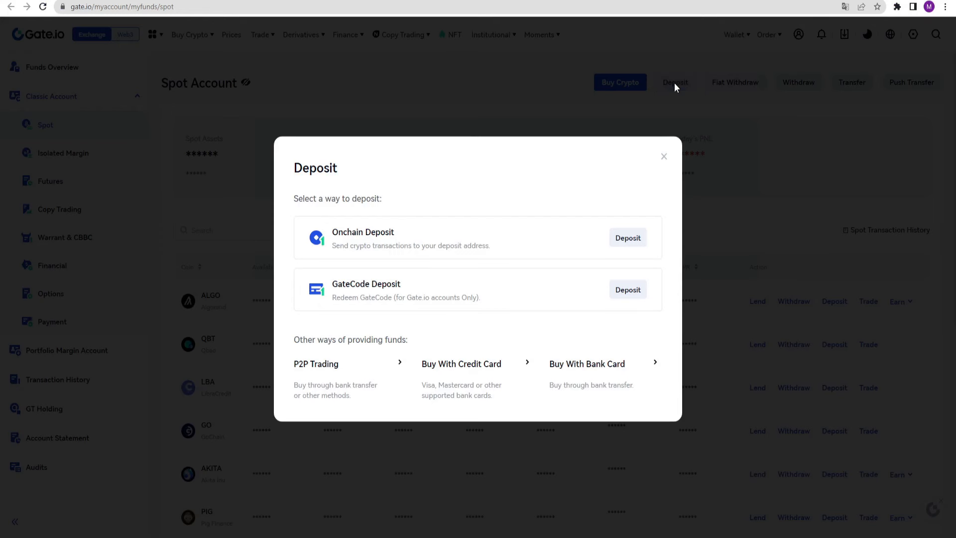
mouse_move(430, 238)
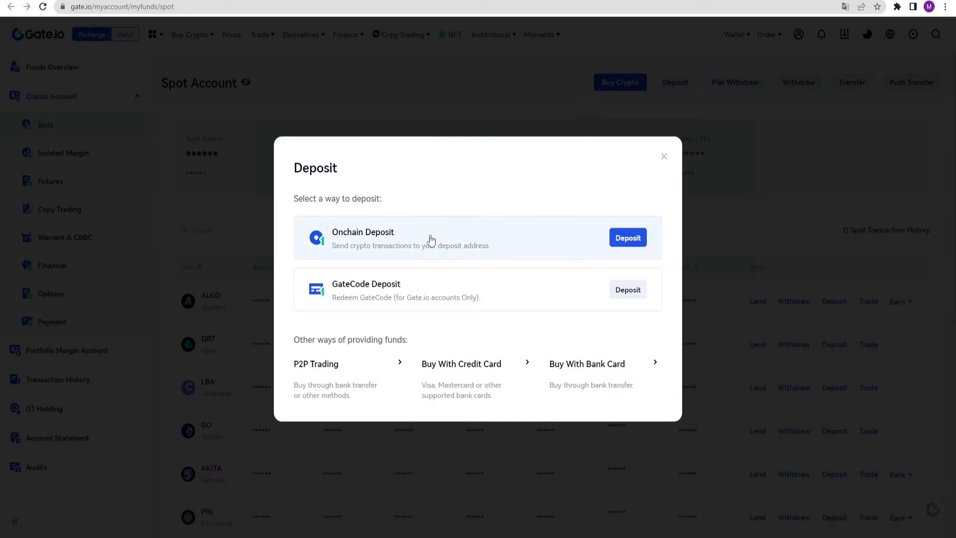
left_click(628, 237)
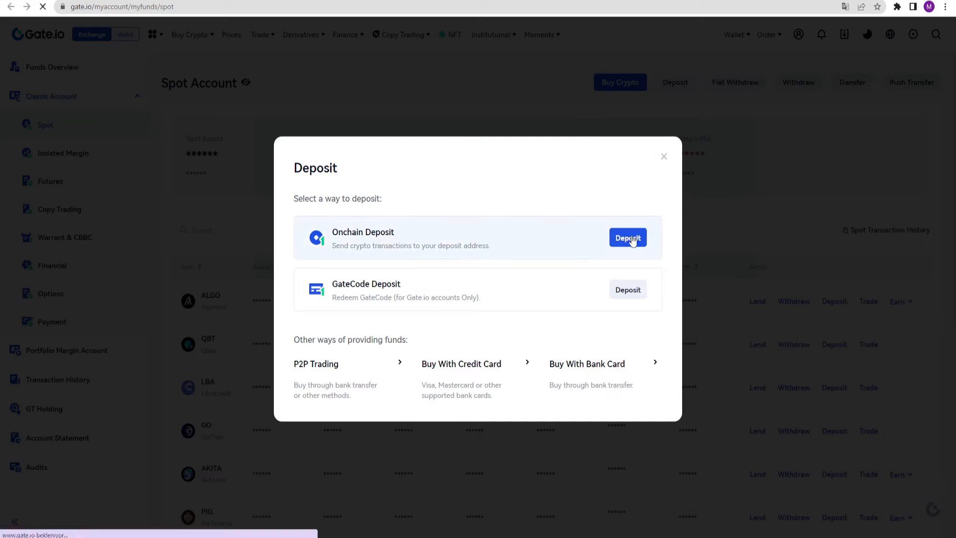
left_click(628, 237)
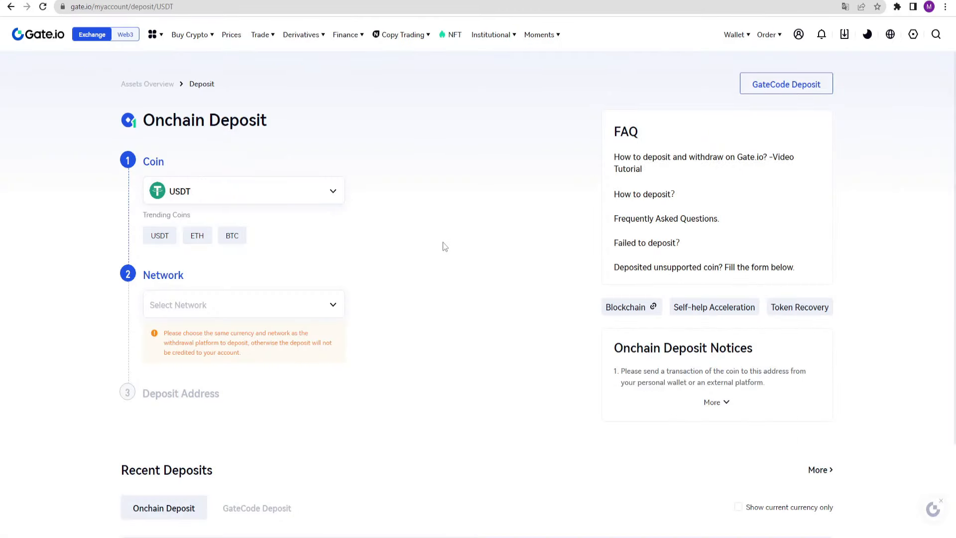
Select ALGO on the ALGO-Algorand network and copy the deposit address
left_click(243, 190)
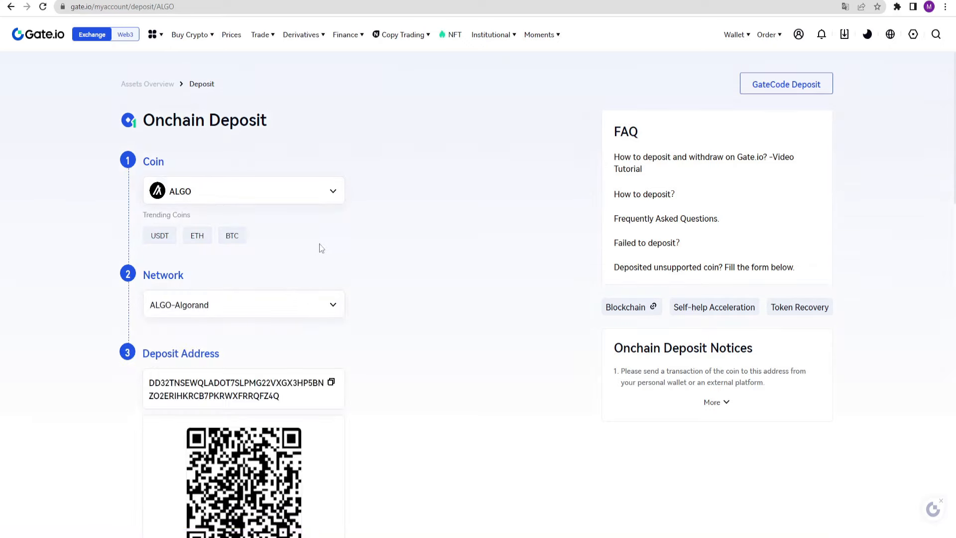
left_click(244, 304)
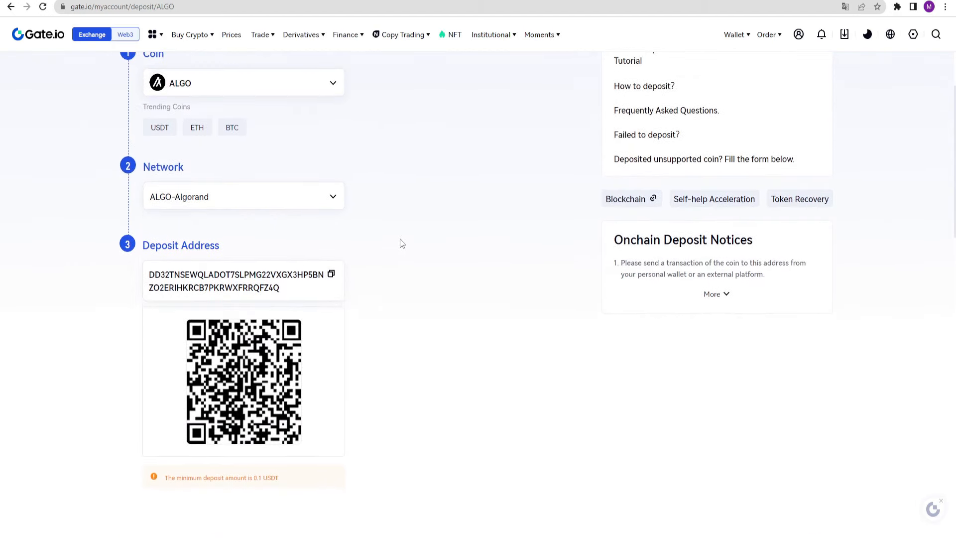
mouse_move(319, 287)
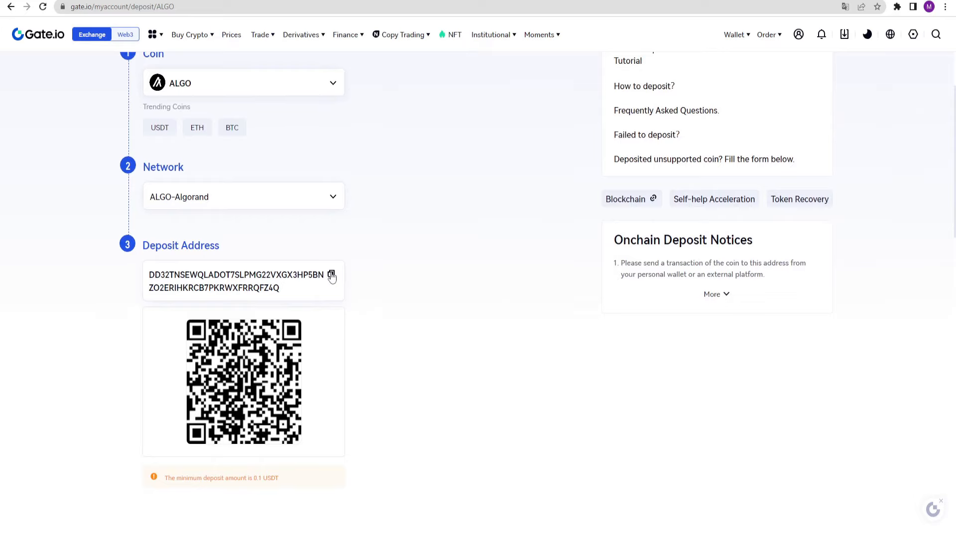
left_click(330, 275)
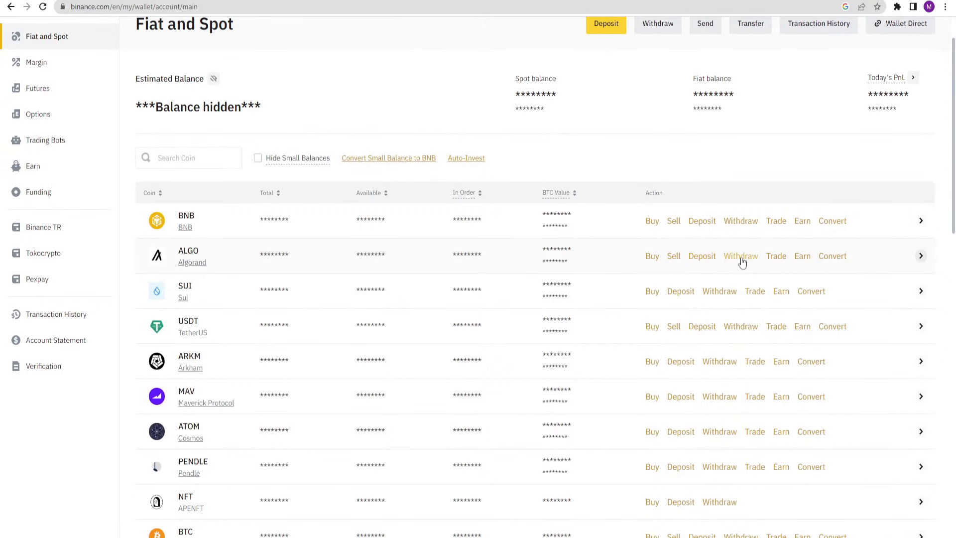
Begin a Binance ALGO withdrawal to the copied Algorand address for the MAX 140.473912 ALGO
left_click(740, 256)
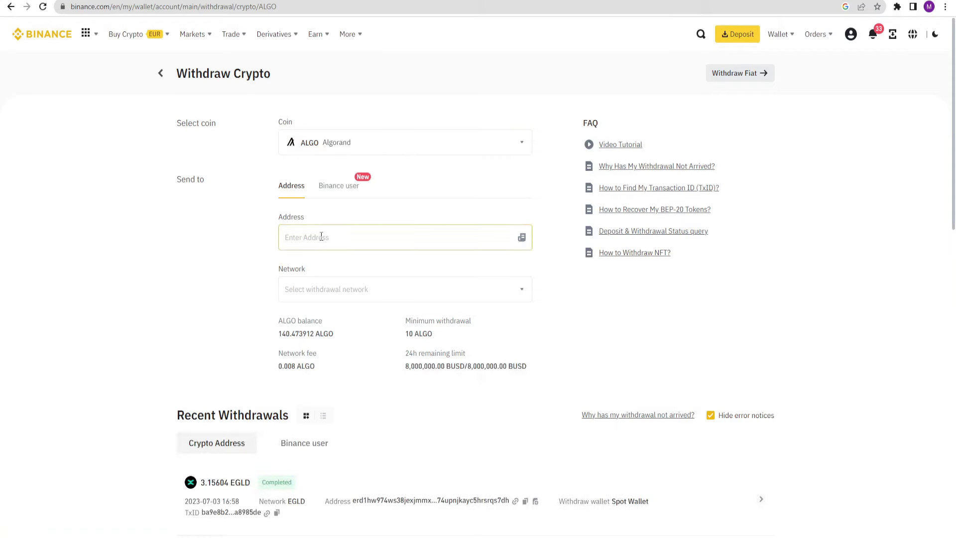
type("DD32TNSEWQLADOT7SLPMG22VXGX3HP5BNZO2ERIHKRCB7PKRWXF")
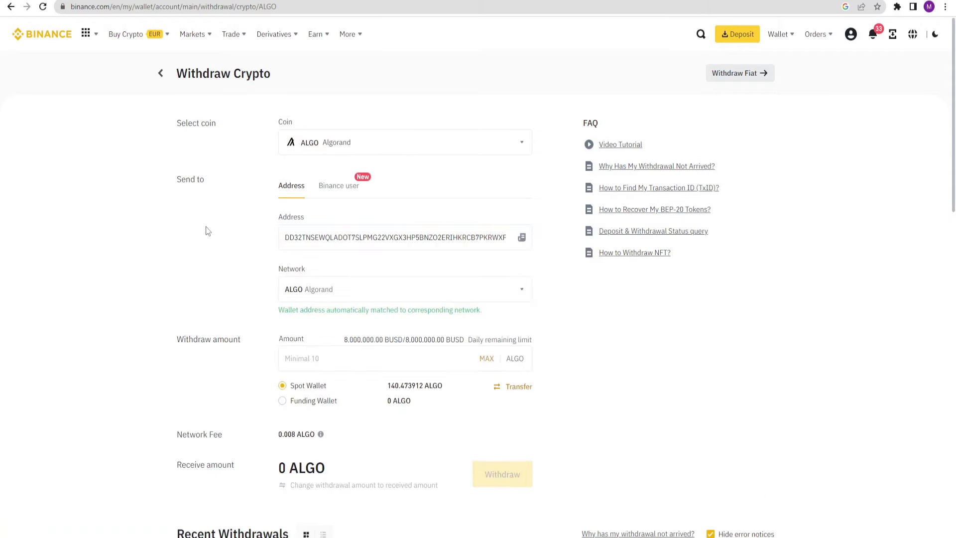
left_click(402, 358)
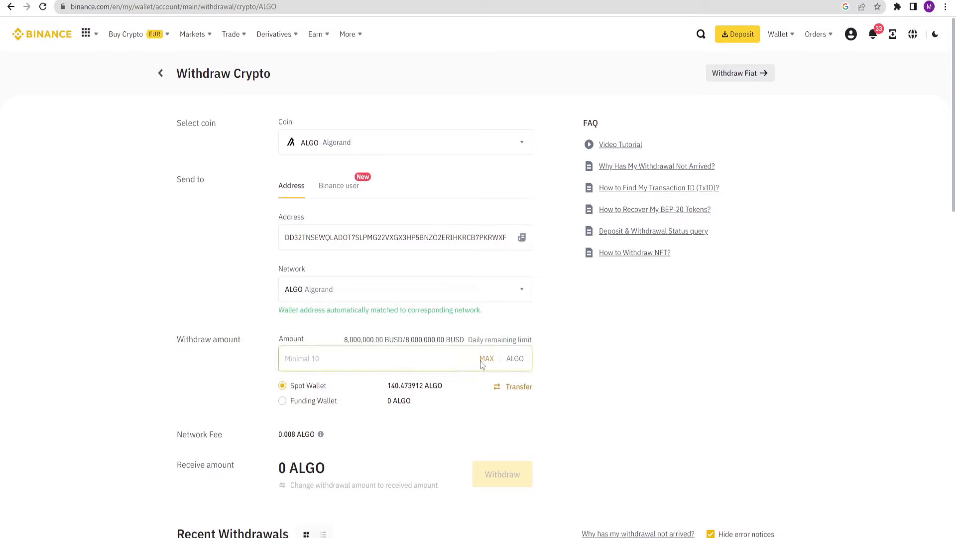
left_click(486, 357)
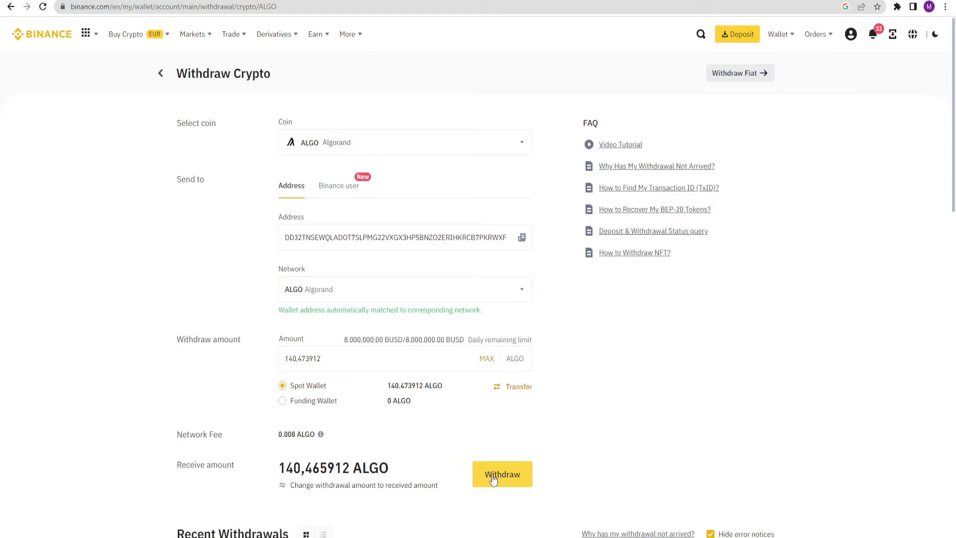
Submit the withdrawal, continue past the summary and switch to another verification method
left_click(502, 474)
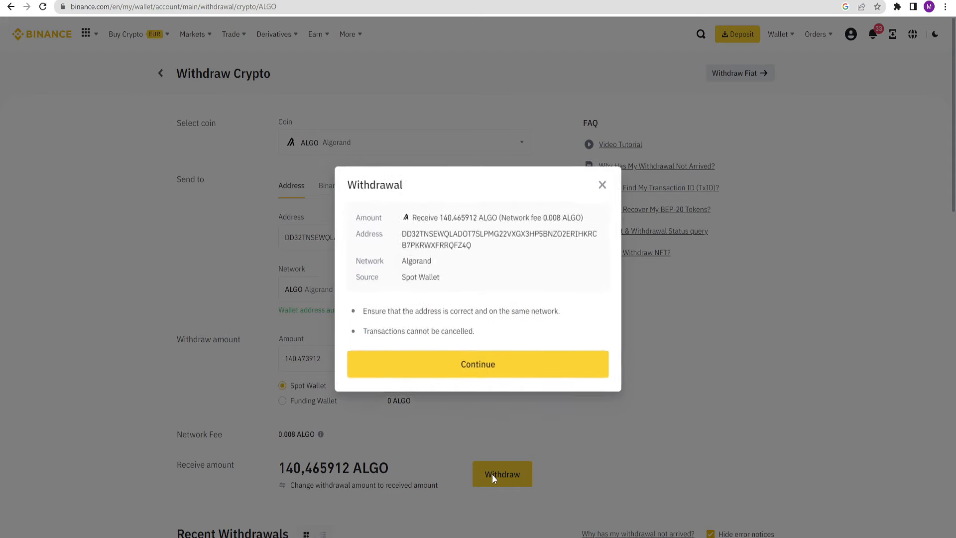
left_click(477, 365)
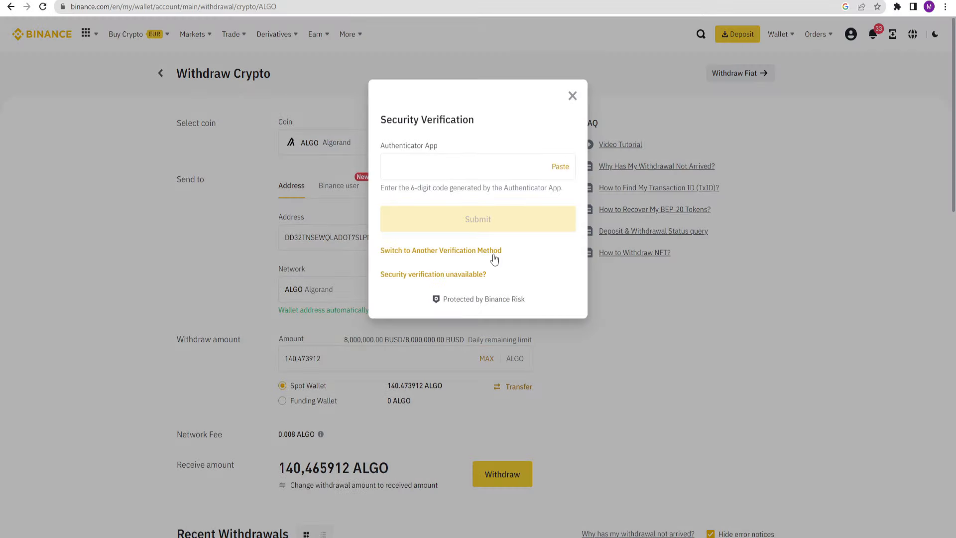
left_click(440, 250)
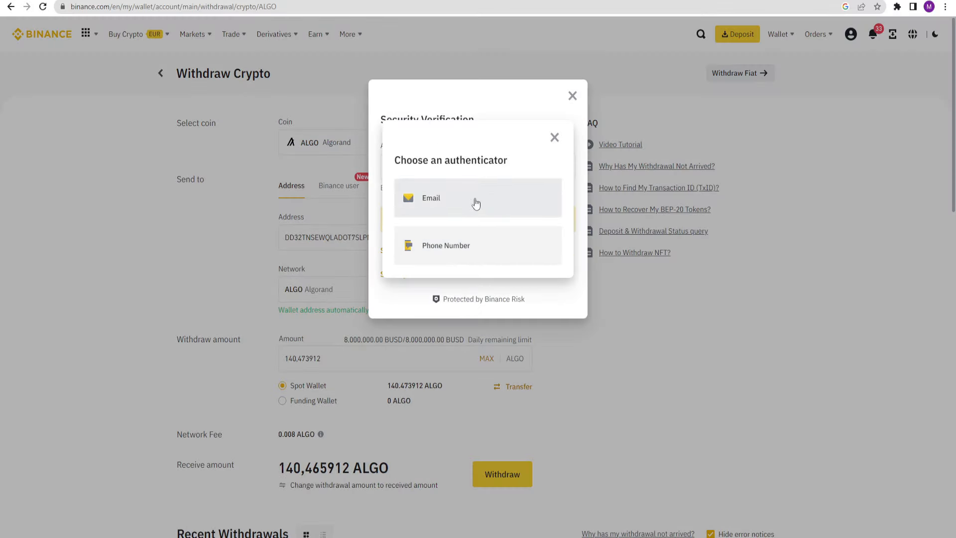
mouse_move(489, 208)
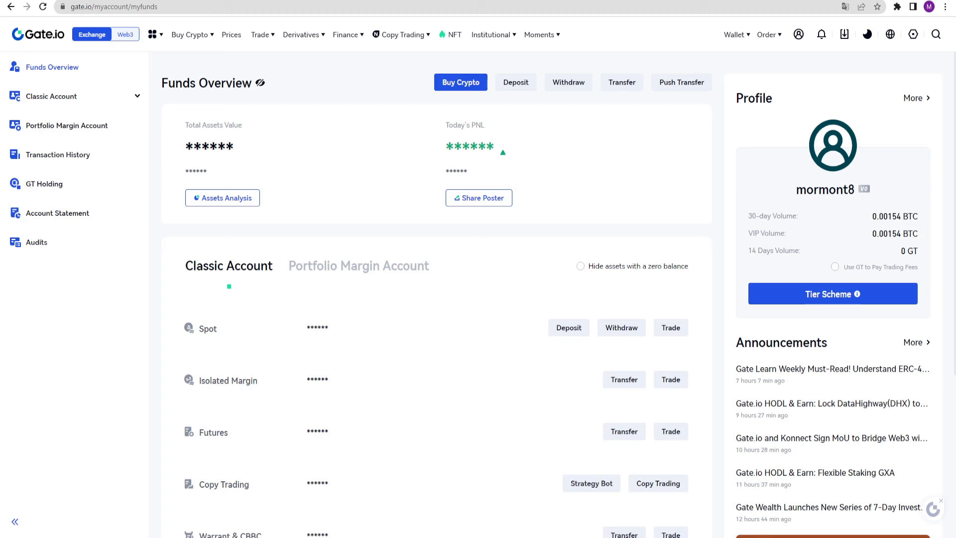
Start a Gate.io withdrawal and enter the Algorand destination address
left_click(401, 34)
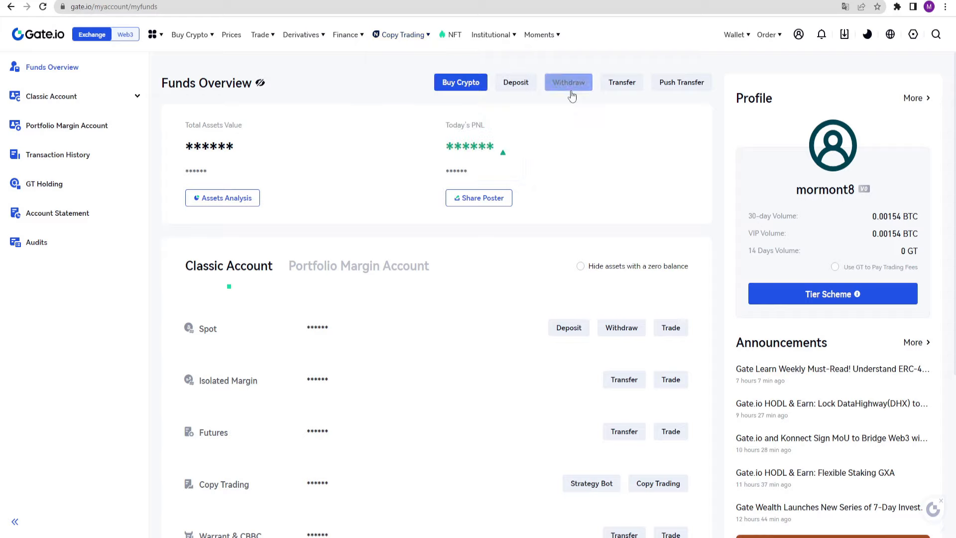
left_click(568, 83)
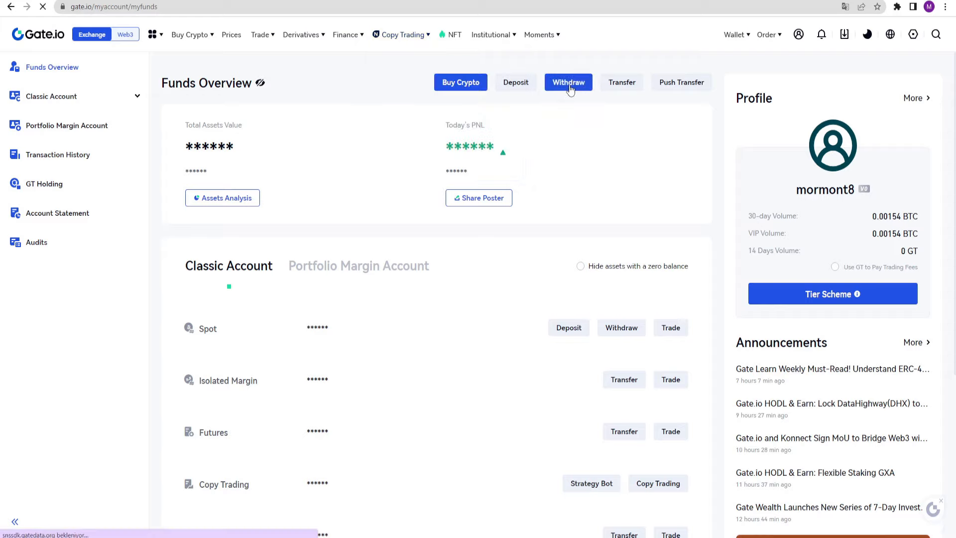
left_click(567, 83)
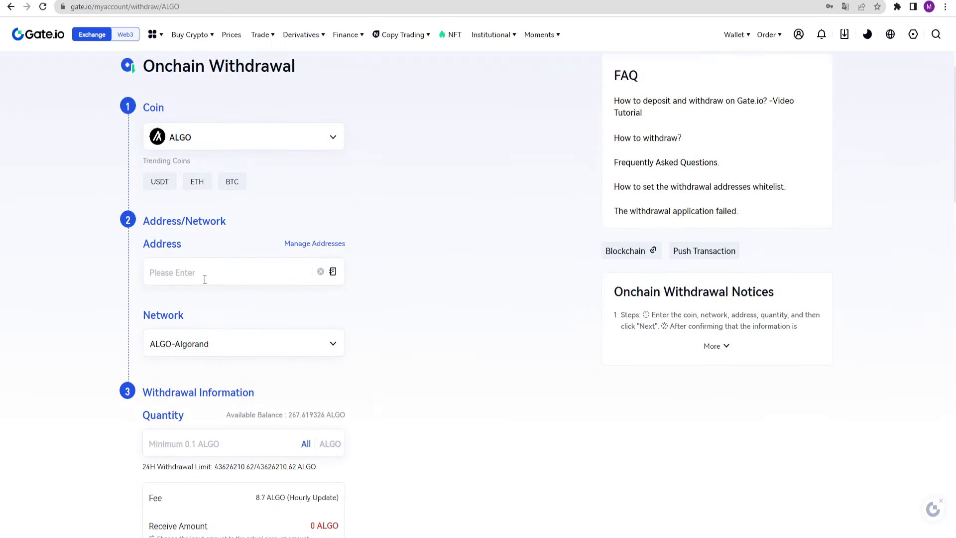
left_click(232, 272)
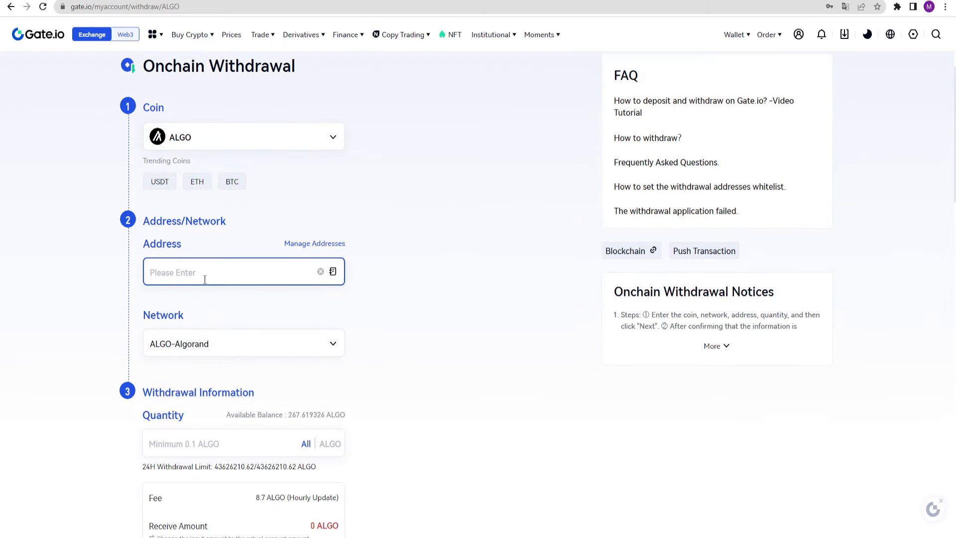
type("DD32TNSEWQLADOT7SLPMG22VXGX3H")
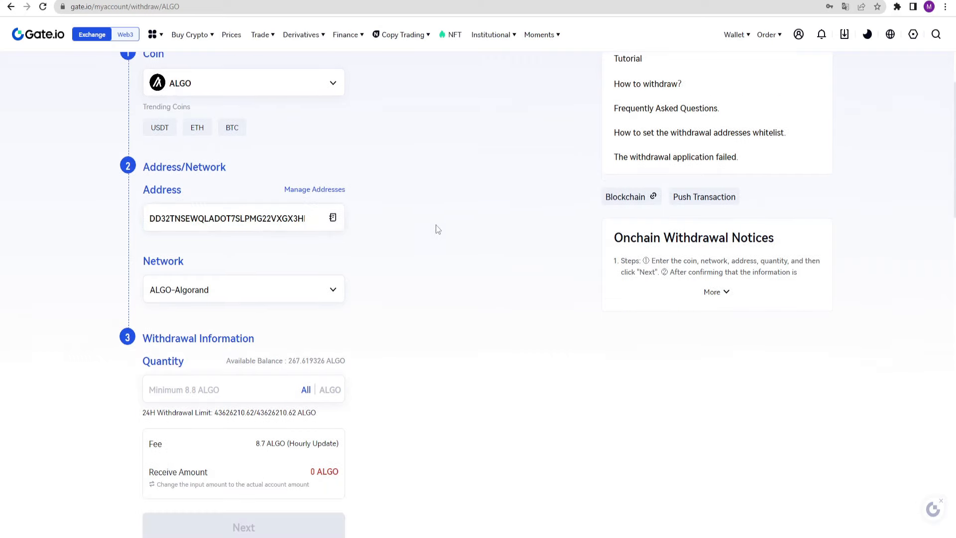
Fill the entire 267.6193 ALGO balance as quantity and proceed to confirmation
scroll("down", 3)
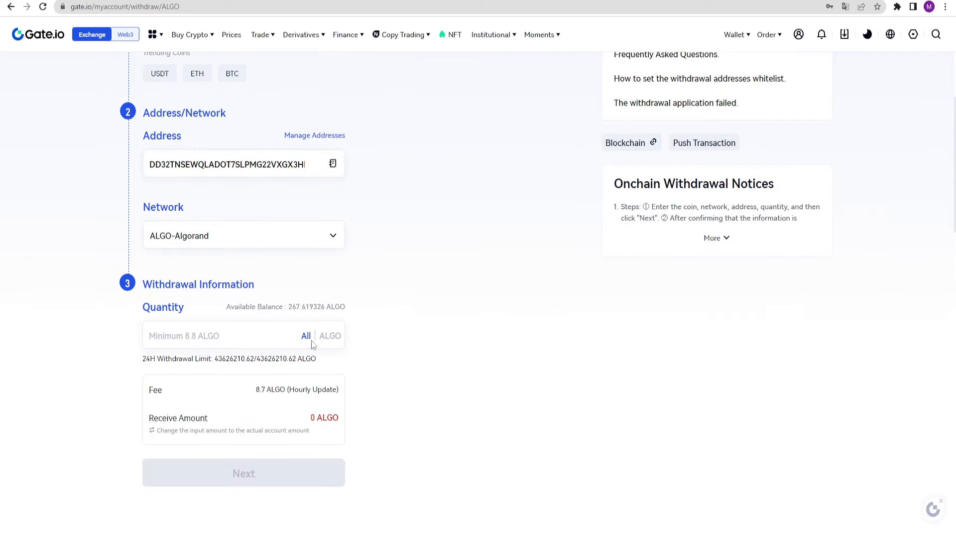
left_click(306, 336)
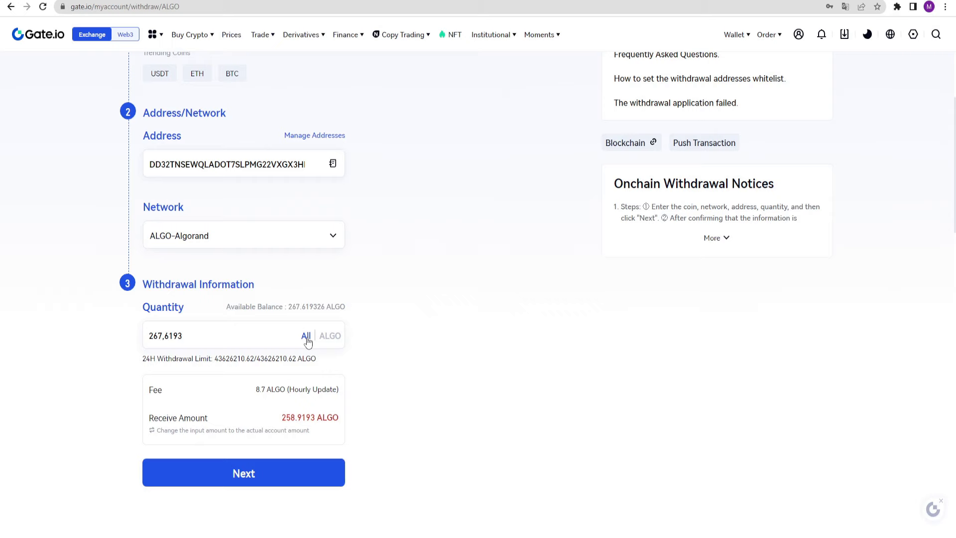
left_click(243, 472)
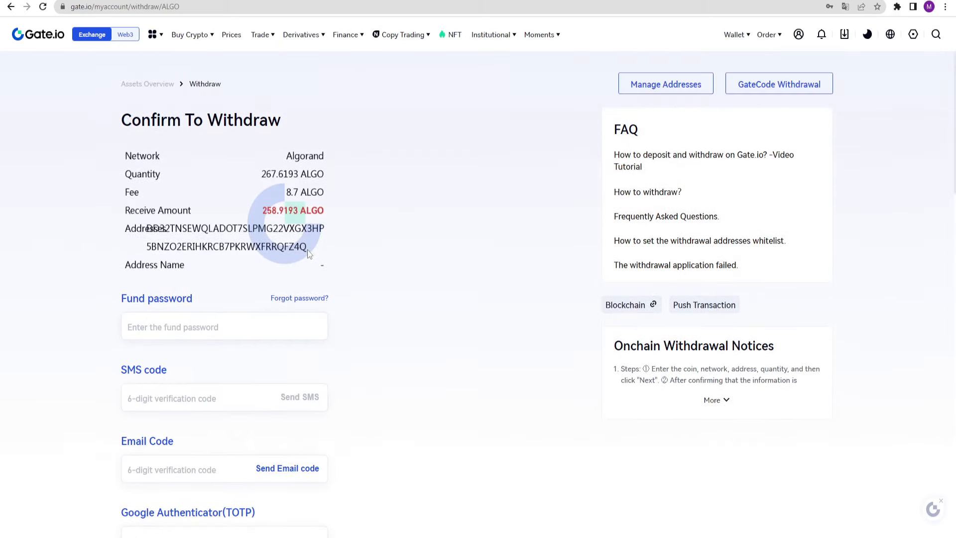
Open Security Settings from the profile menu and scroll through two-step verification and passwords
scroll("down", 3)
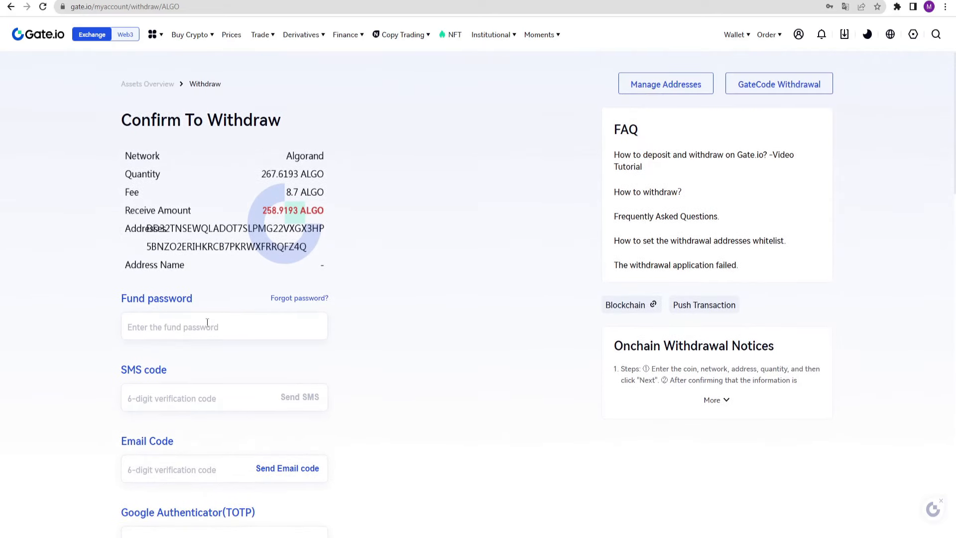
left_click(799, 34)
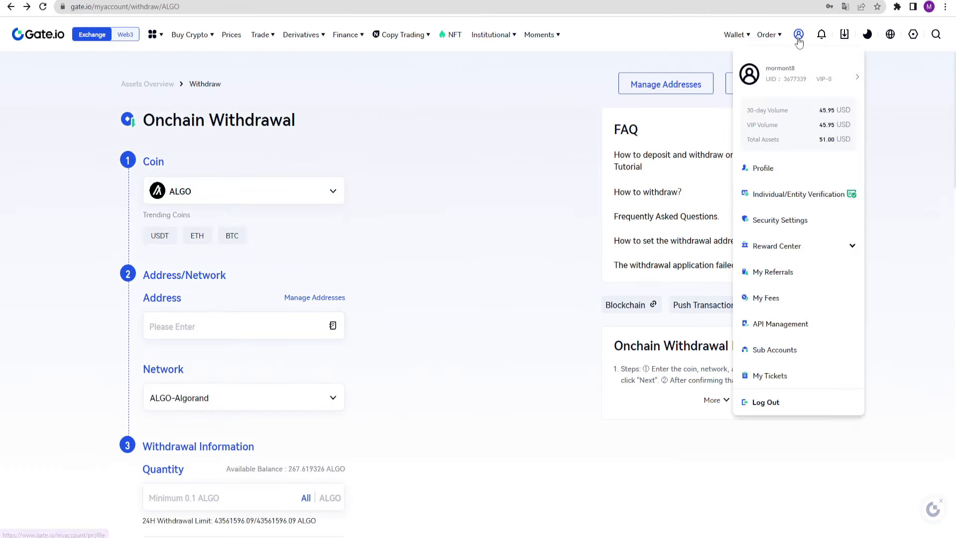
left_click(781, 219)
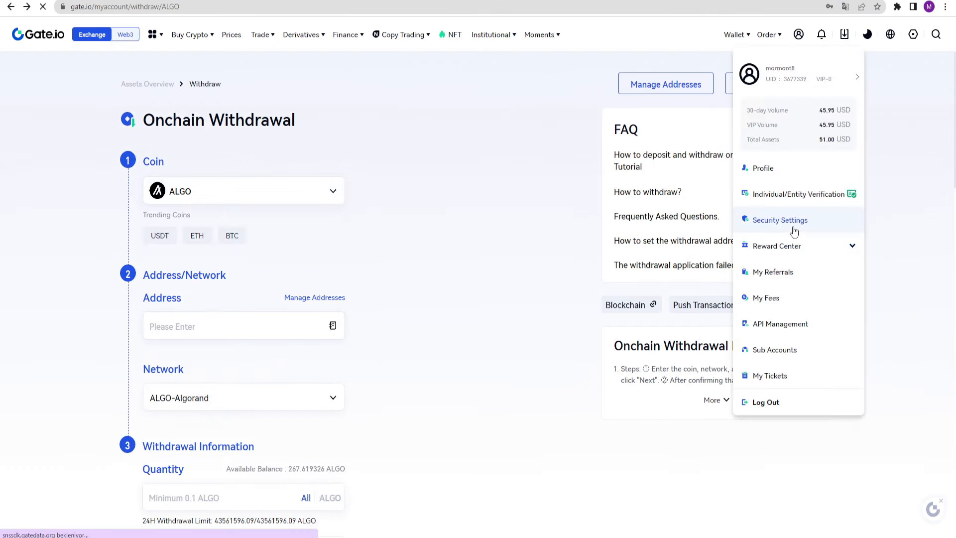
left_click(781, 219)
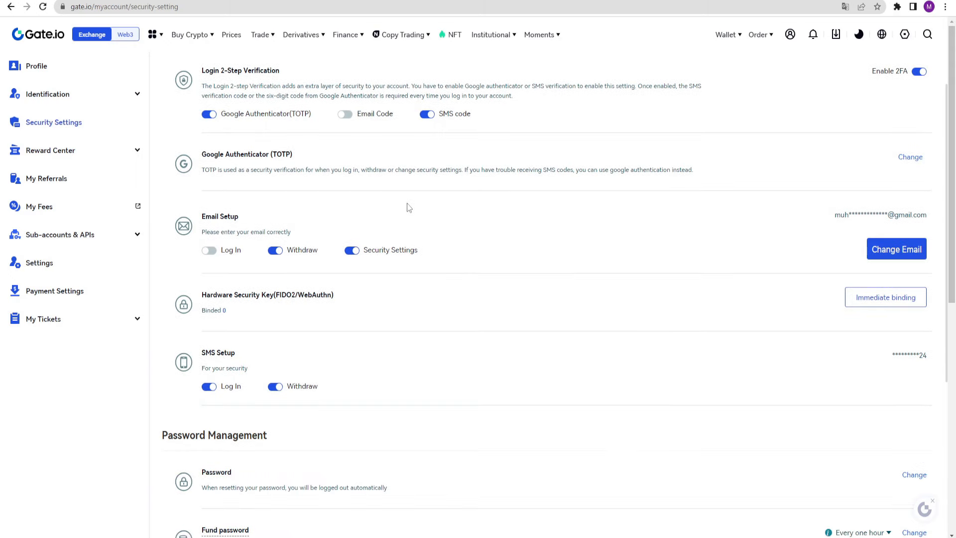
scroll("down", 3)
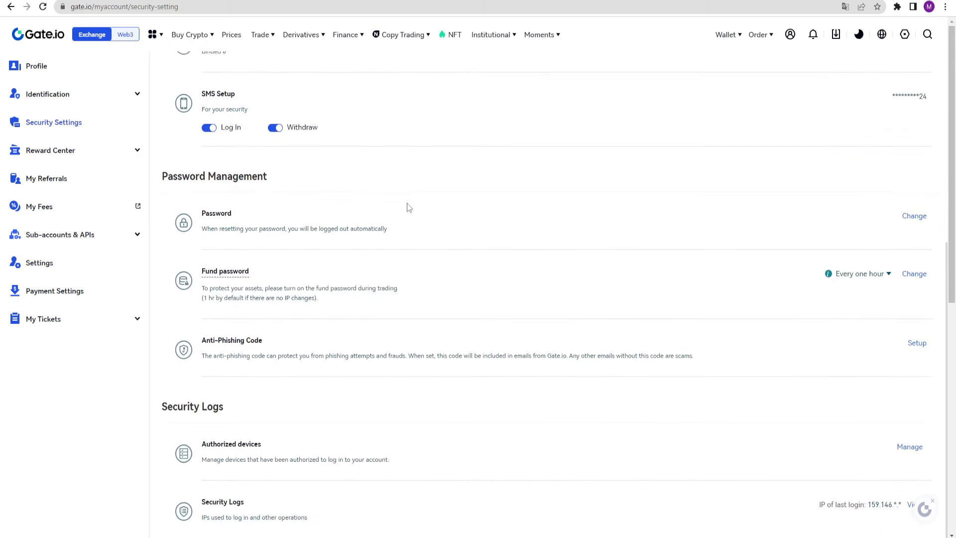
mouse_move(625, 305)
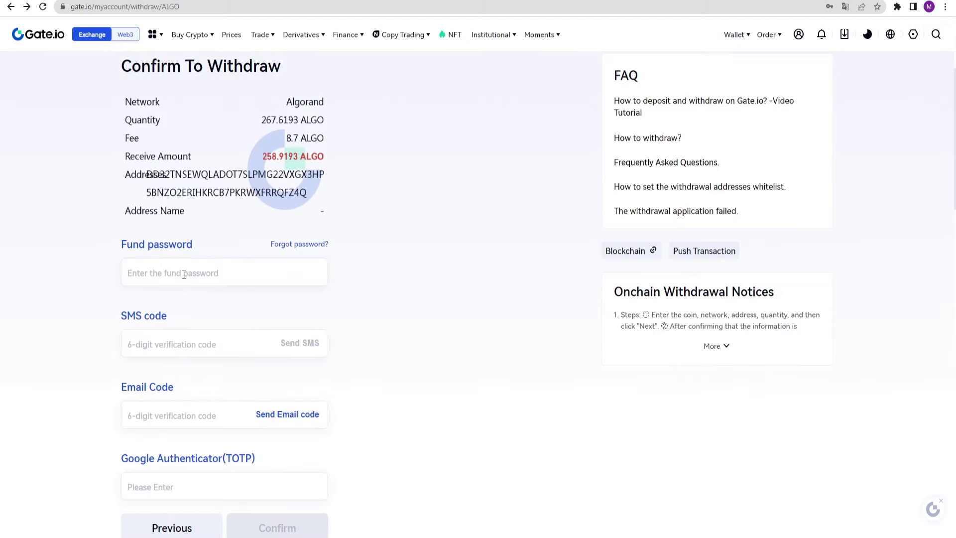
scroll("down", 3)
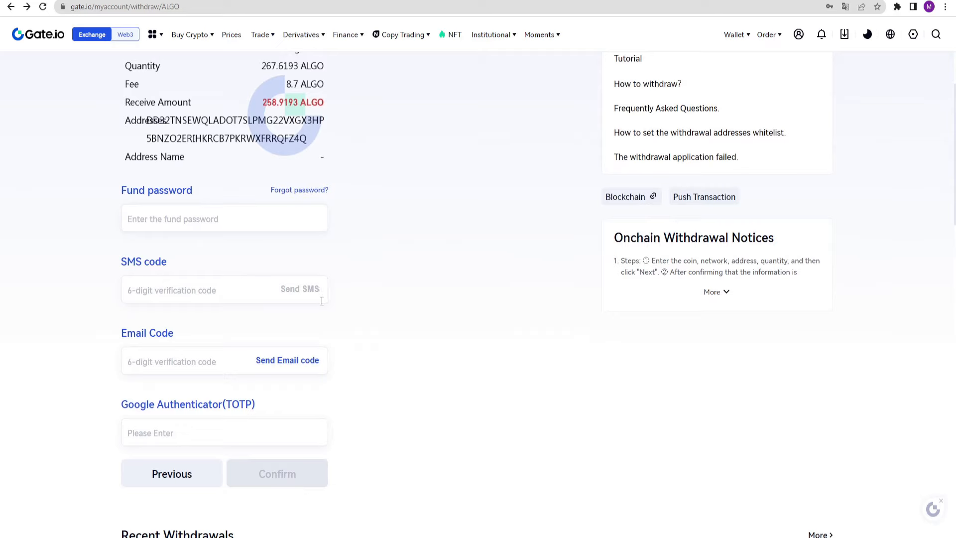
scroll("down", 3)
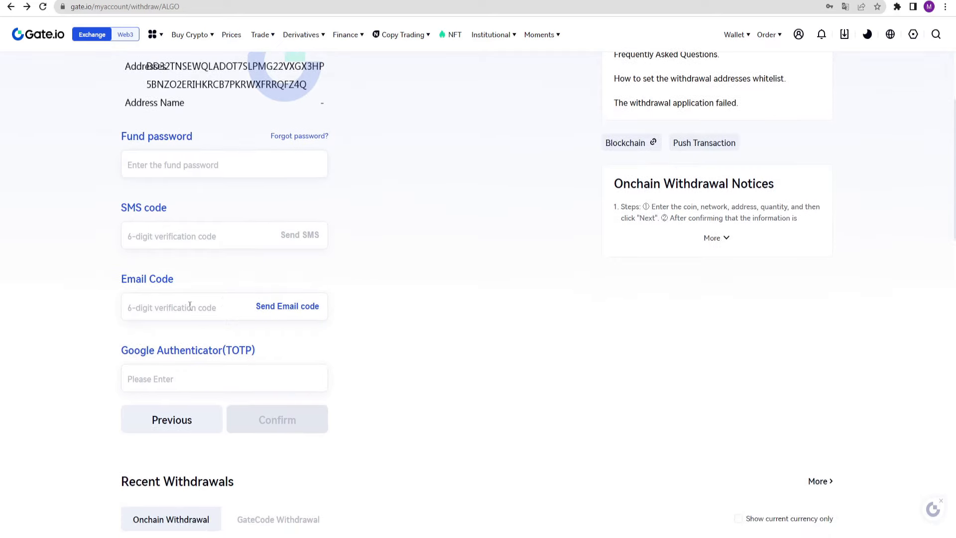
scroll("down", 3)
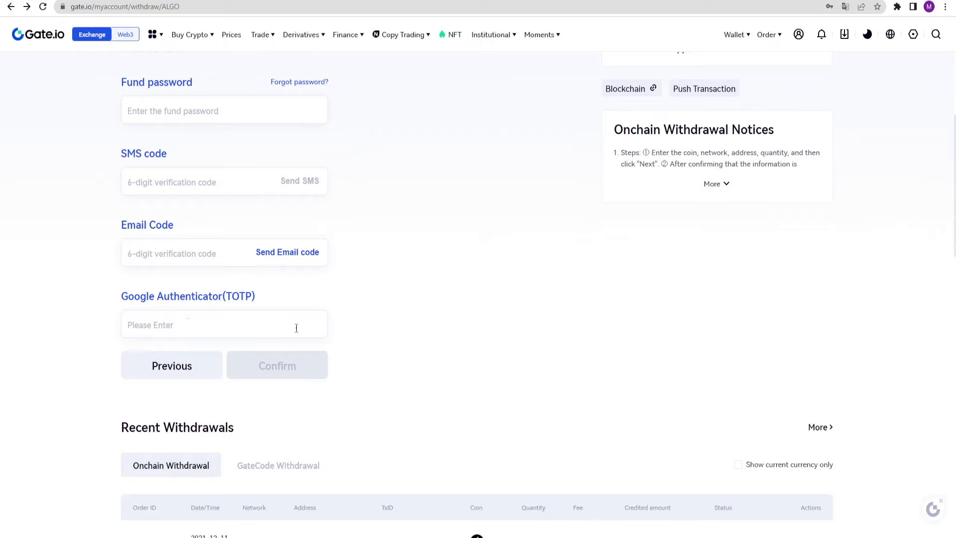
scroll("down", 3)
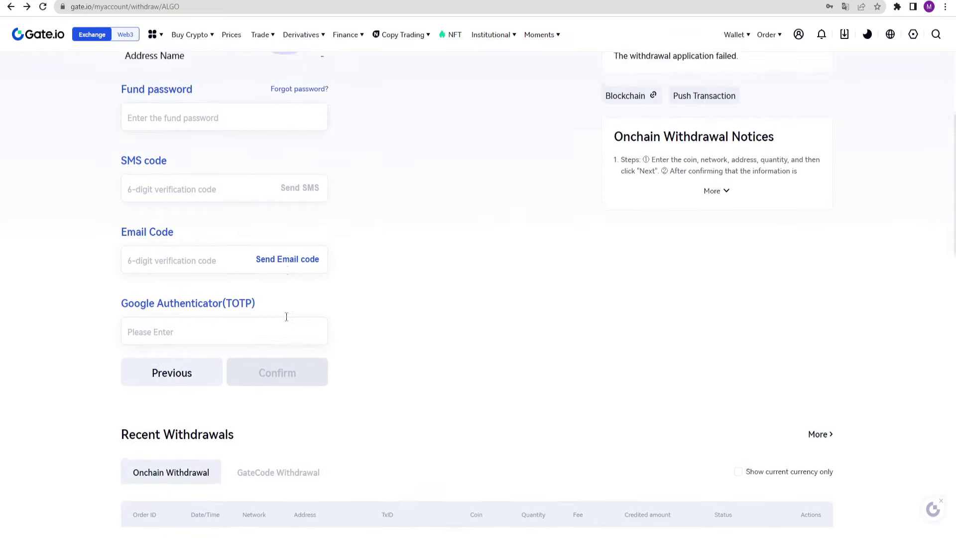
scroll("down", 3)
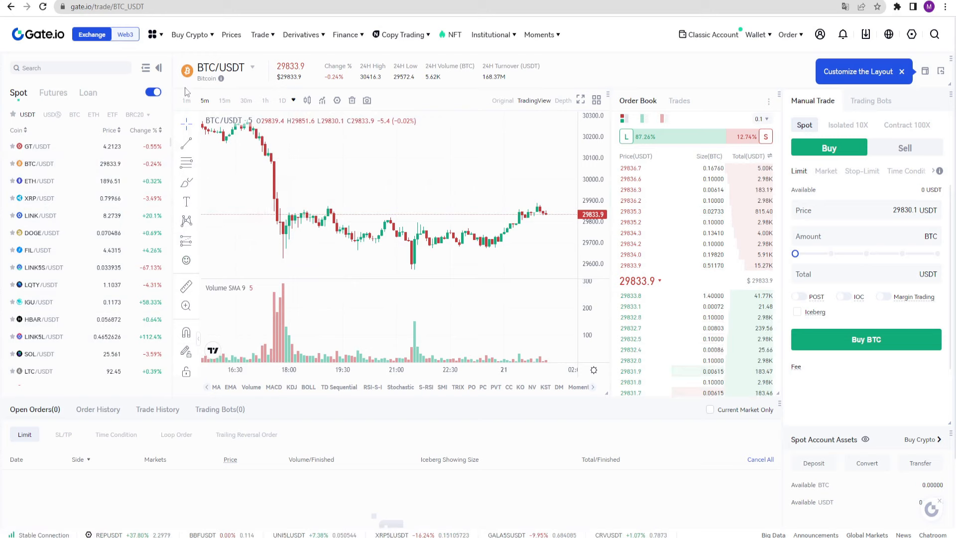
Search 'algo' and open the ALGO/USDT trading pair
left_click(219, 66)
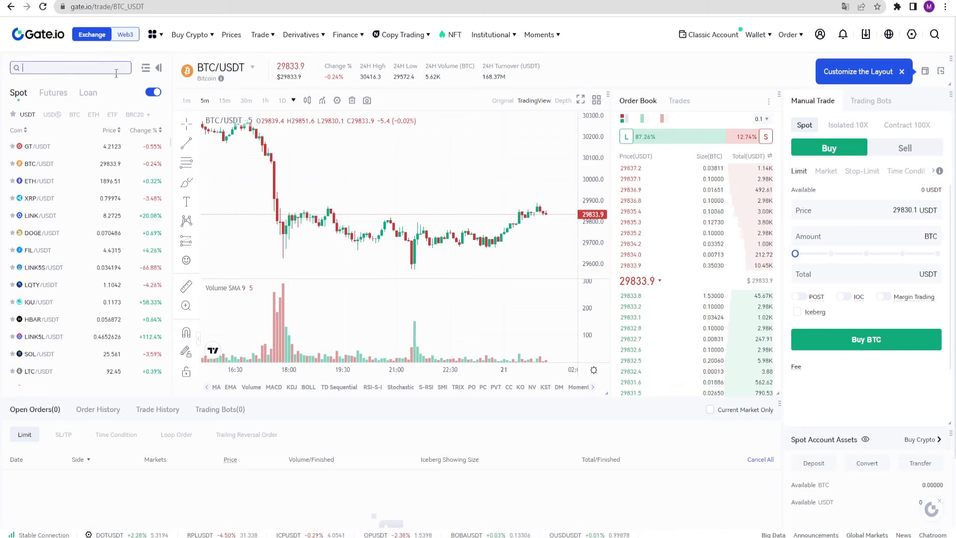
type("algo")
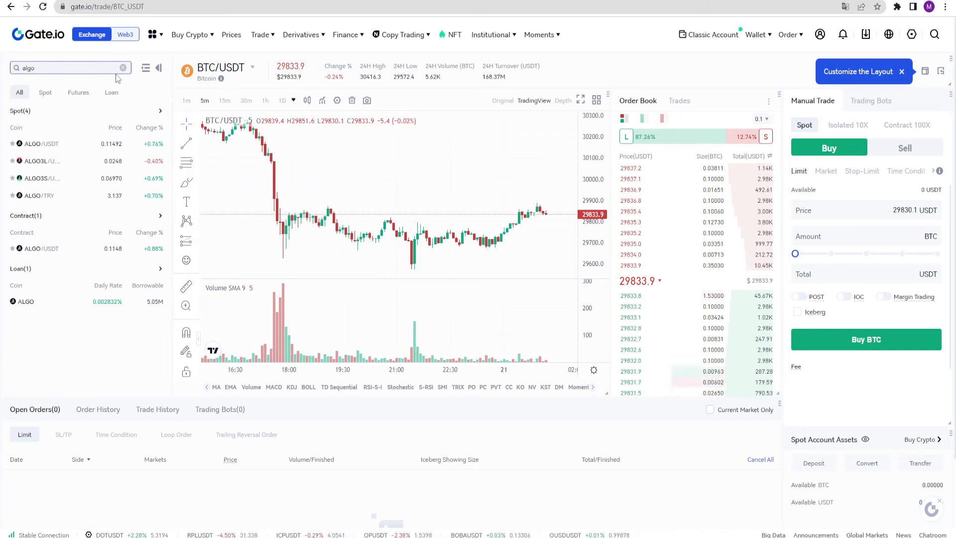
left_click(39, 143)
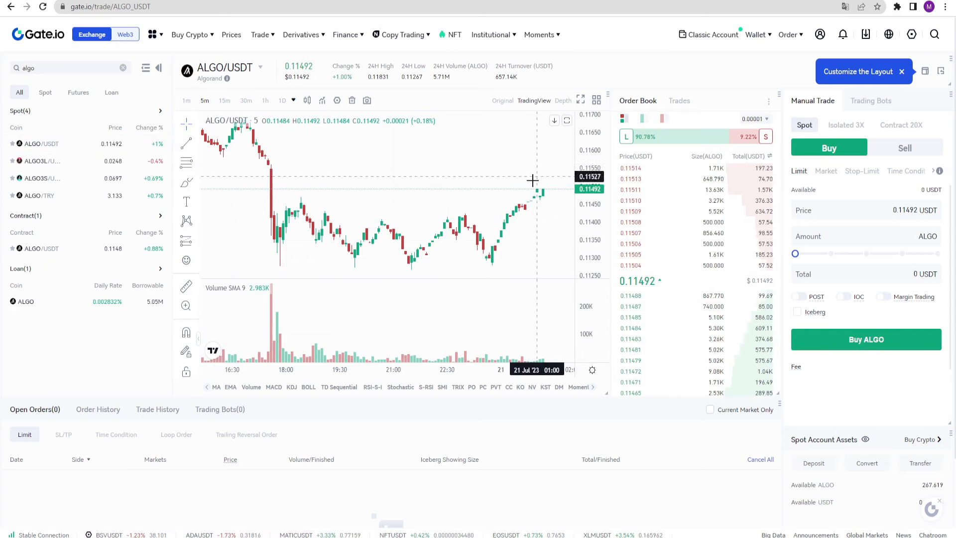
mouse_move(433, 90)
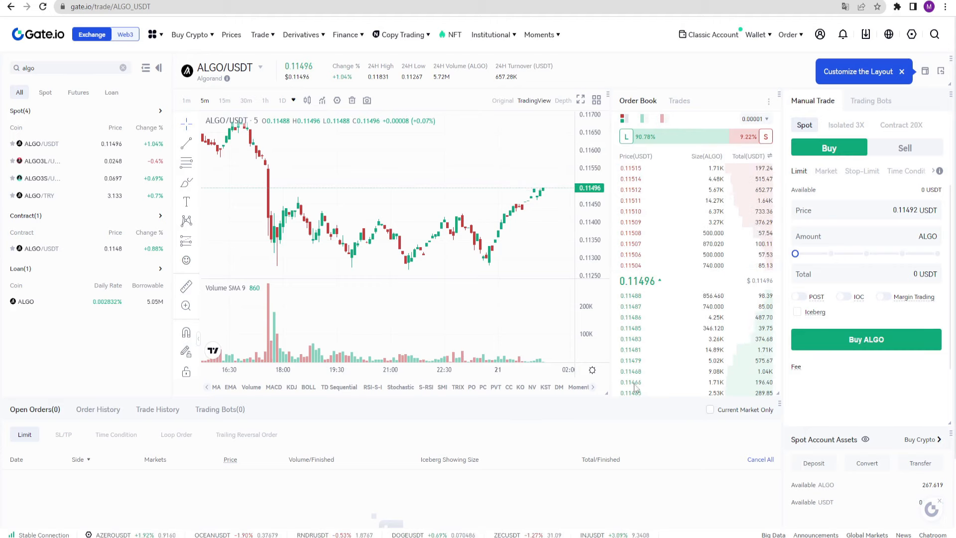
mouse_move(658, 323)
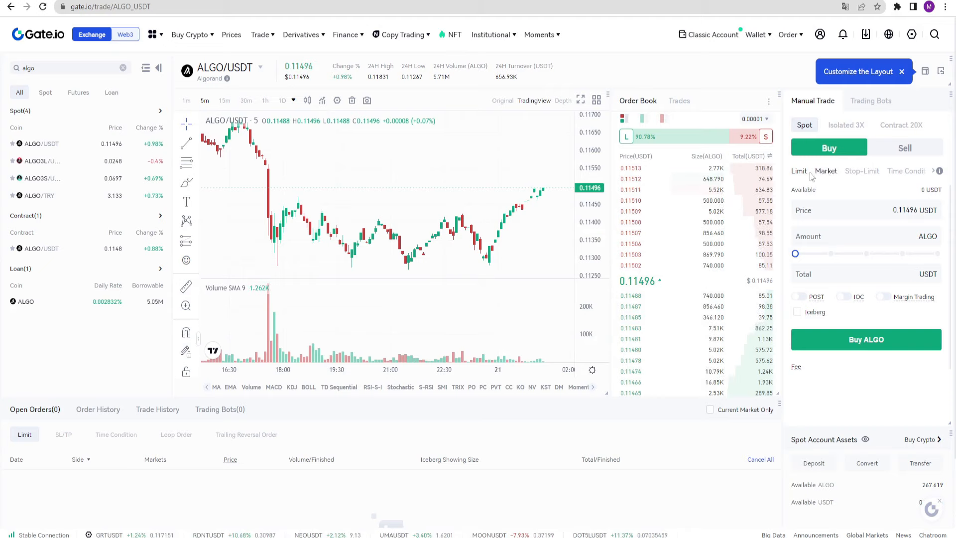
Sell the full 267.619 ALGO by limit order at 0.11489 USDT, confirming with the fund password
left_click(905, 147)
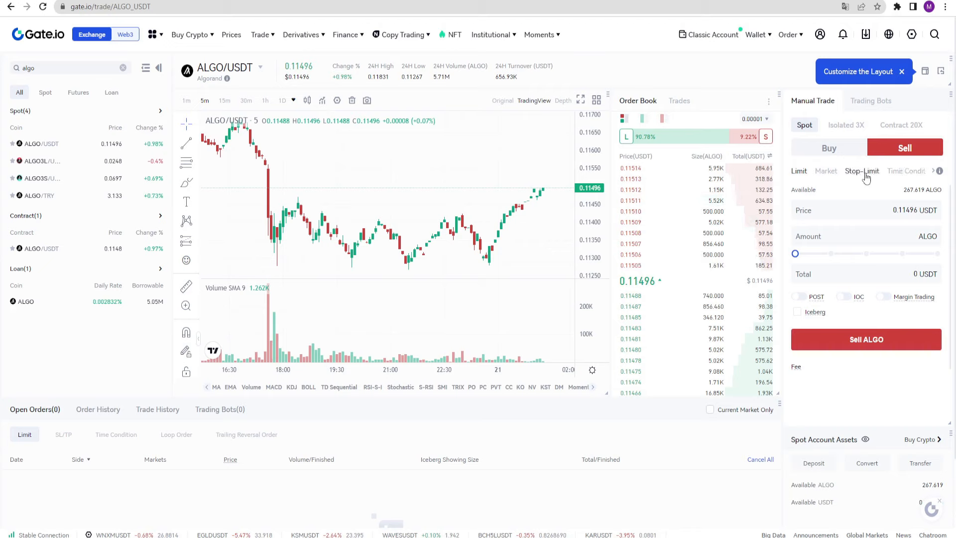
left_click(905, 170)
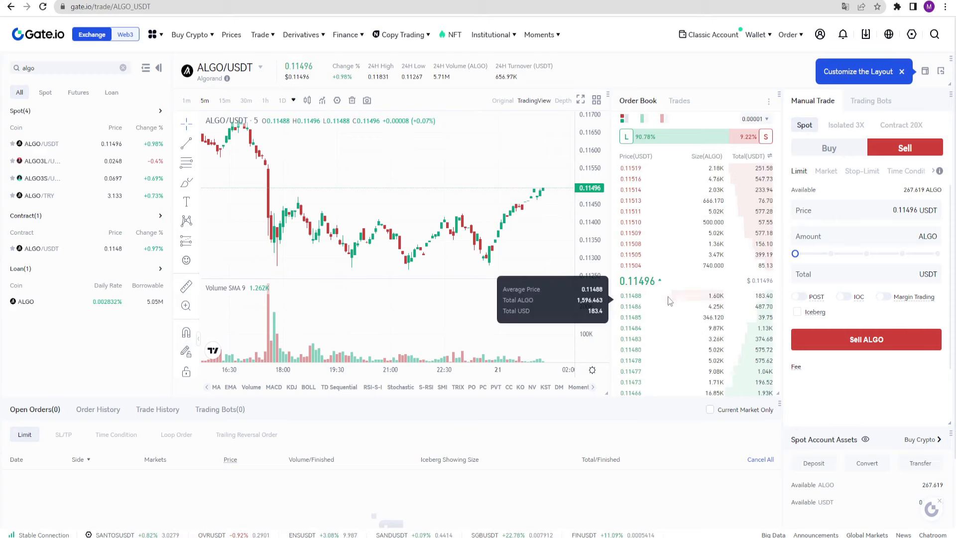
left_click(866, 340)
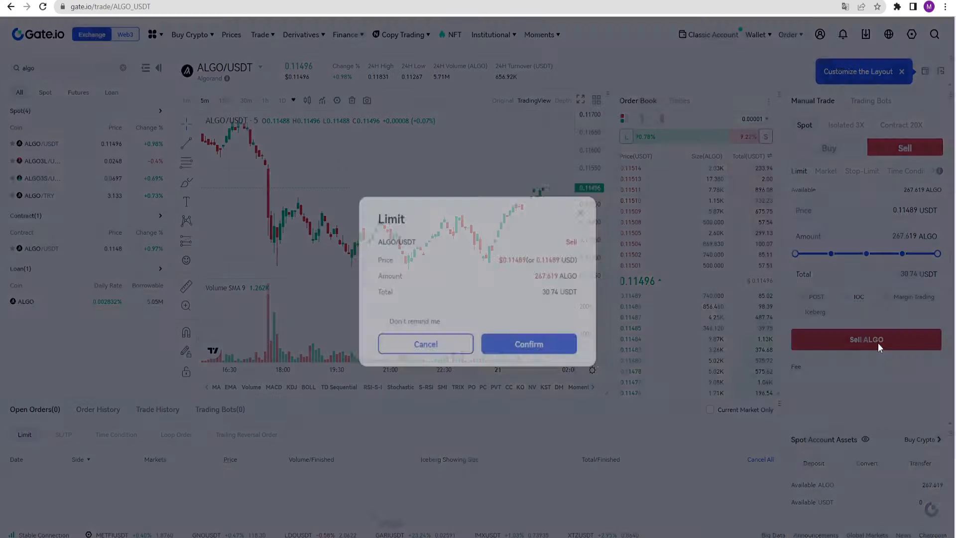
left_click(528, 344)
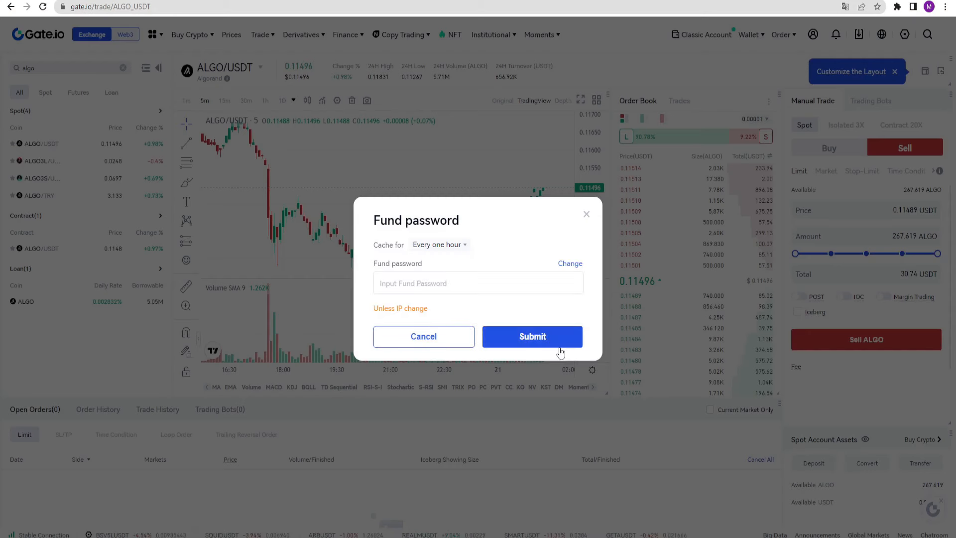
left_click(532, 335)
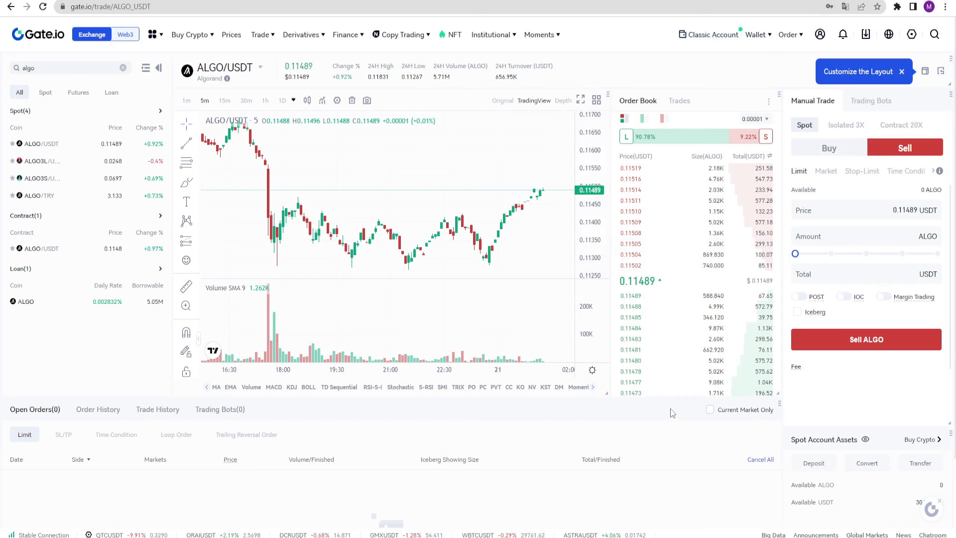
Place a limit buy for 282.339 ALGO at 0.1089 USDT, then cancel it from the open orders
left_click(829, 147)
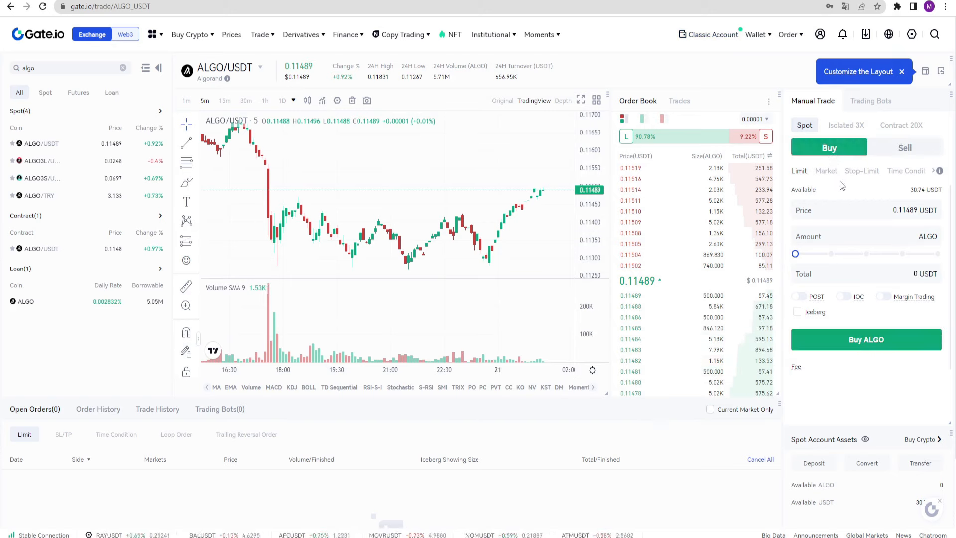
left_click(865, 211)
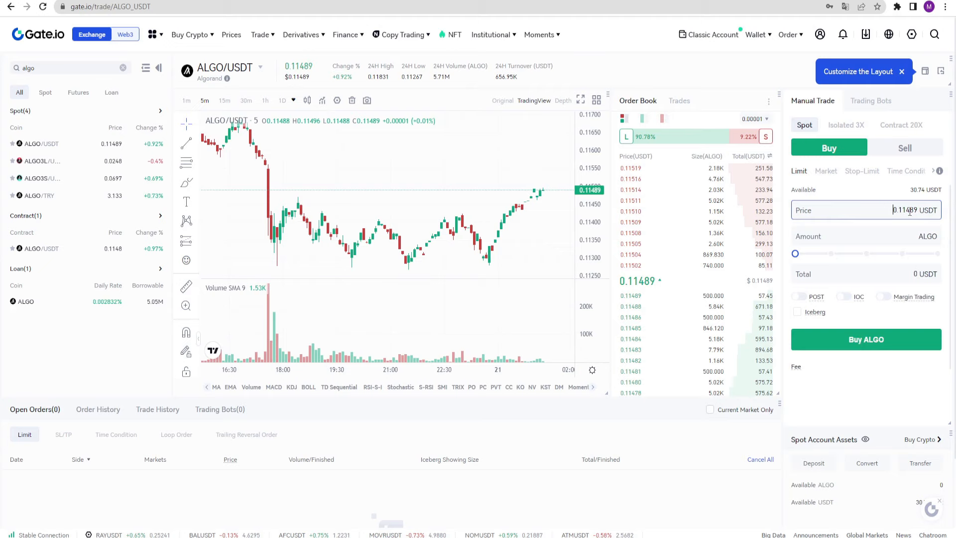
type("0.108")
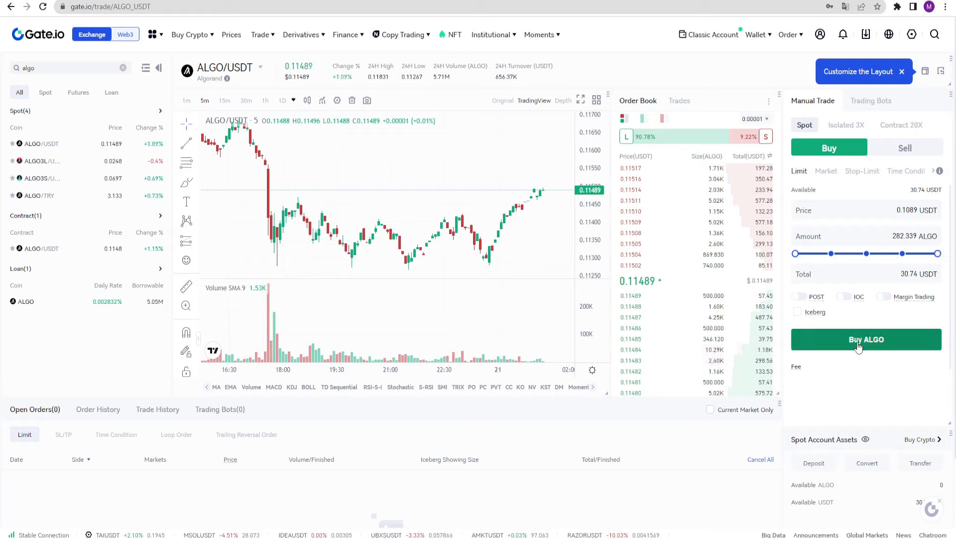
left_click(865, 340)
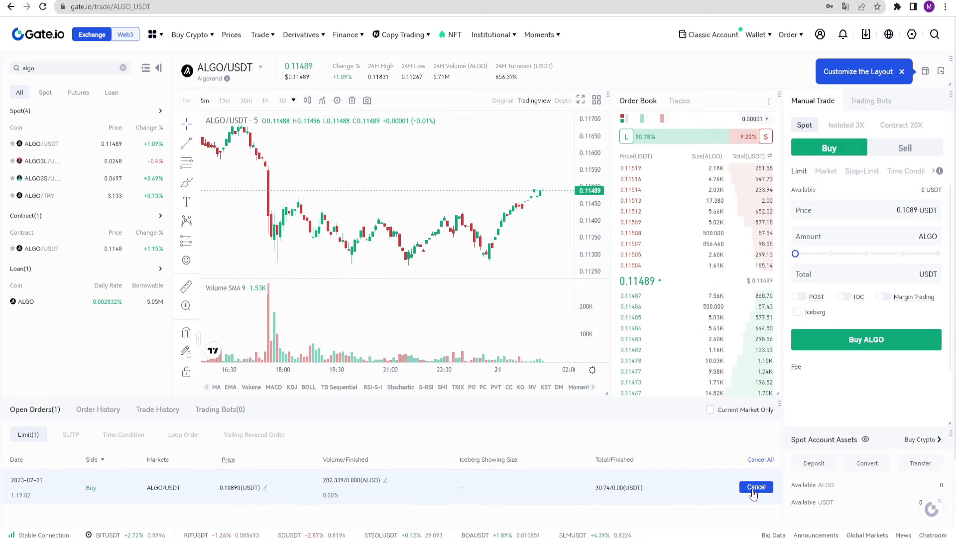
left_click(756, 487)
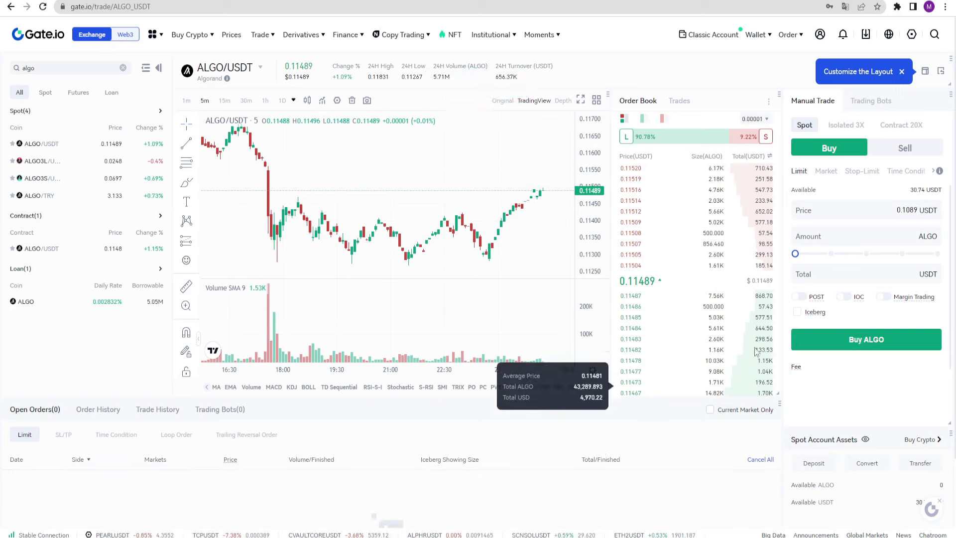
Market-buy ALGO with nearly the full USDT balance, ending with about 248 ALGO and 2.15 USDT
left_click(827, 170)
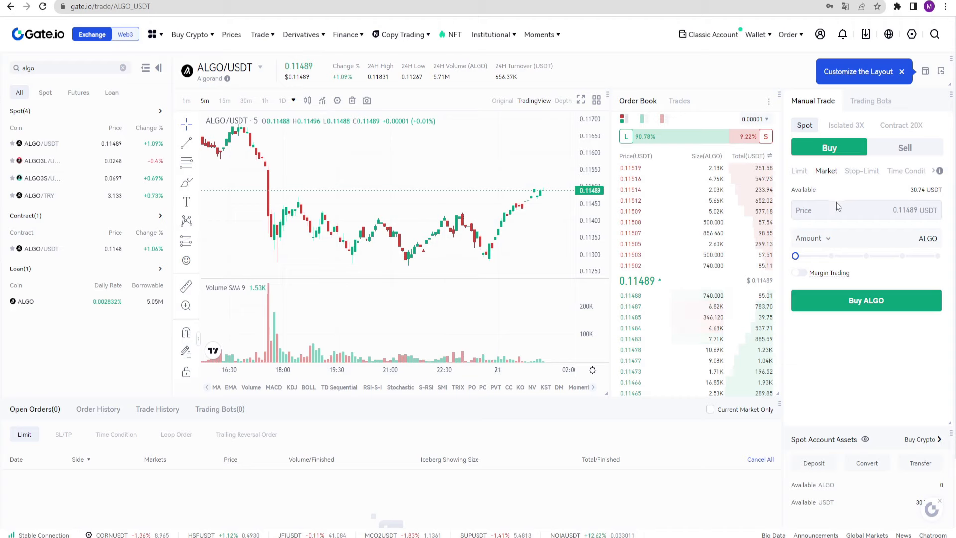
left_click_drag(796, 256, 938, 256)
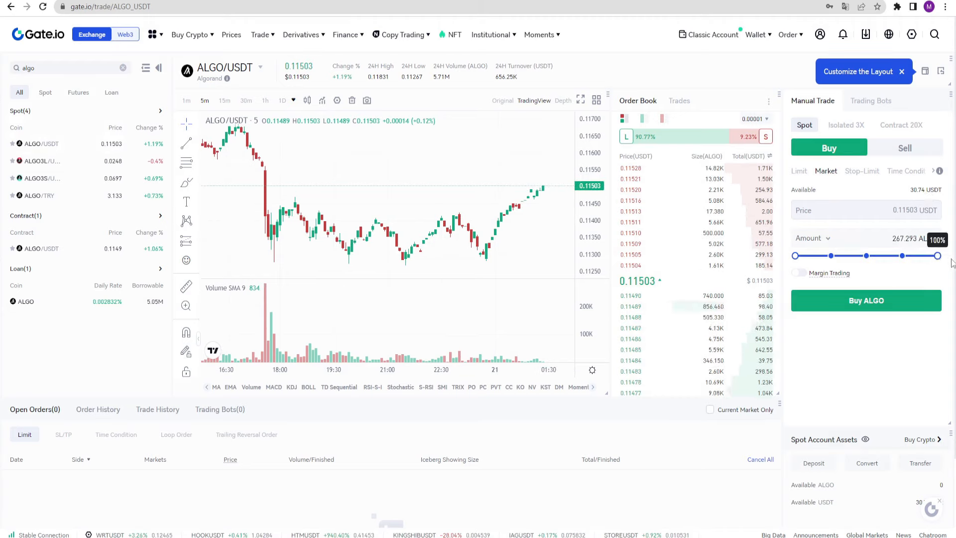
left_click_drag(938, 256, 927, 256)
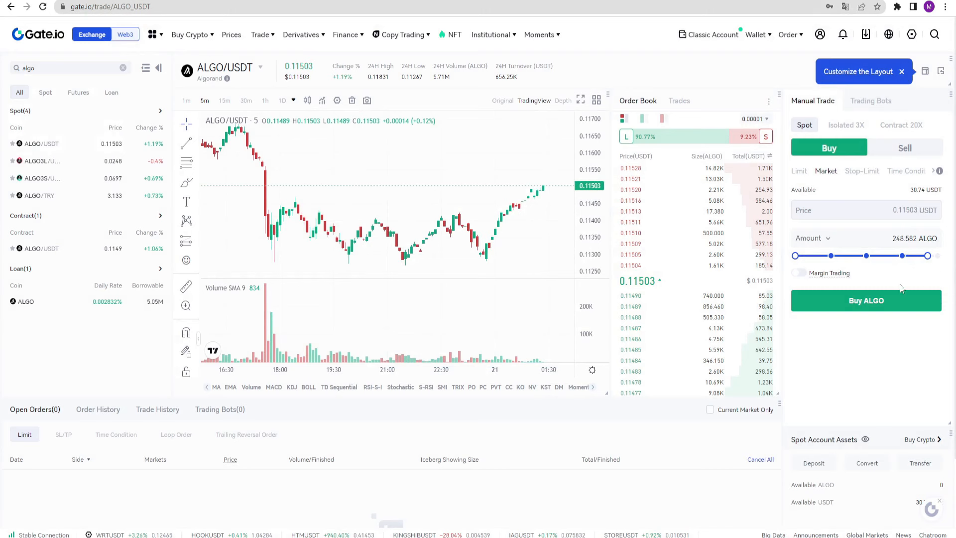
left_click(865, 299)
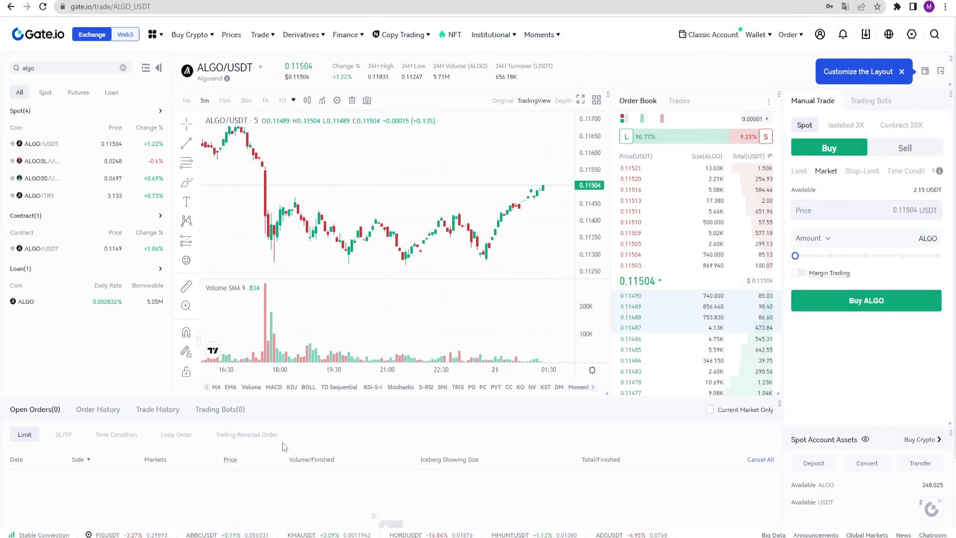
left_click(346, 34)
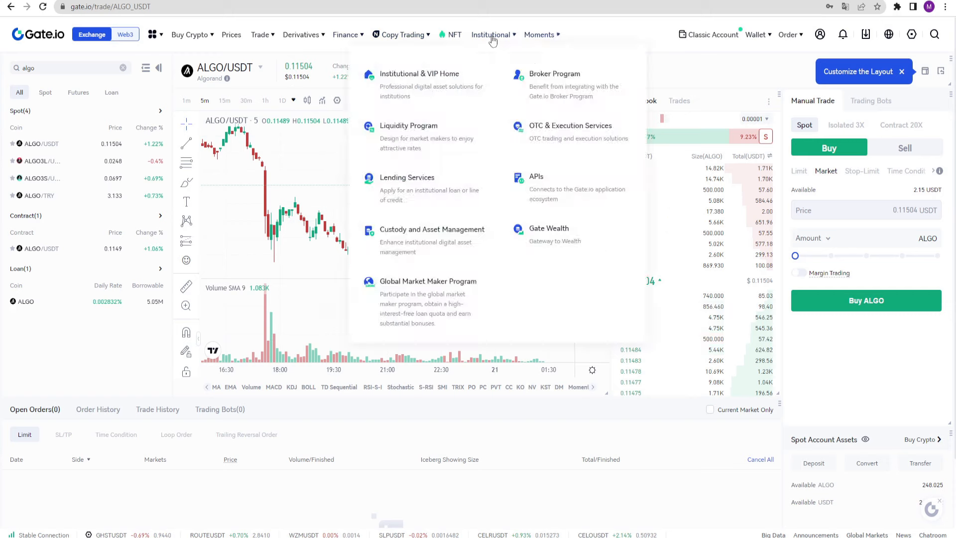
Browse the Buy Crypto and Institutional menus, then show the Trade menu's feature list
left_click(190, 34)
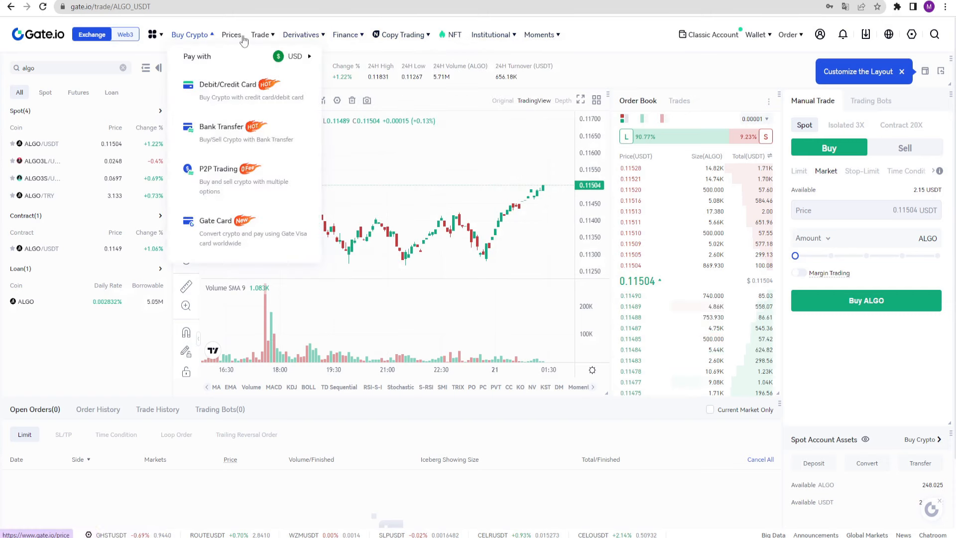
left_click(346, 34)
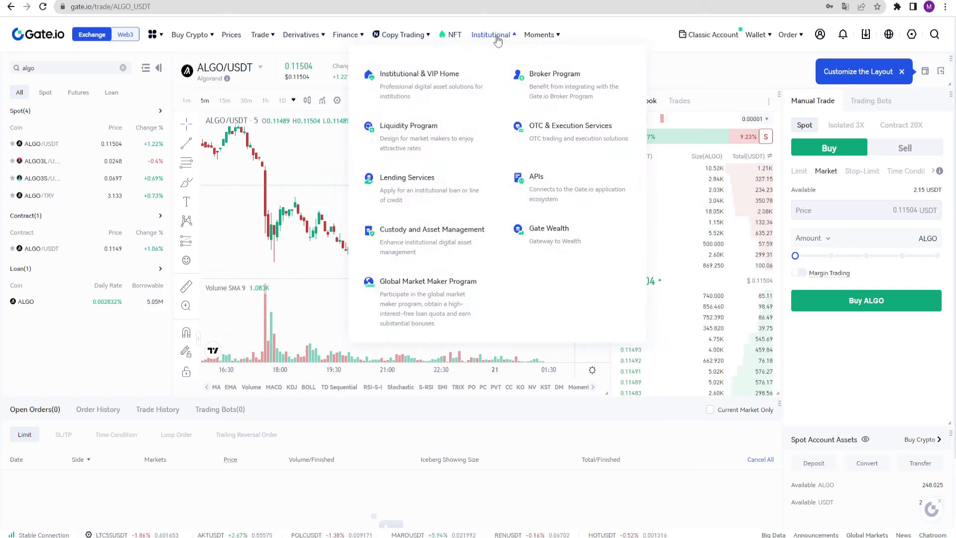
left_click(260, 35)
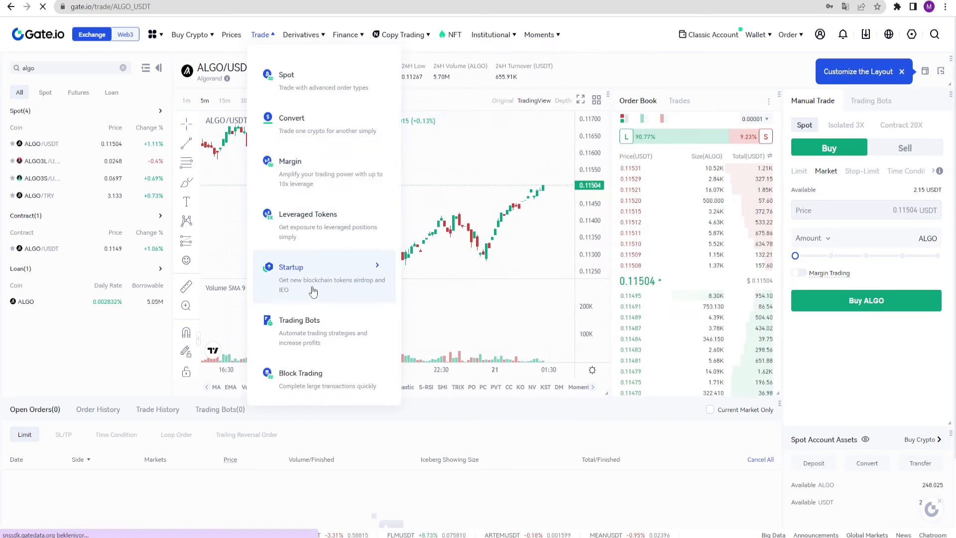
Go to the Startup page's Get Started section and watch the VIP fee video full-screen
left_click(291, 267)
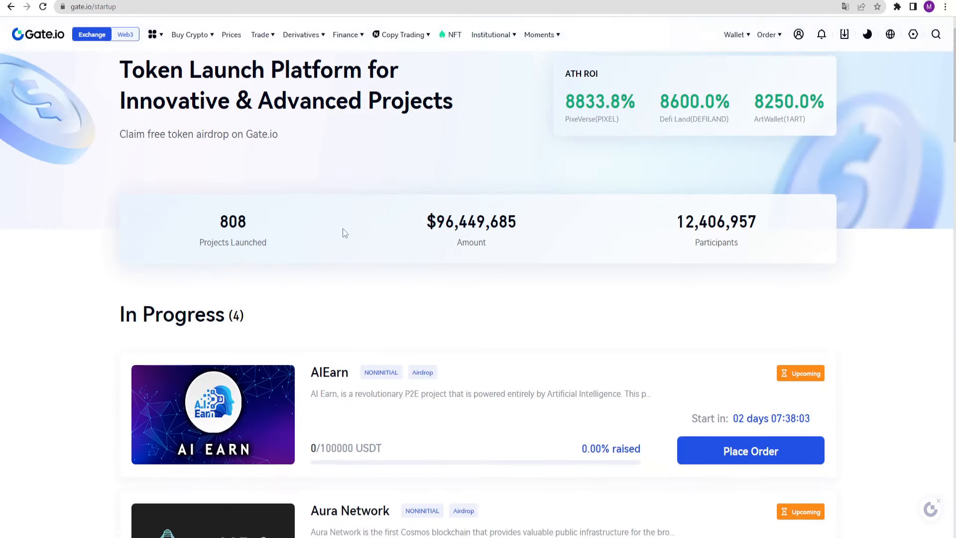
scroll("down", 3)
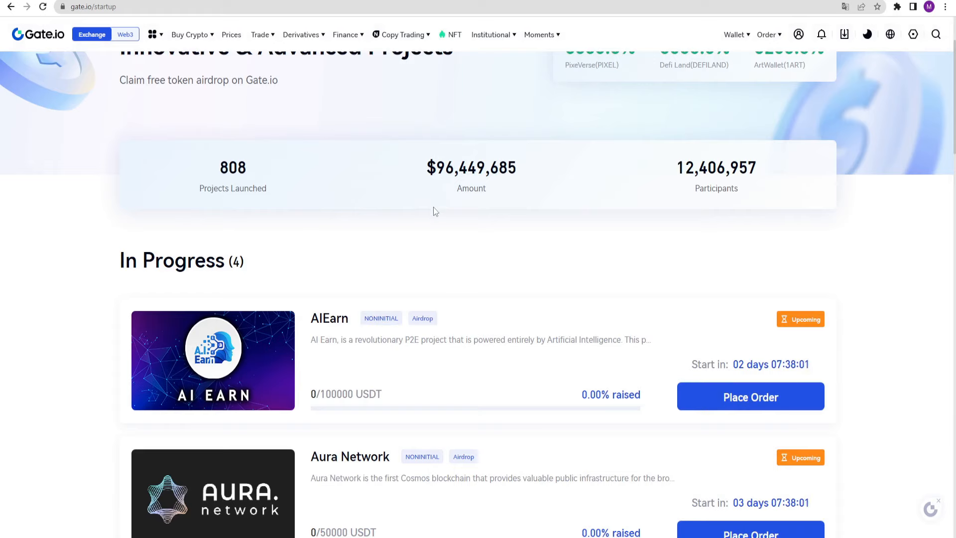
scroll("down", 3)
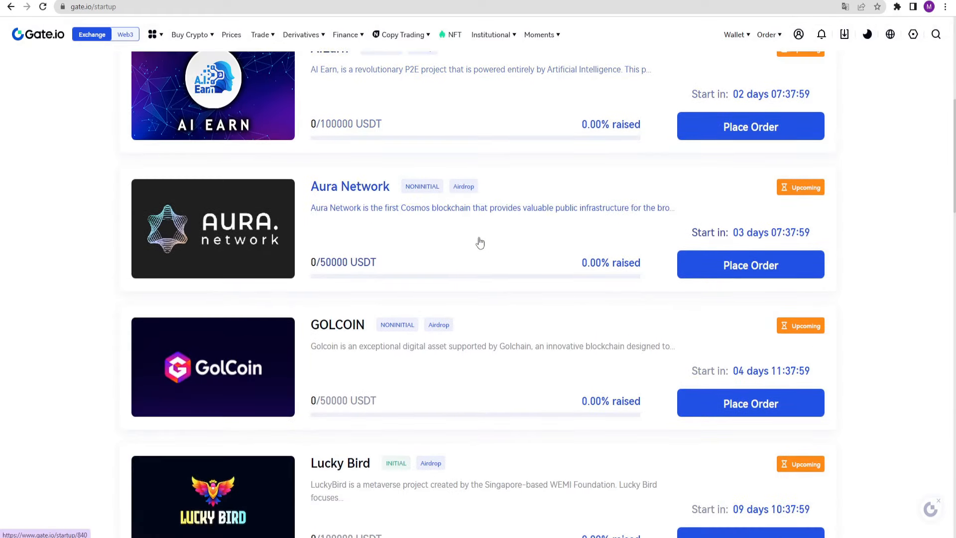
scroll("down", 3)
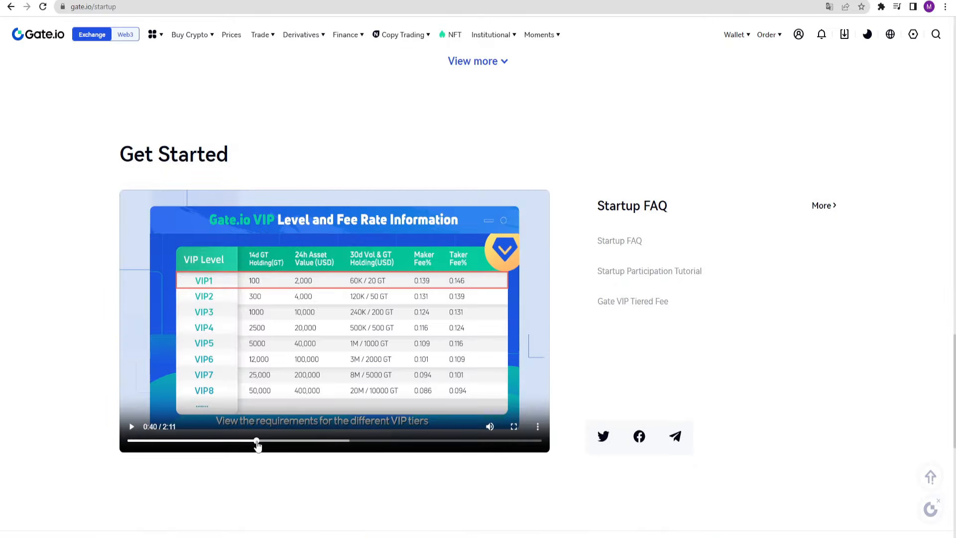
mouse_move(336, 328)
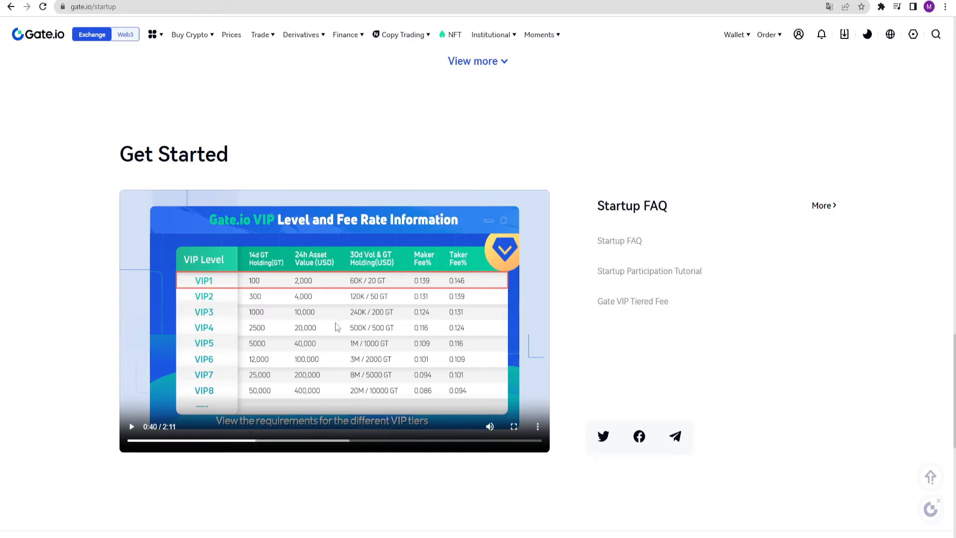
mouse_move(567, 385)
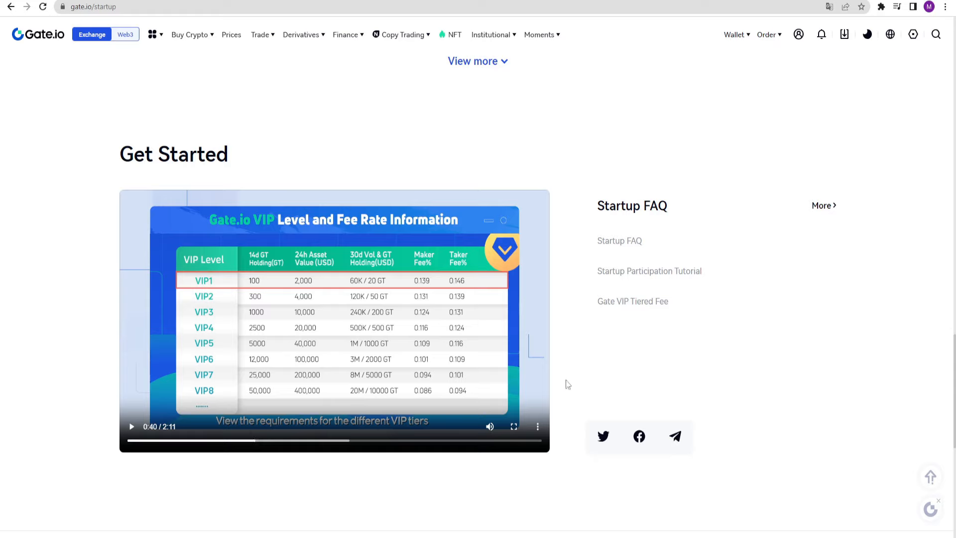
left_click(514, 426)
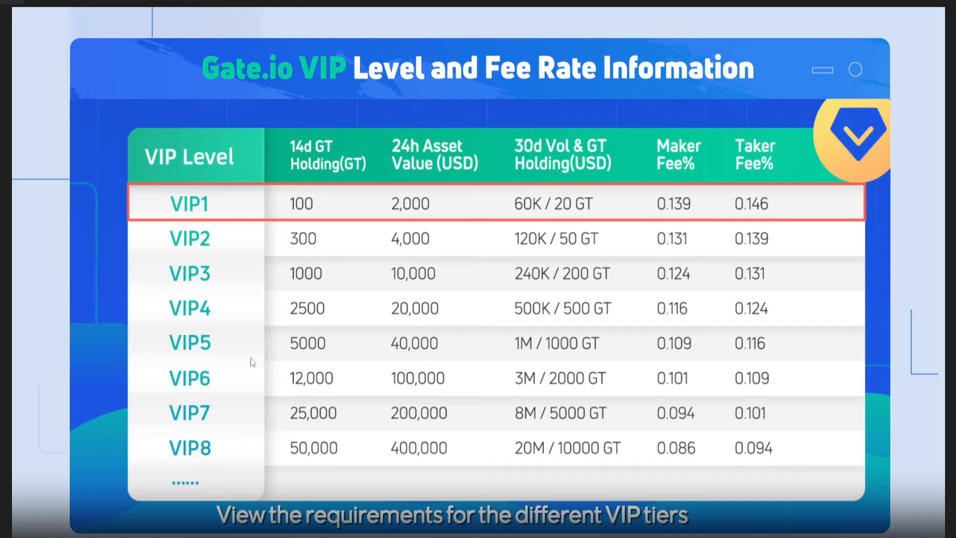
mouse_move(382, 450)
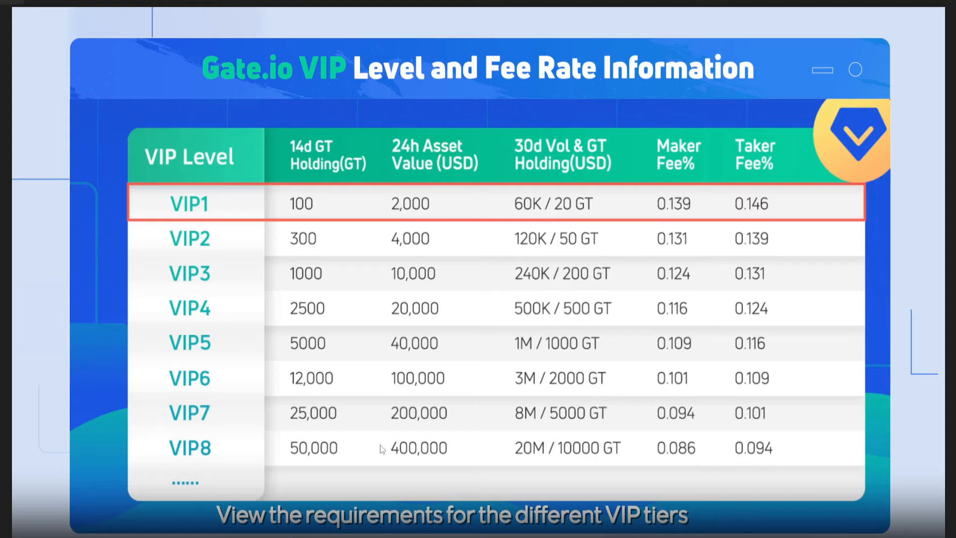
mouse_move(361, 490)
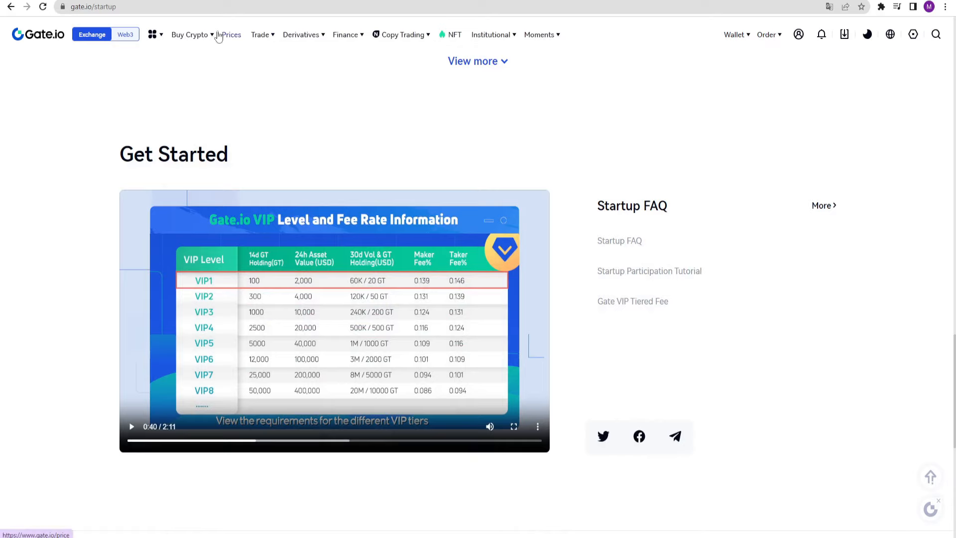
Browse the HODL & Earn page down to the All products list with APRs and terms
left_click(260, 34)
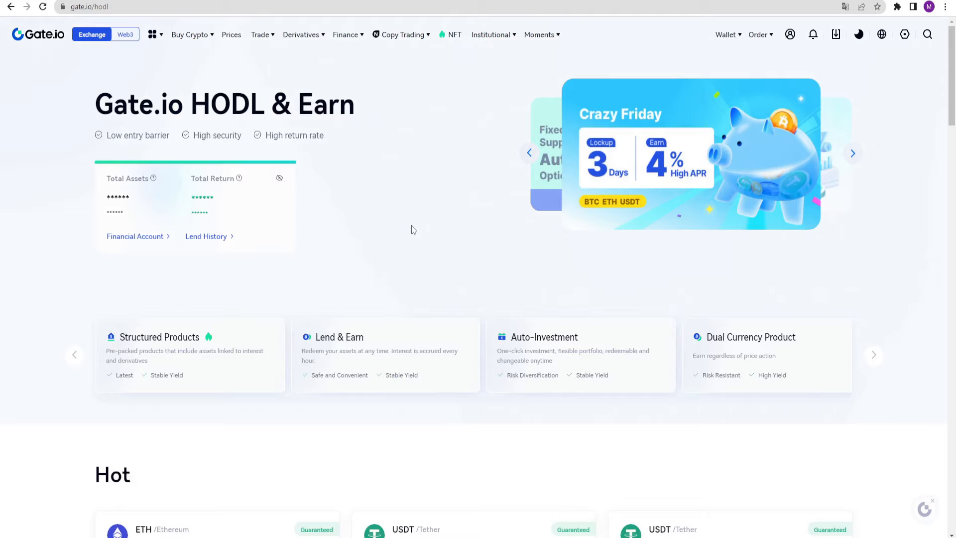
scroll("down", 3)
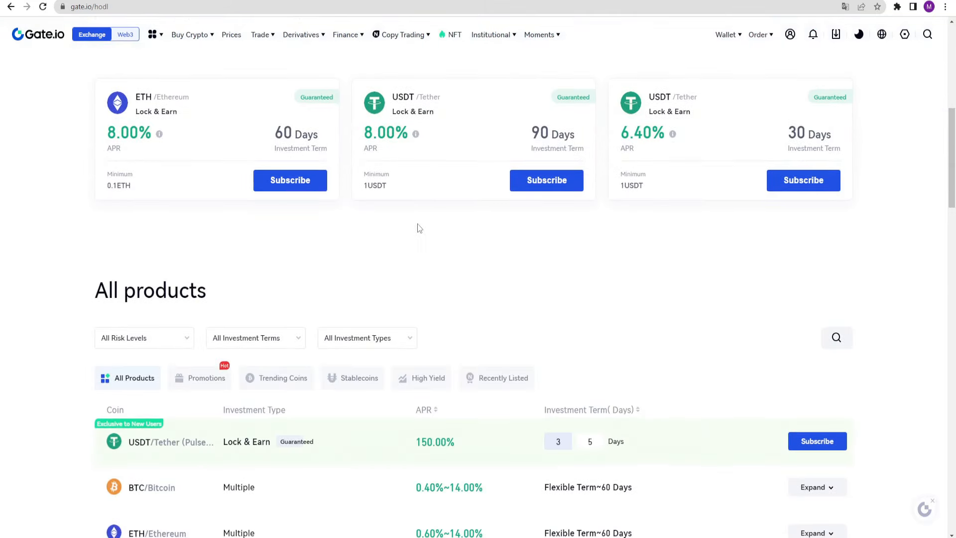
scroll("down", 3)
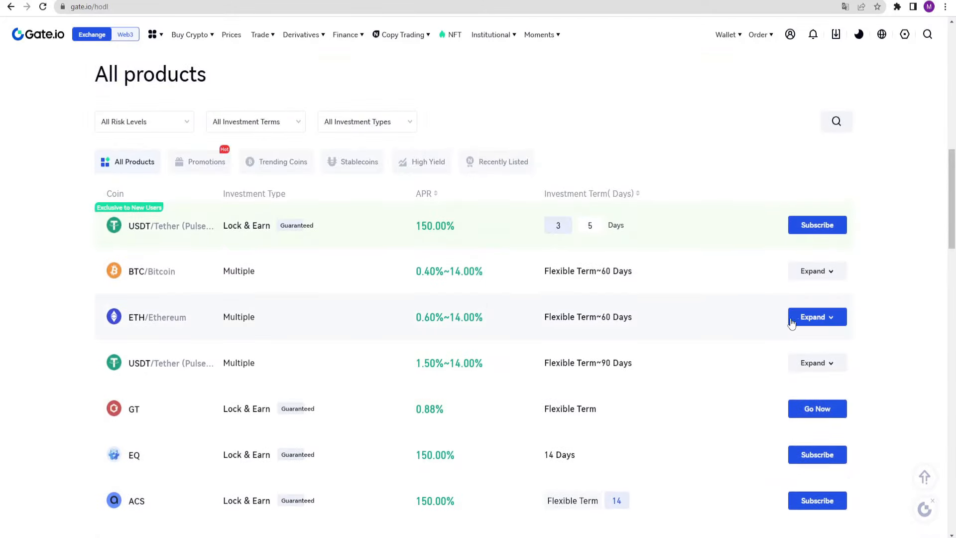
left_click(400, 34)
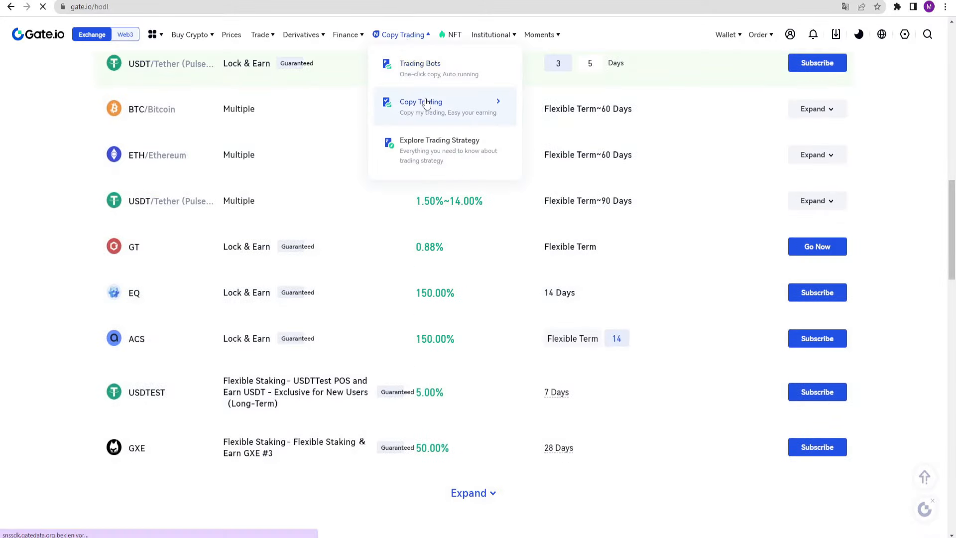
Review the Copy Trading lead trader rankings, then take a look at the Gate NFT marketplace
left_click(420, 102)
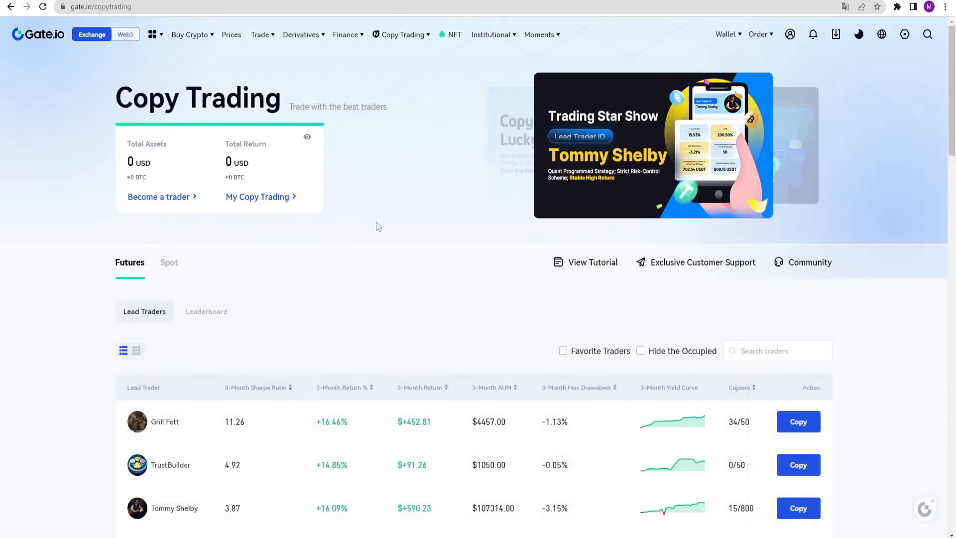
scroll("down", 3)
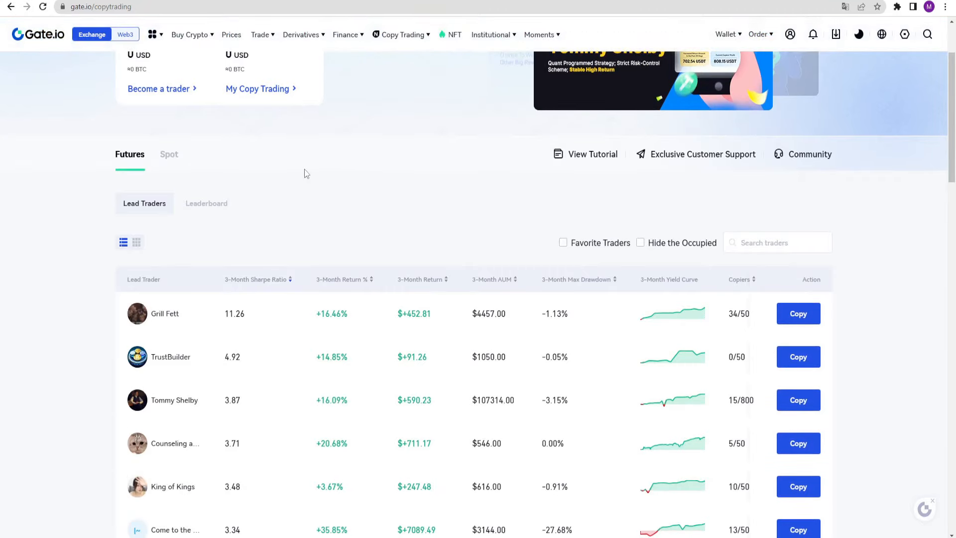
scroll("down", 3)
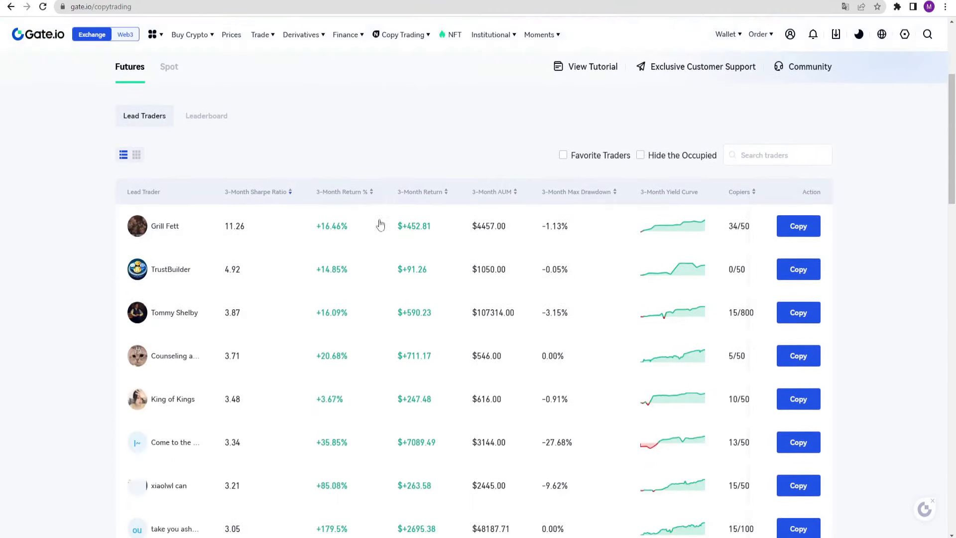
scroll("down", 3)
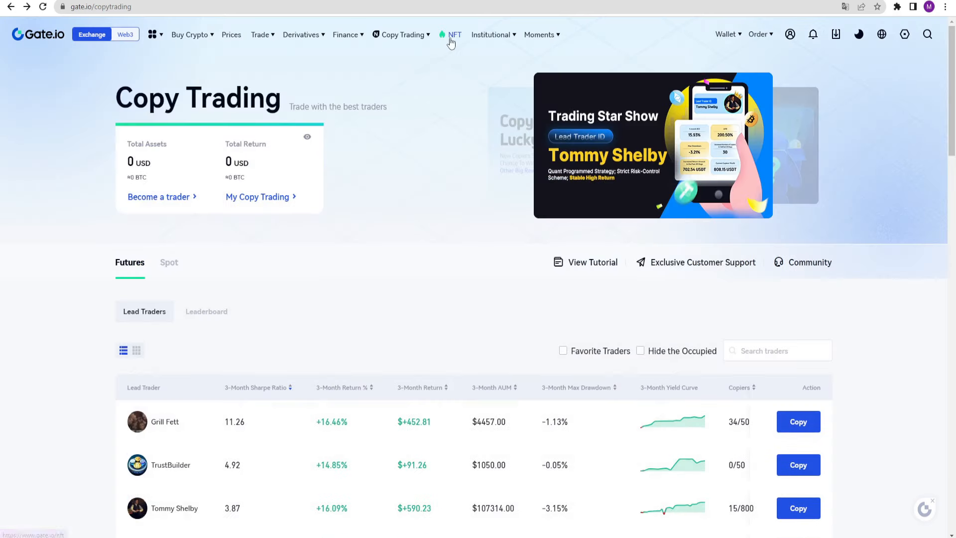
left_click(454, 35)
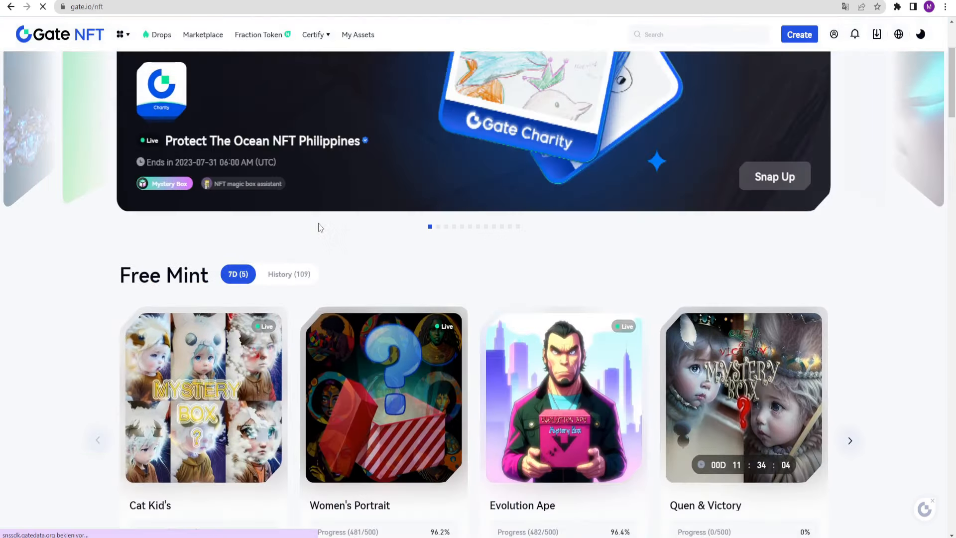
scroll("down", 3)
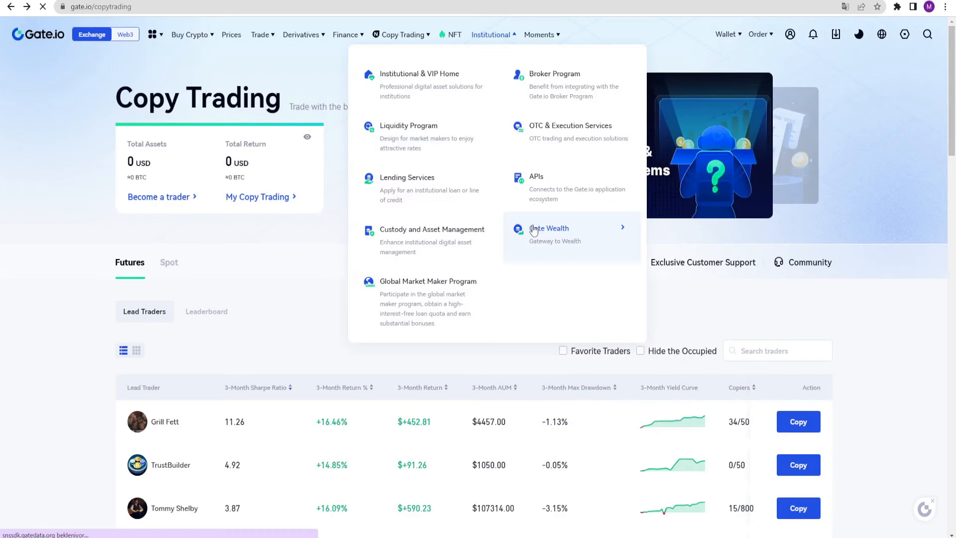
Visit Gate Wealth and the Web3 side of the site, then return to the exchange home page
left_click(548, 228)
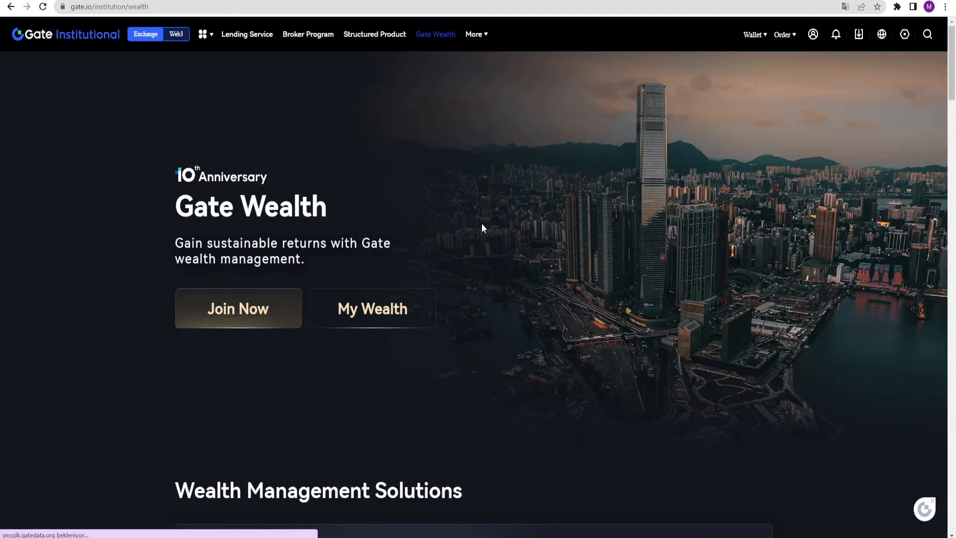
left_click(177, 34)
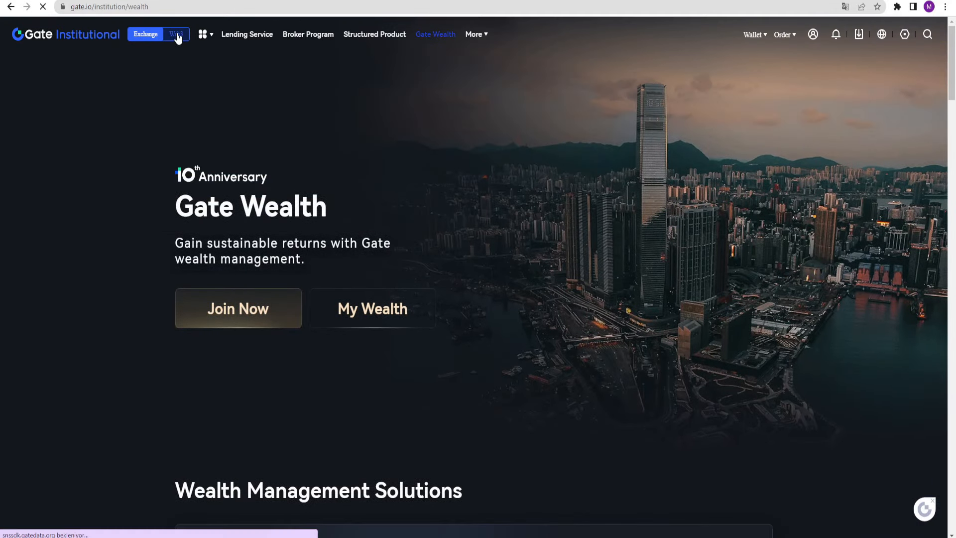
left_click(175, 34)
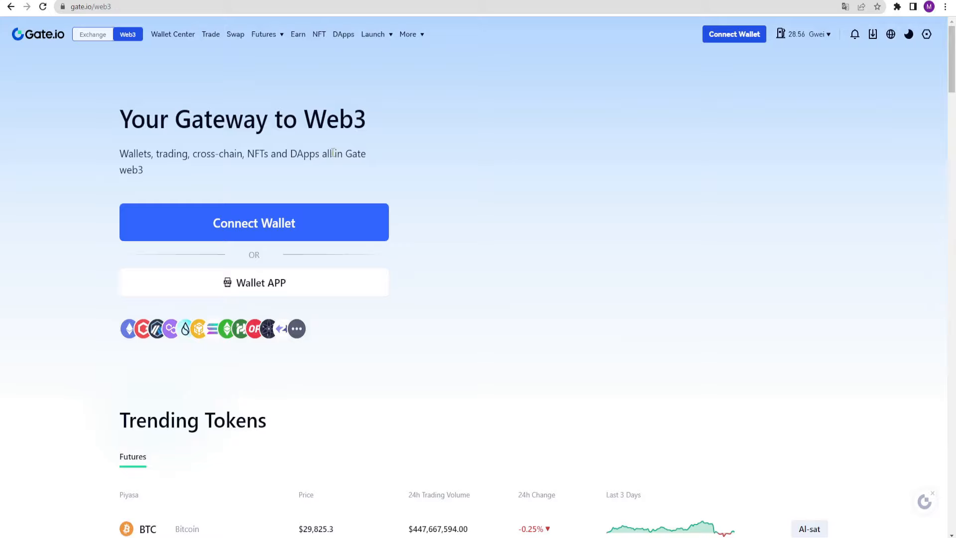
mouse_move(232, 238)
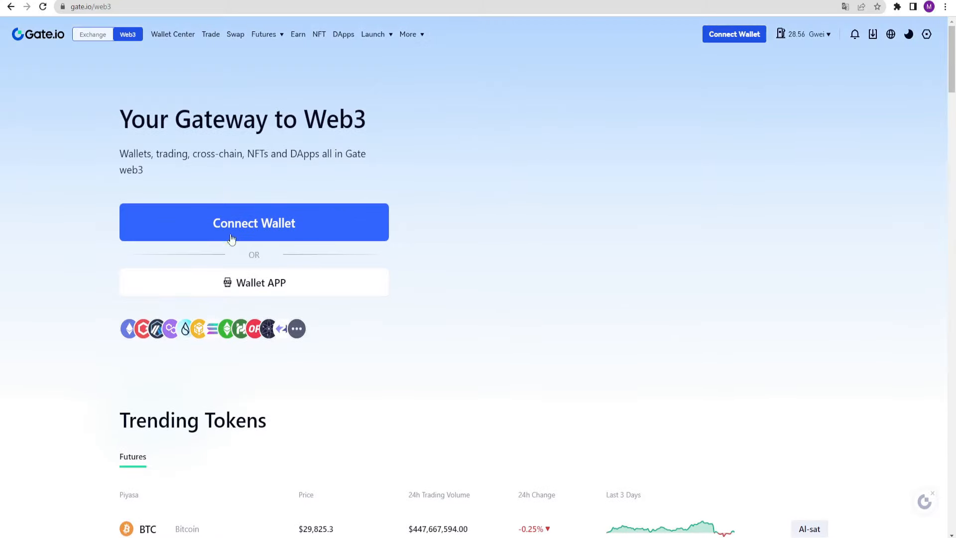
mouse_move(408, 177)
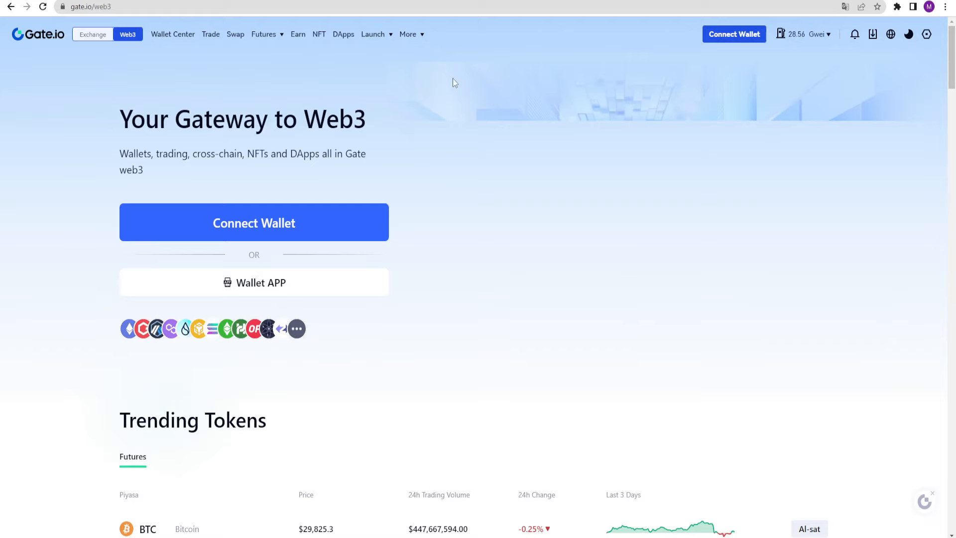
mouse_move(118, 67)
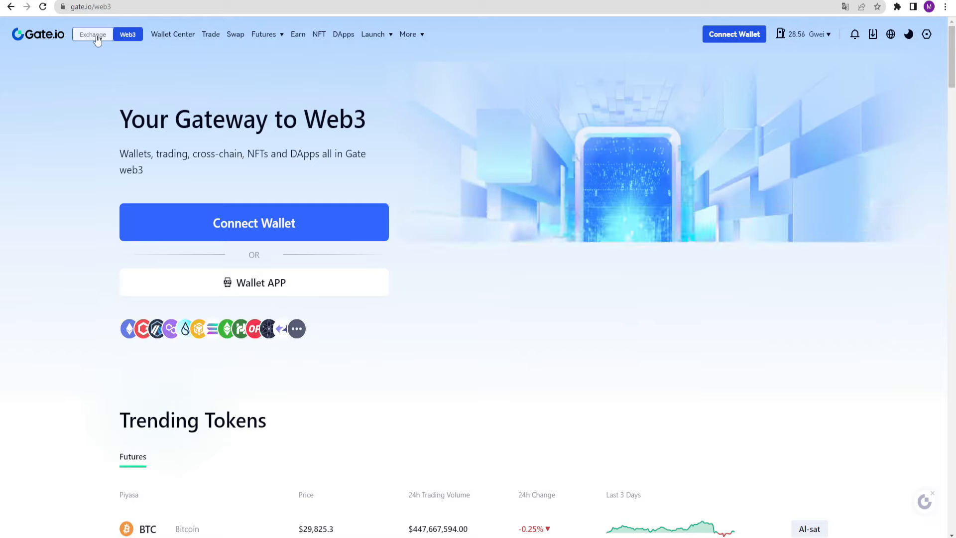
left_click(91, 34)
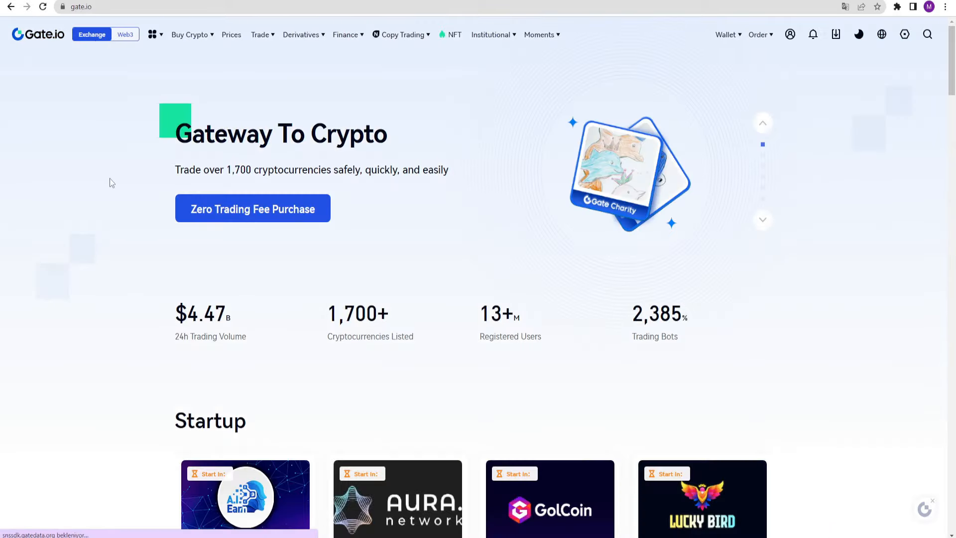